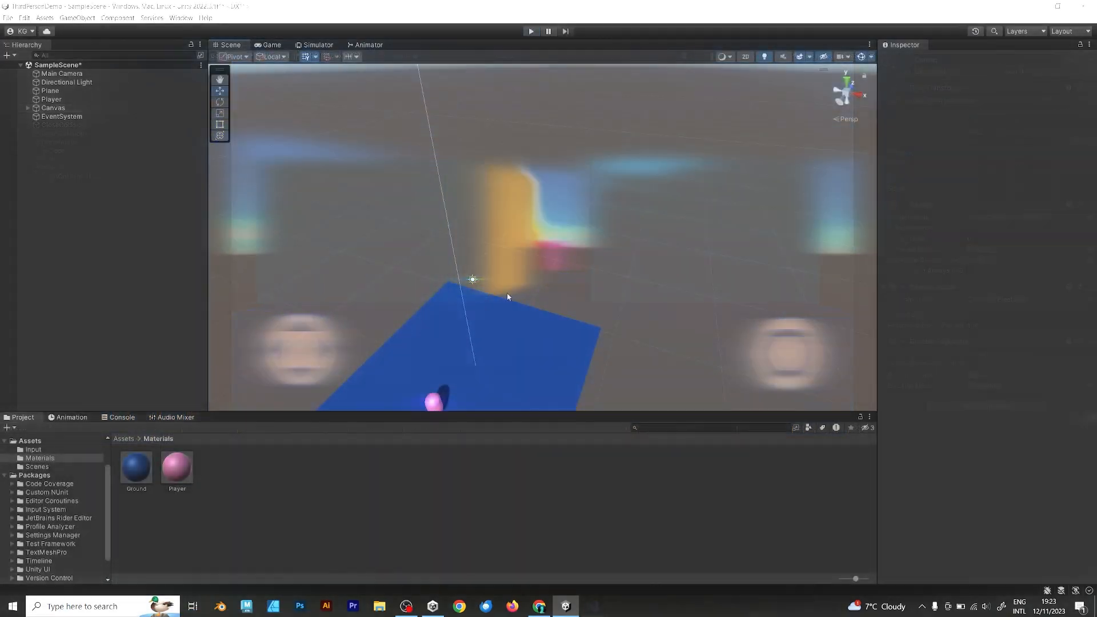
Step: Add a cube from the Hierarchy menu and scale it wider and taller into a standing slab
right_click(66, 135)
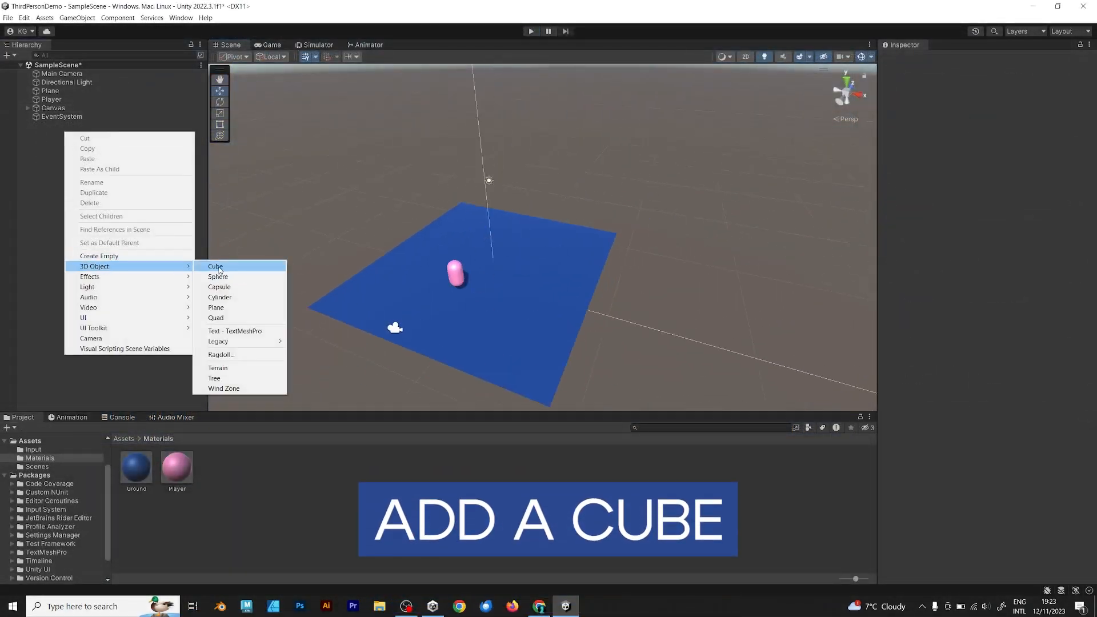
left_click(215, 266)
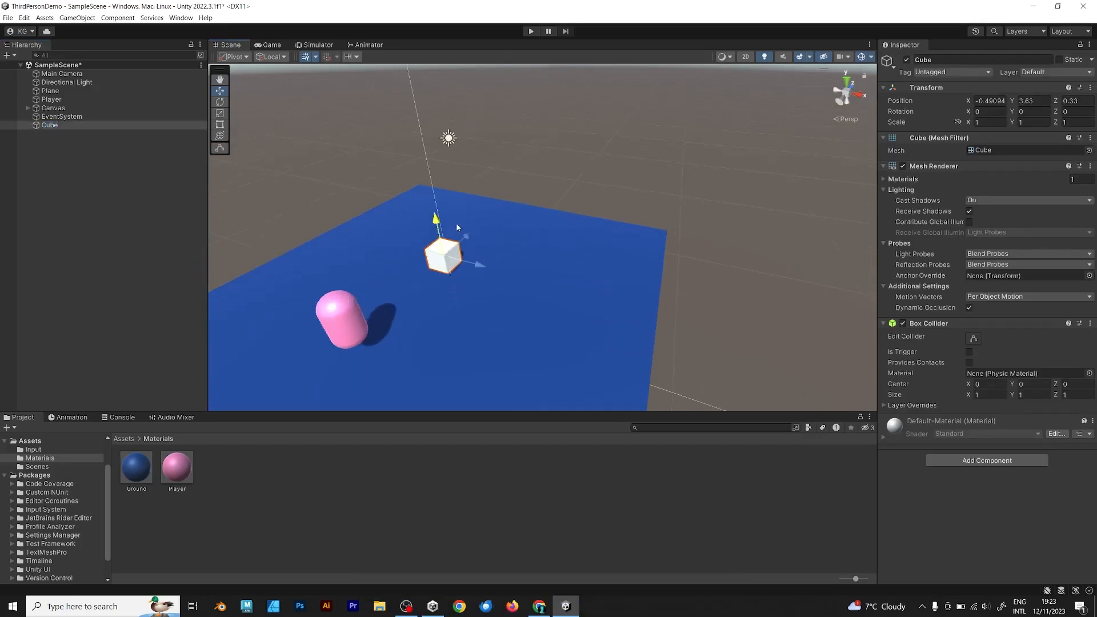
left_click_drag(458, 254, 659, 273)
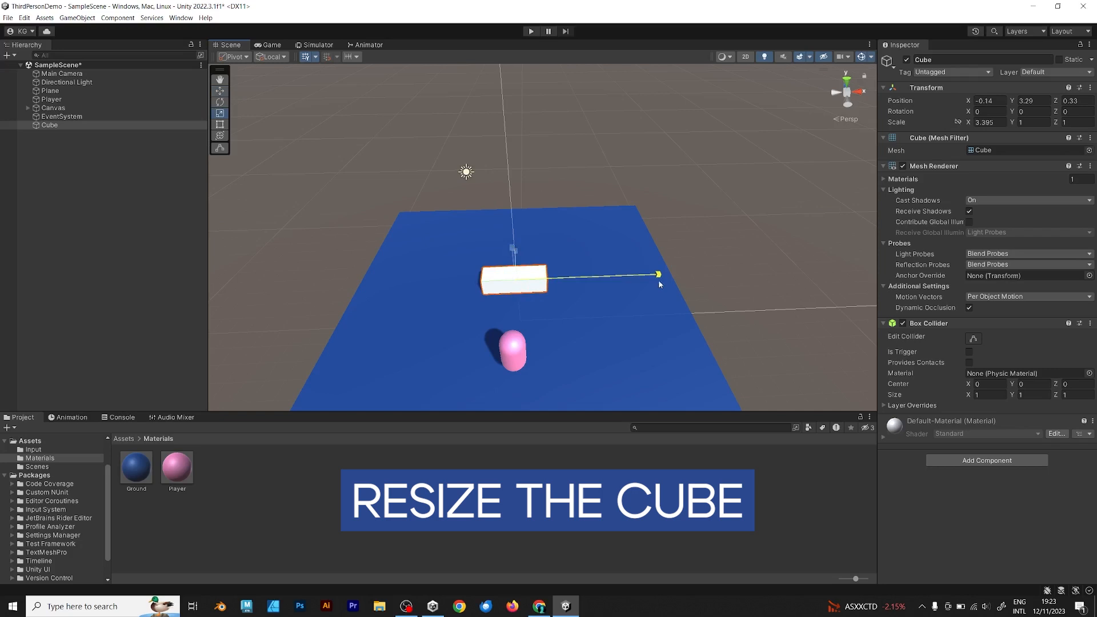
left_click_drag(656, 273, 511, 251)
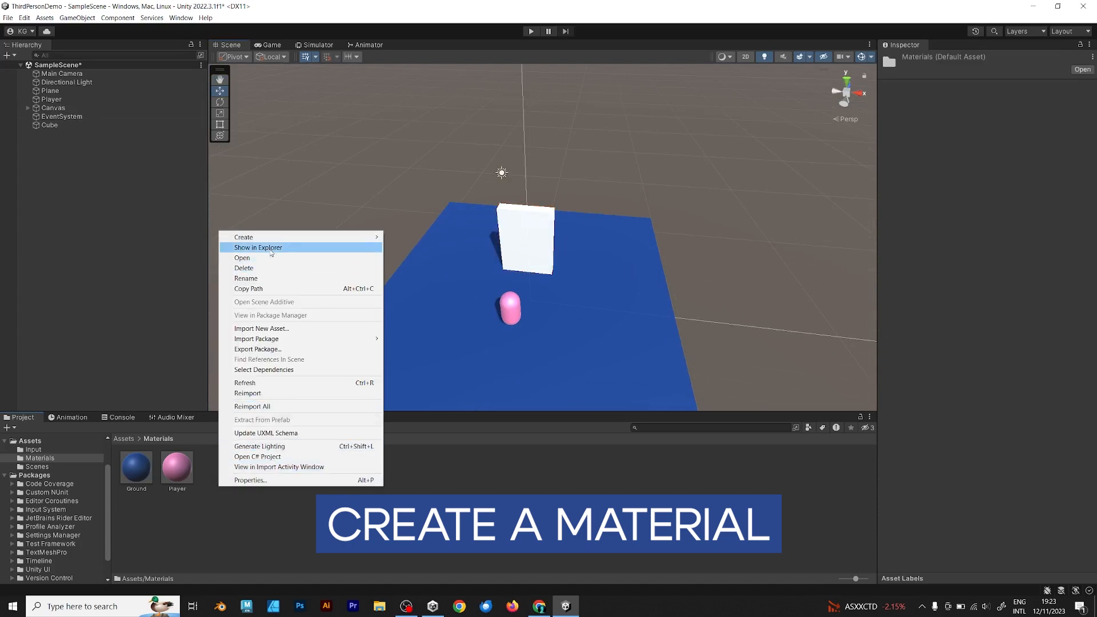
Step: Create a Door material, set its Albedo colour to orange, and apply it to the slab
left_click(243, 236)
type("Door")
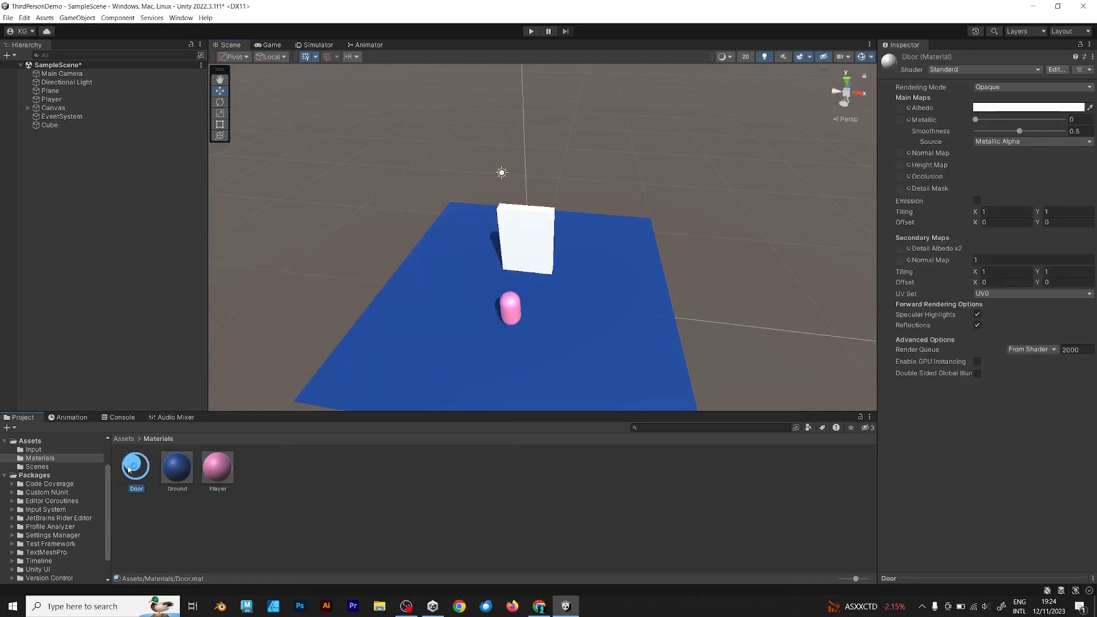
left_click(1029, 108)
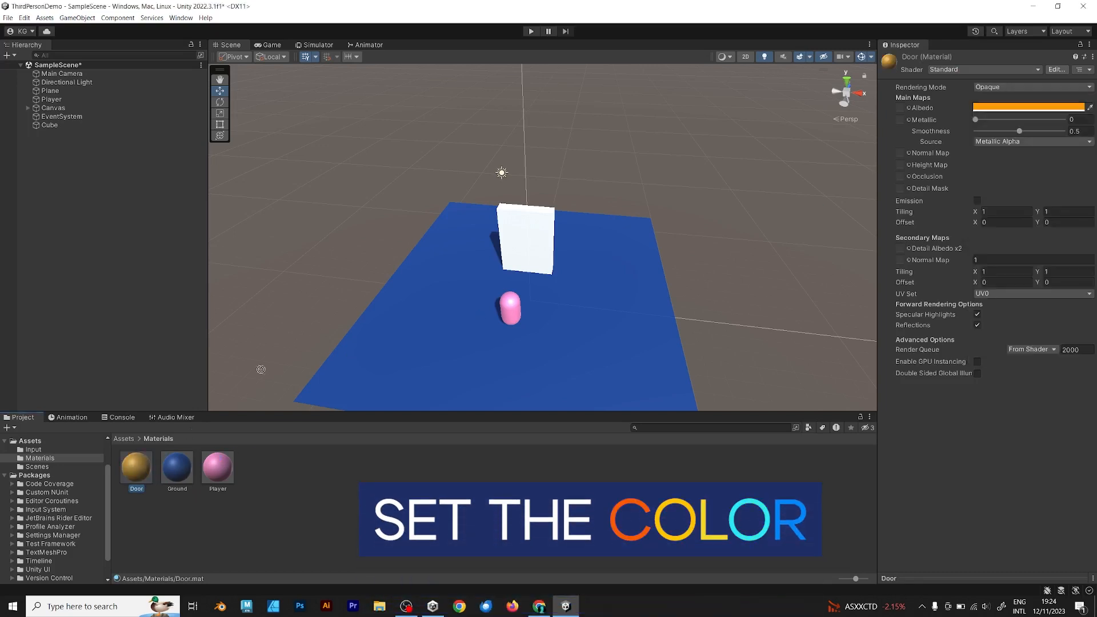
left_click(268, 45)
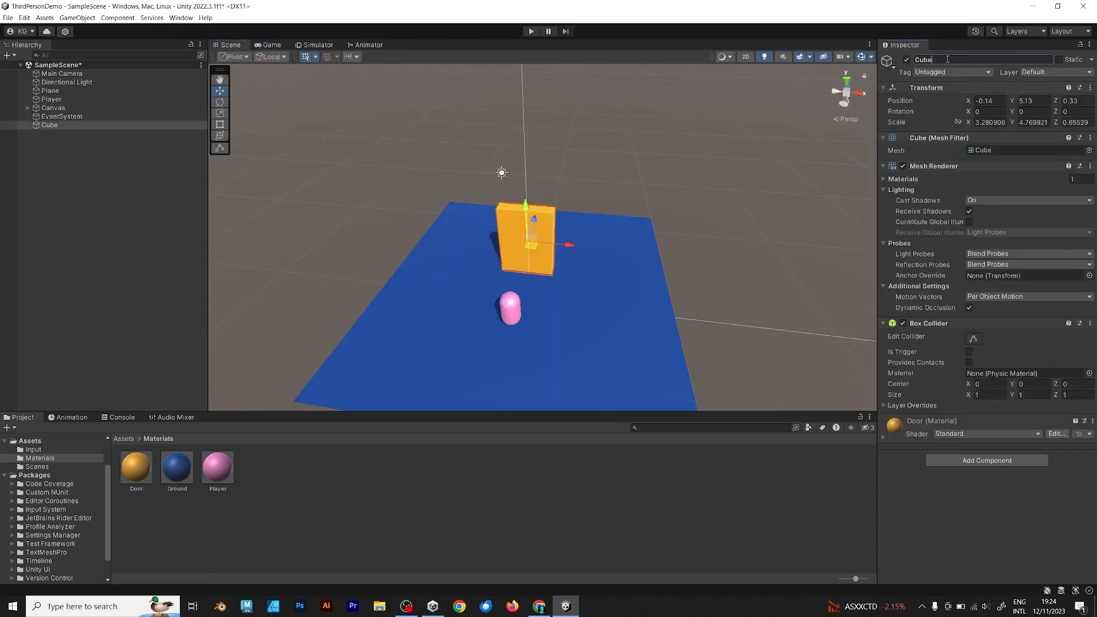
Step: Rename the slab Door, then duplicate it into a widened Wall and a second wall moved to the door's left
type("Door (1")
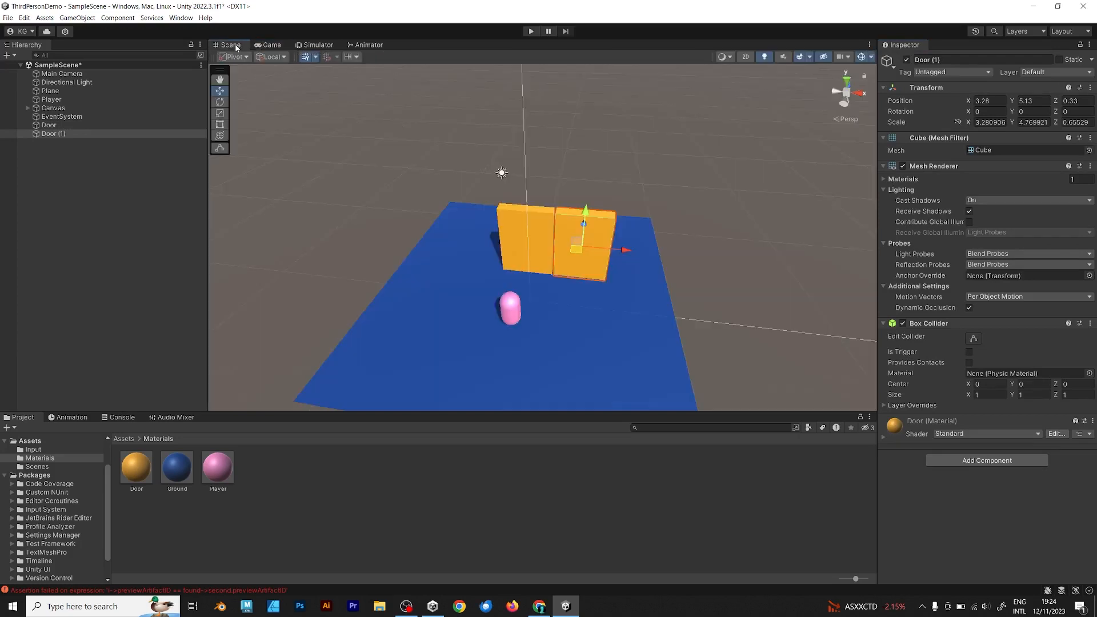
left_click(219, 125)
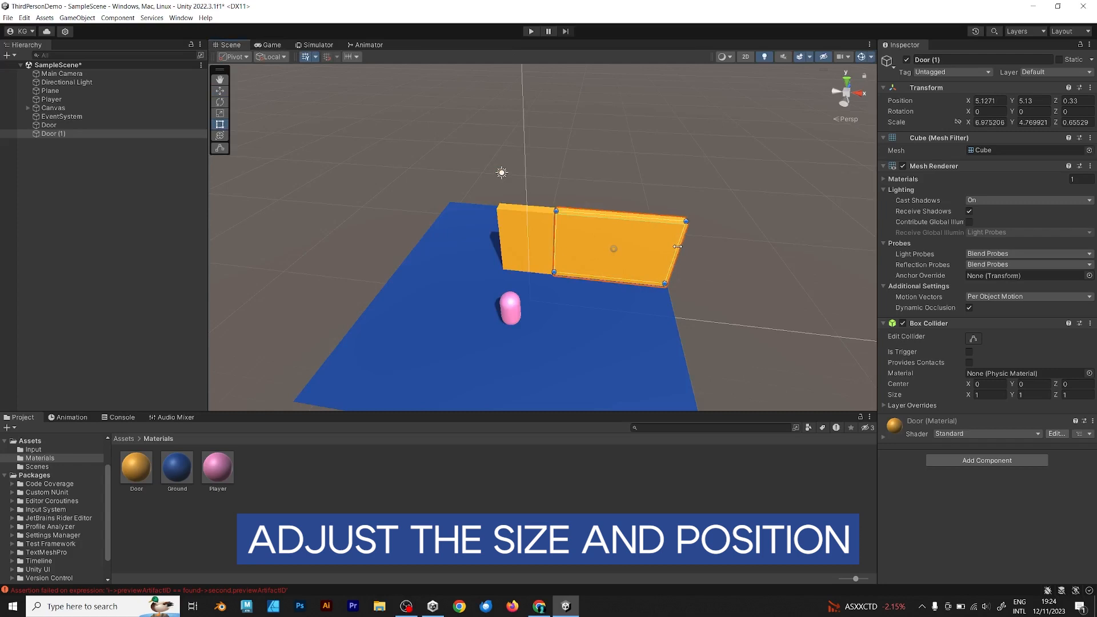
left_click_drag(677, 247, 688, 248)
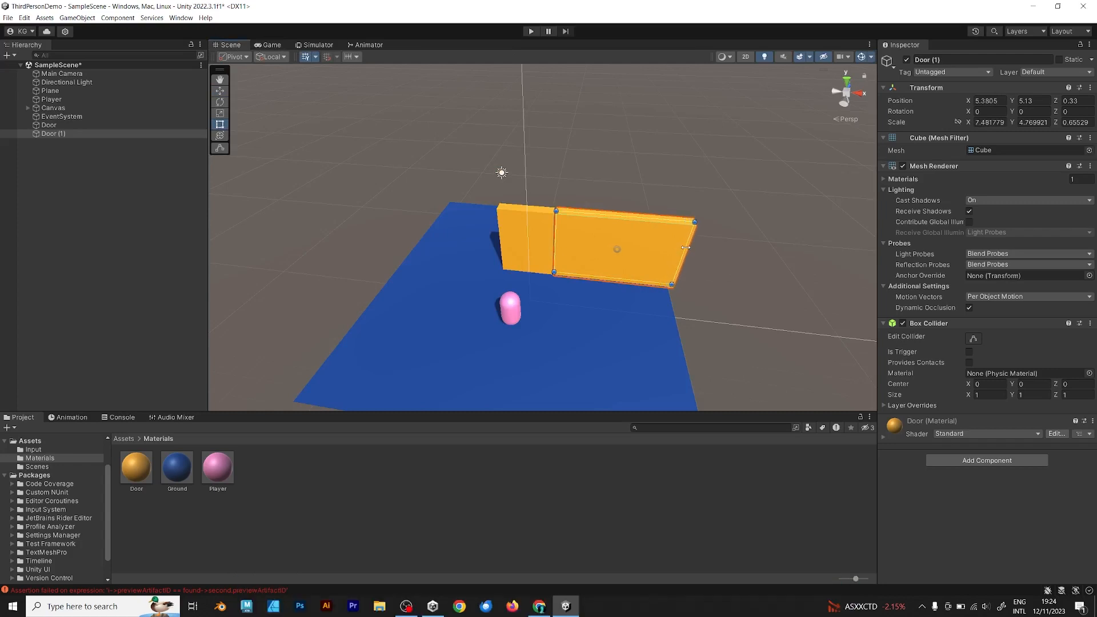
type("Wall")
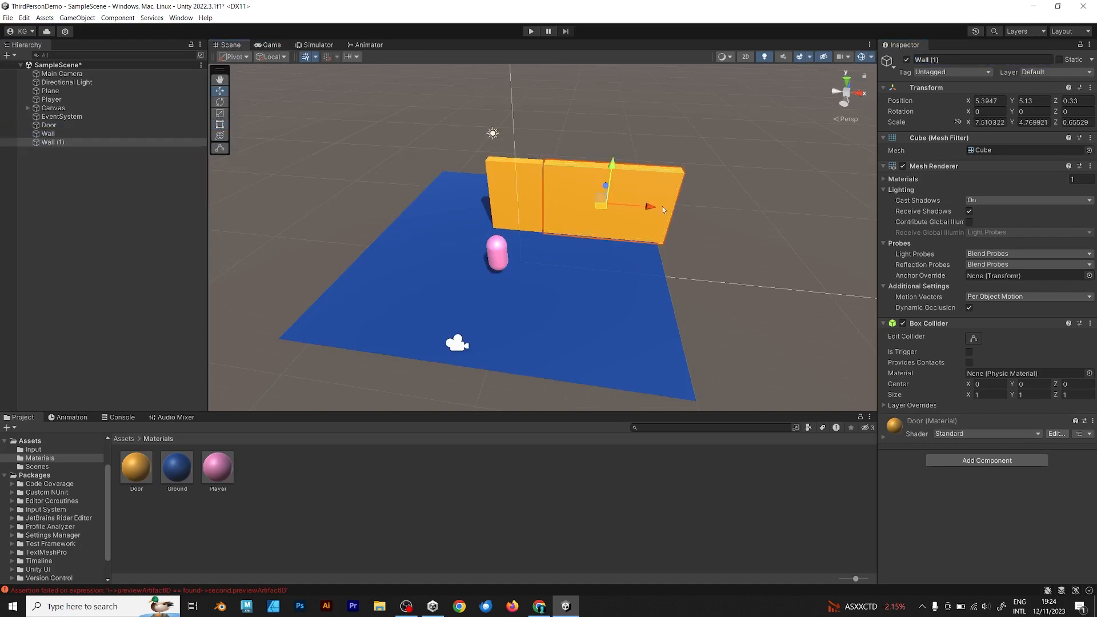
left_click_drag(662, 204, 478, 193)
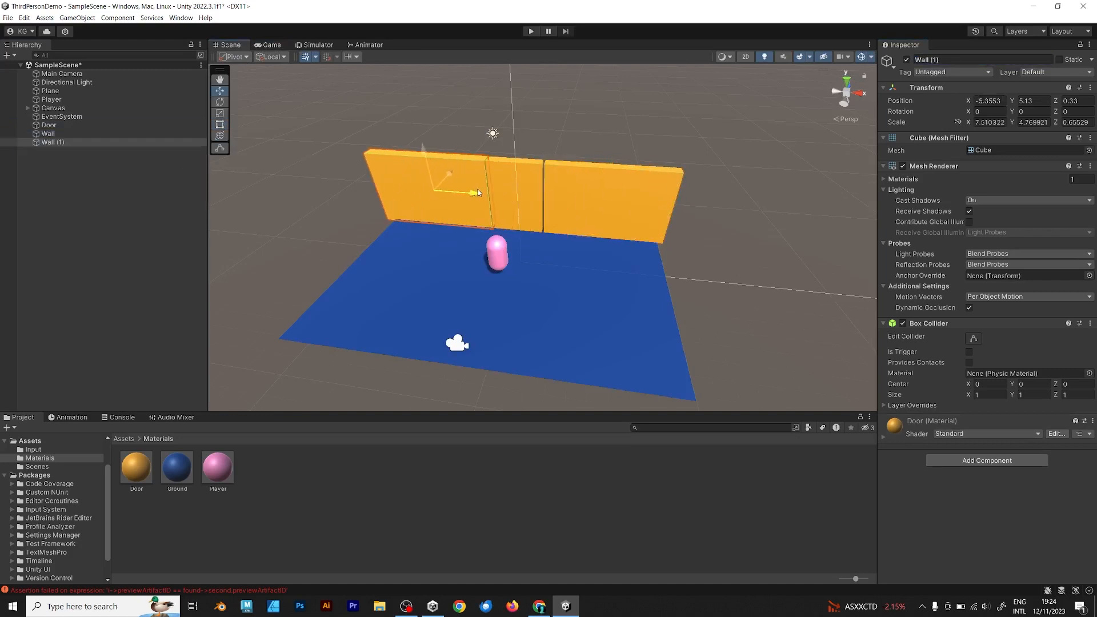
Step: Preview the three-slab scene through the game camera and return to scene editing
left_click(270, 45)
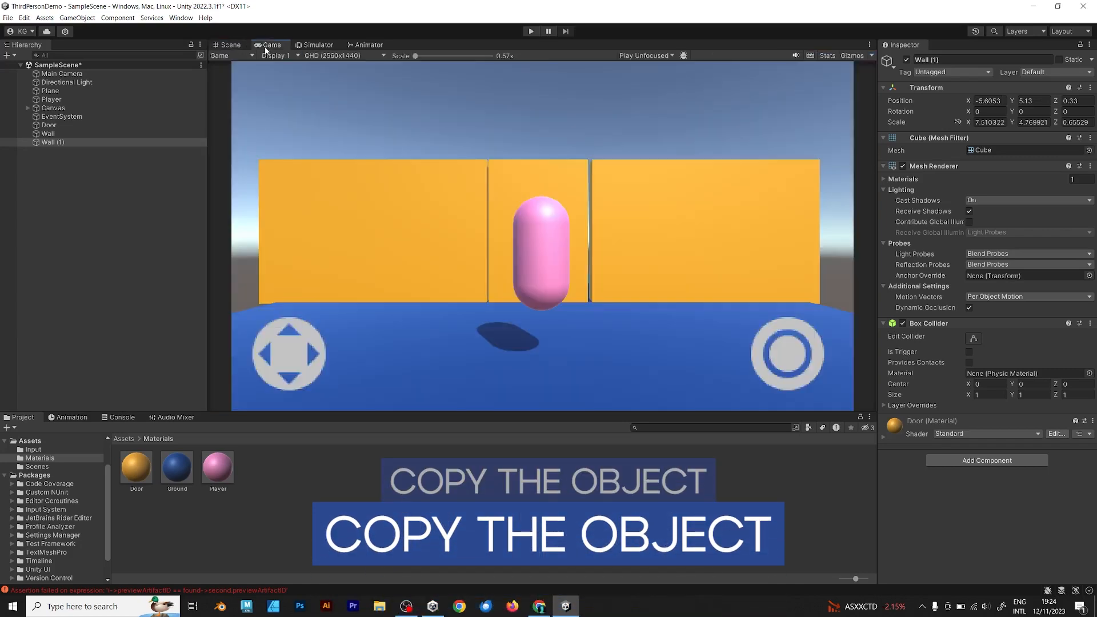
left_click(231, 45)
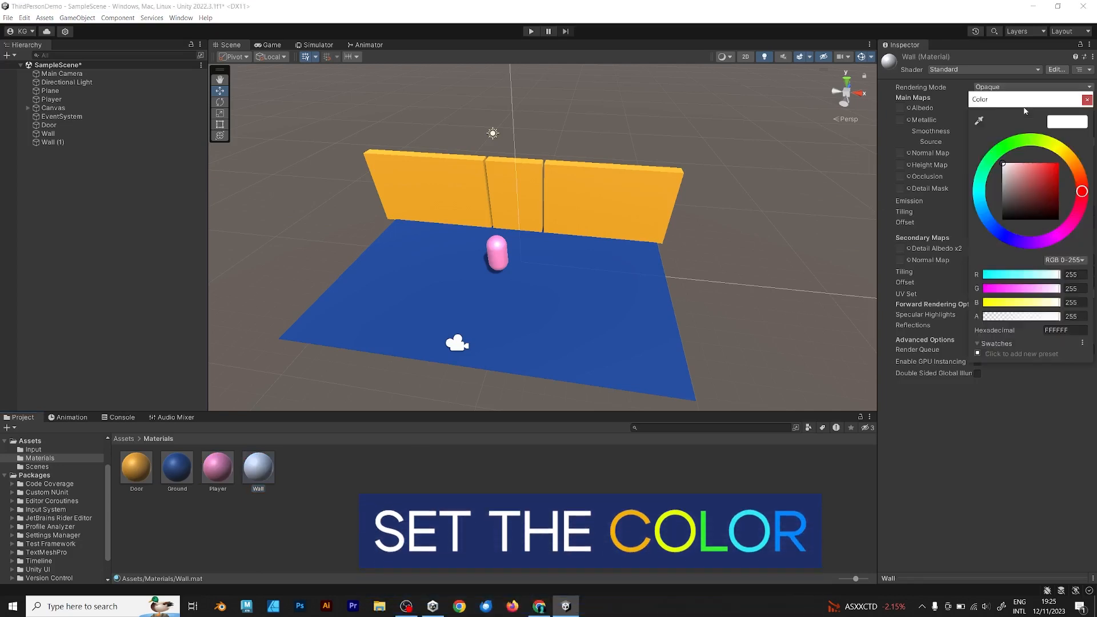
Step: Set the Wall material's Albedo colour to blue for the side walls
left_click(1063, 154)
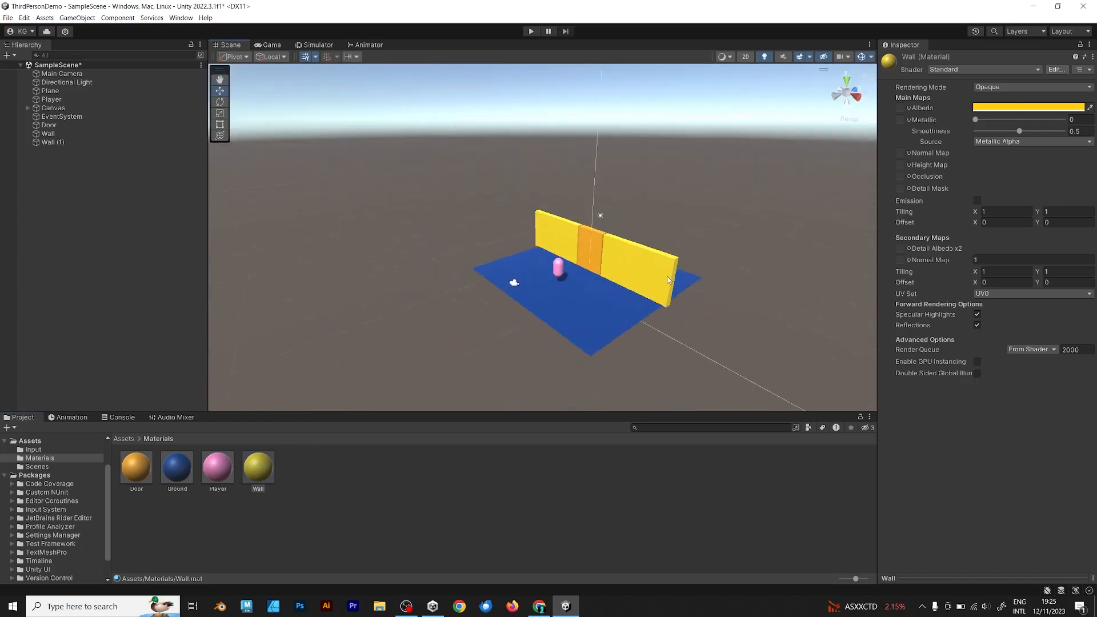
left_click(1029, 108)
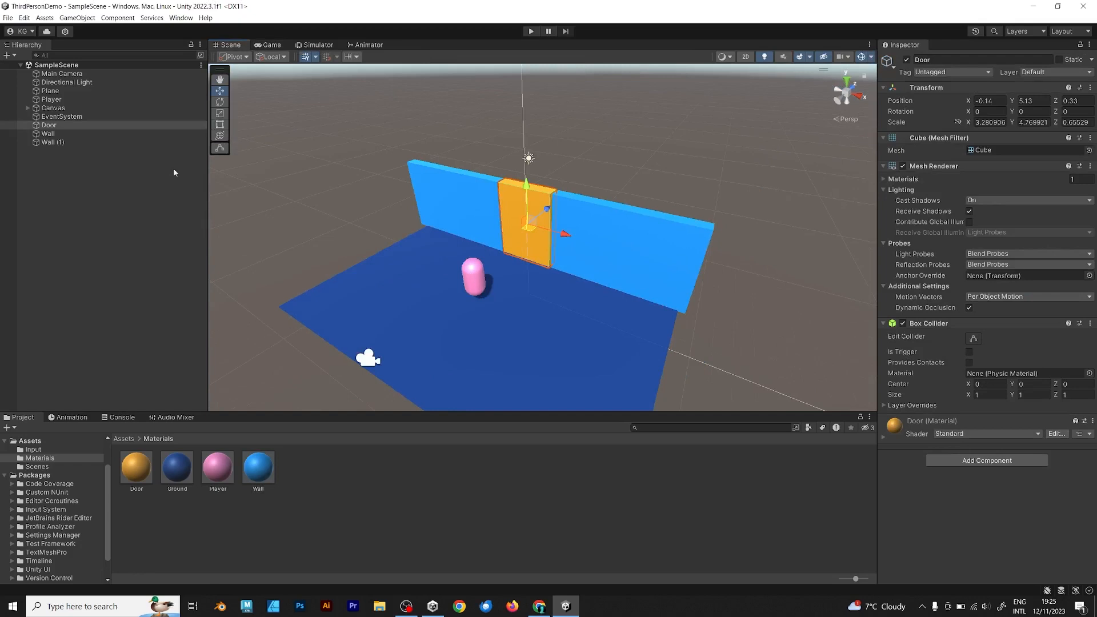
Step: Wrap Door in a new empty parent at its edge and rotate the parent to swing the door open
right_click(175, 173)
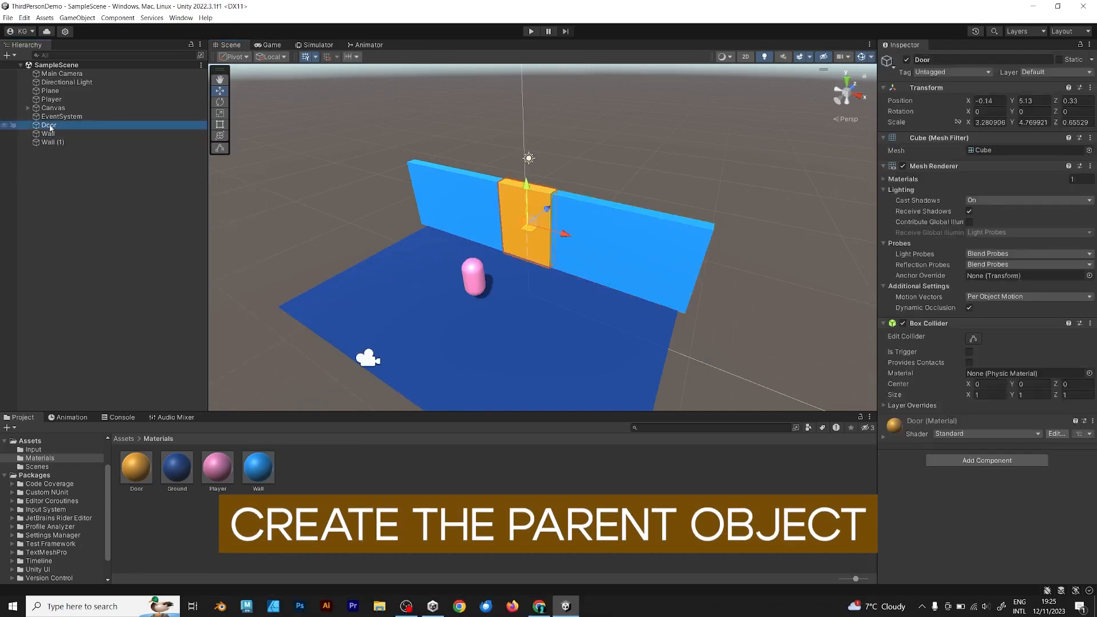
right_click(49, 124)
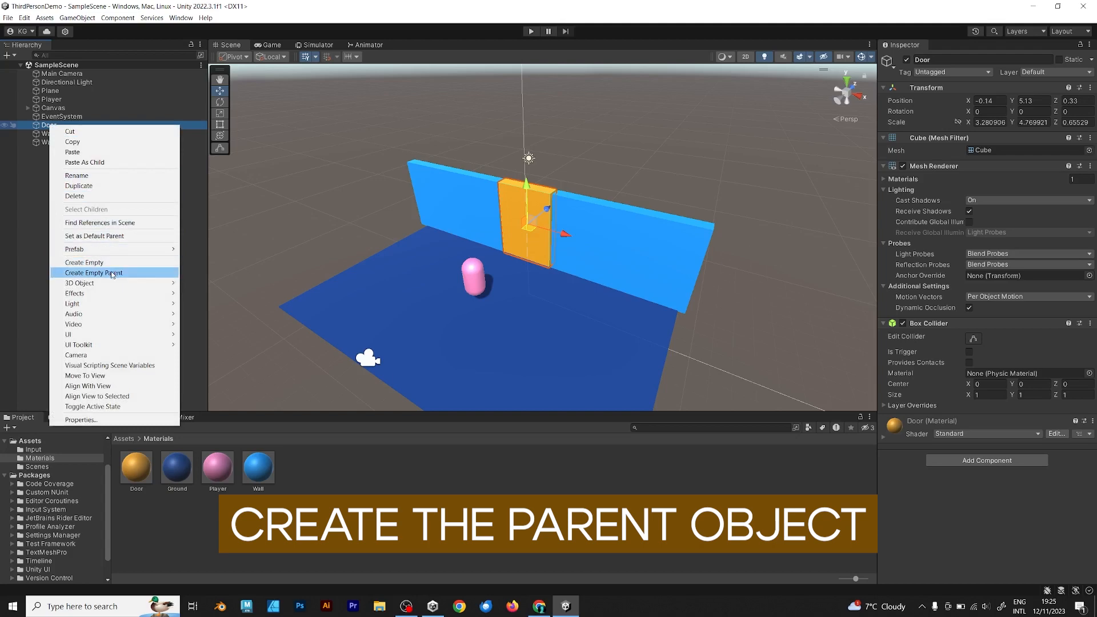
left_click(93, 272)
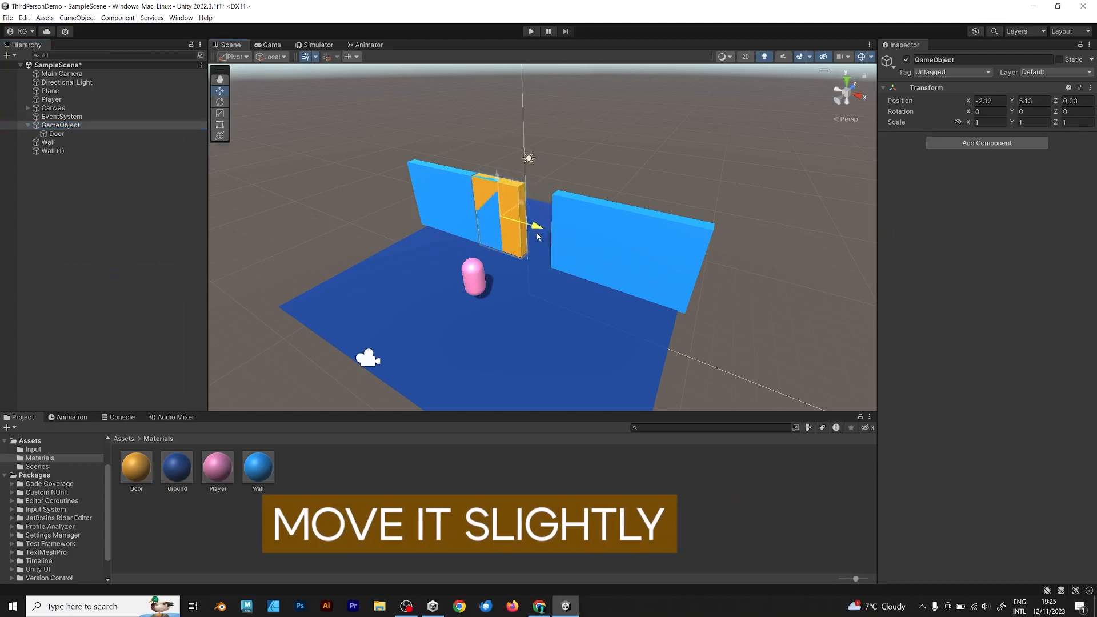
left_click(56, 133)
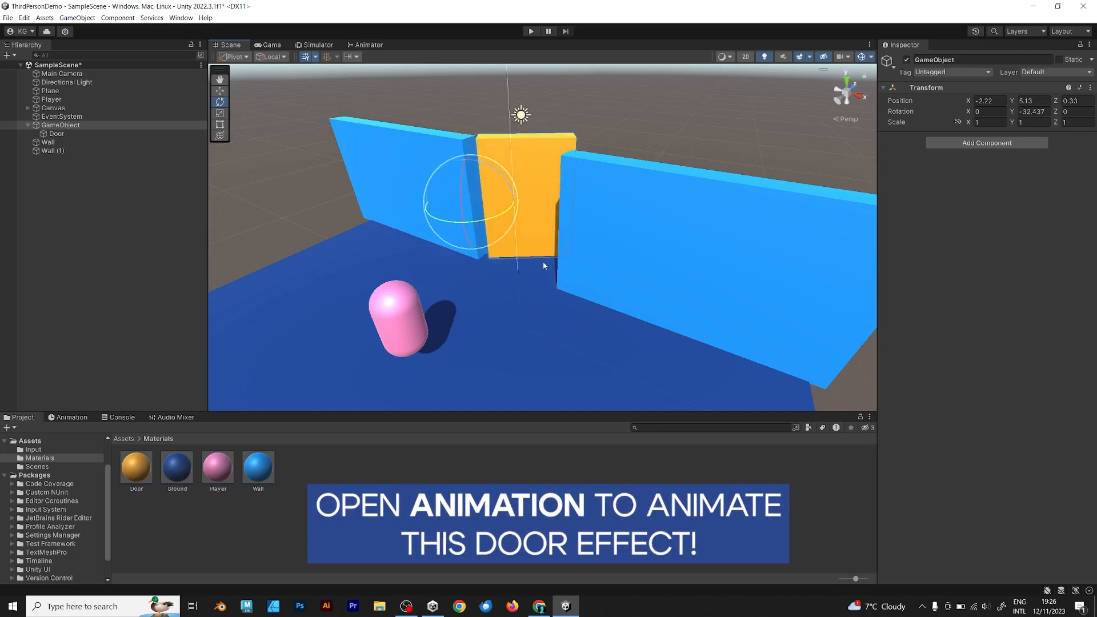
Step: Rename the parent Handle with a Collision child beside Door, reset its rotation and select it
left_click(56, 133)
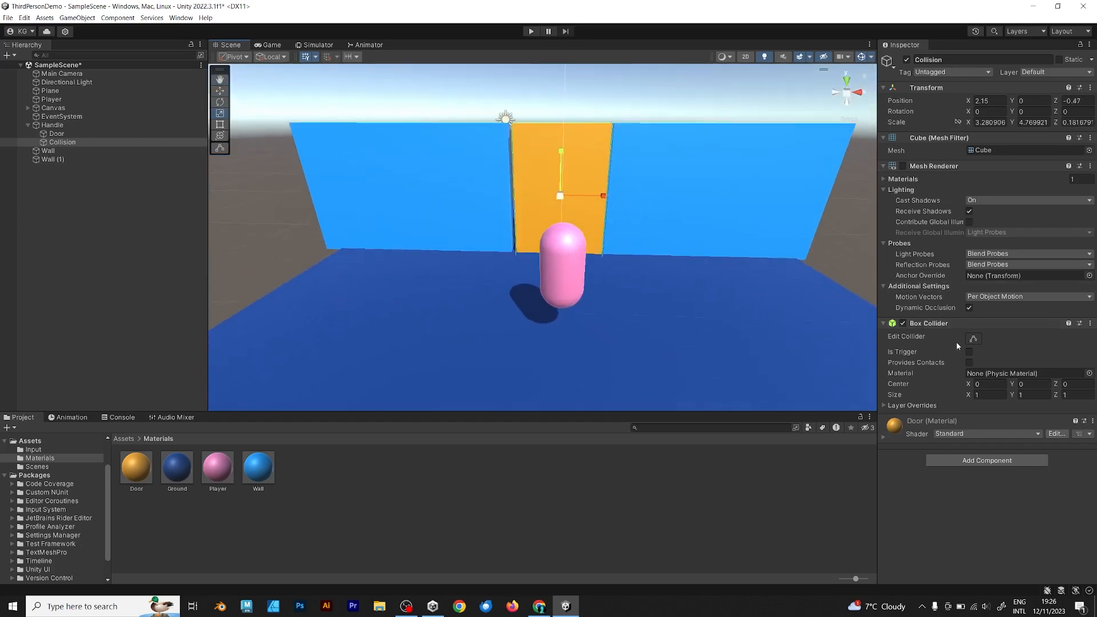
left_click(52, 125)
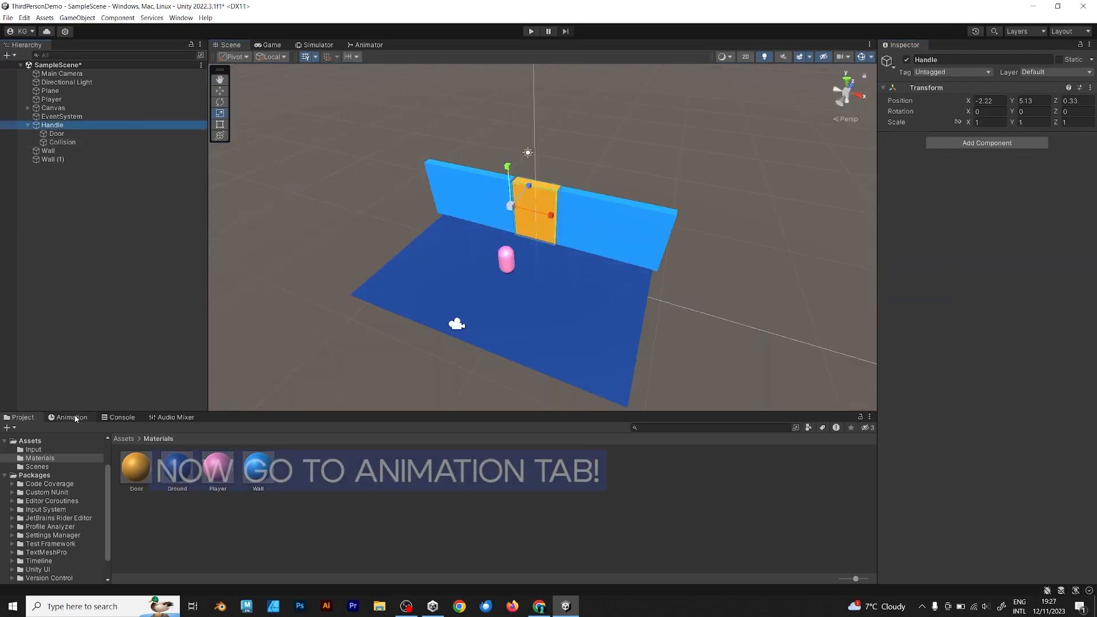
Step: Create an animator for Handle and save a new DoorAnimation clip from the Animation window
left_click(72, 417)
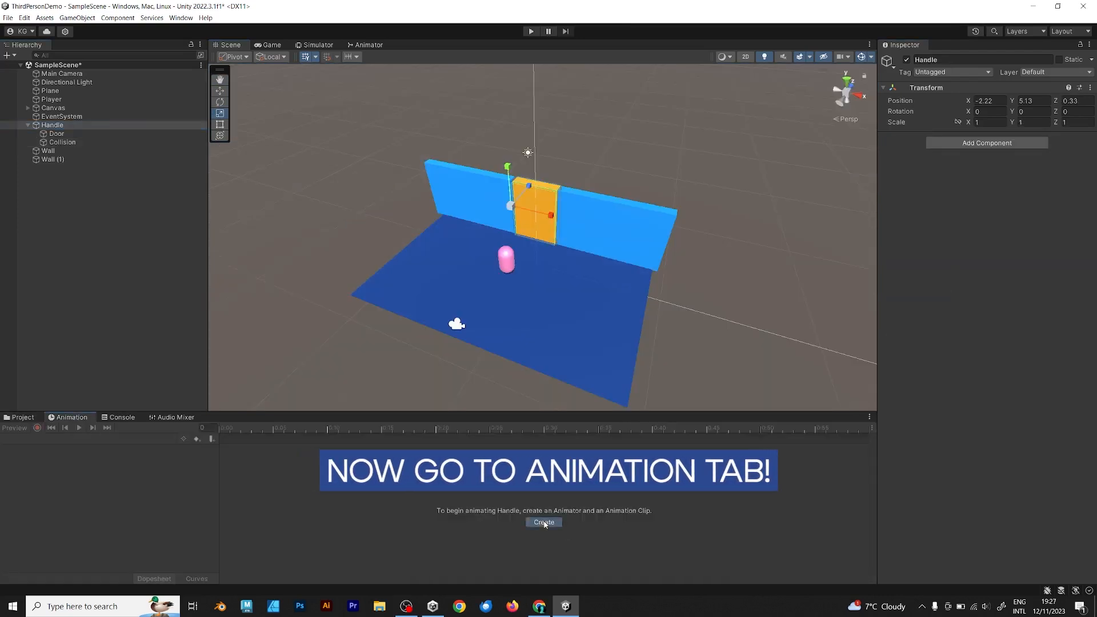
left_click(544, 522)
type("DoorAnimation")
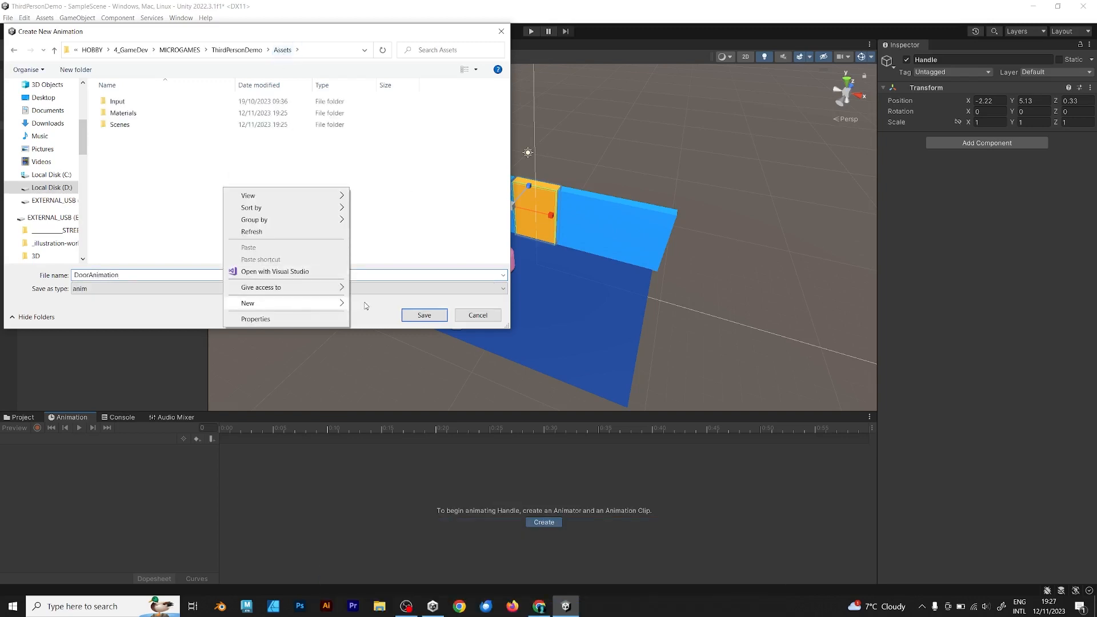
left_click(424, 316)
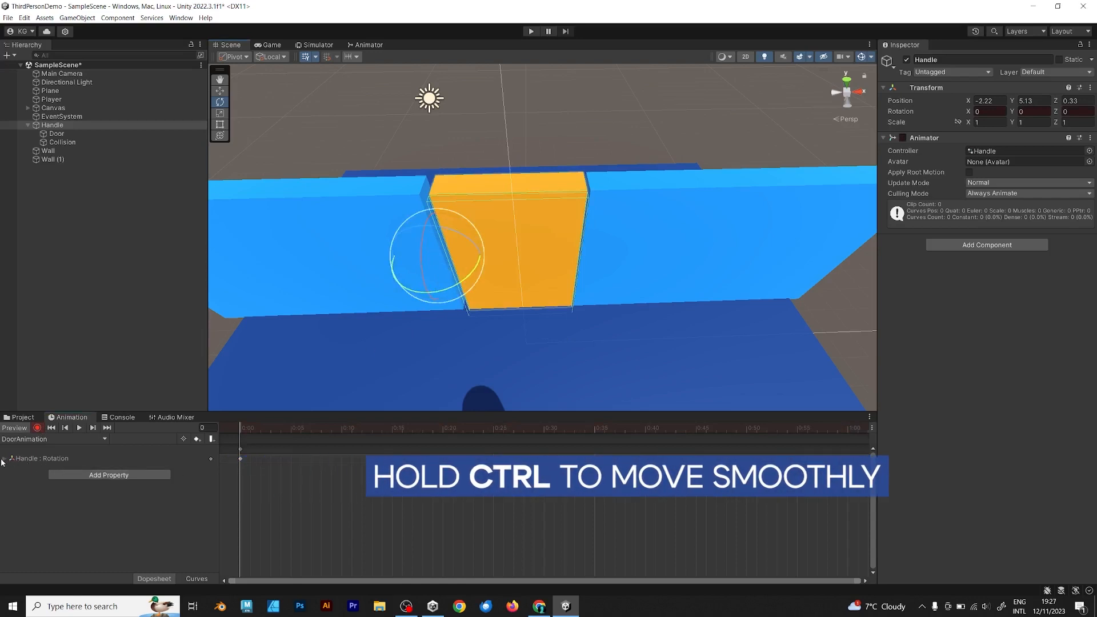
Step: Record Handle Y rotation keyframes at 0:00 and 2:00 and preview the door swinging open
left_click(5, 459)
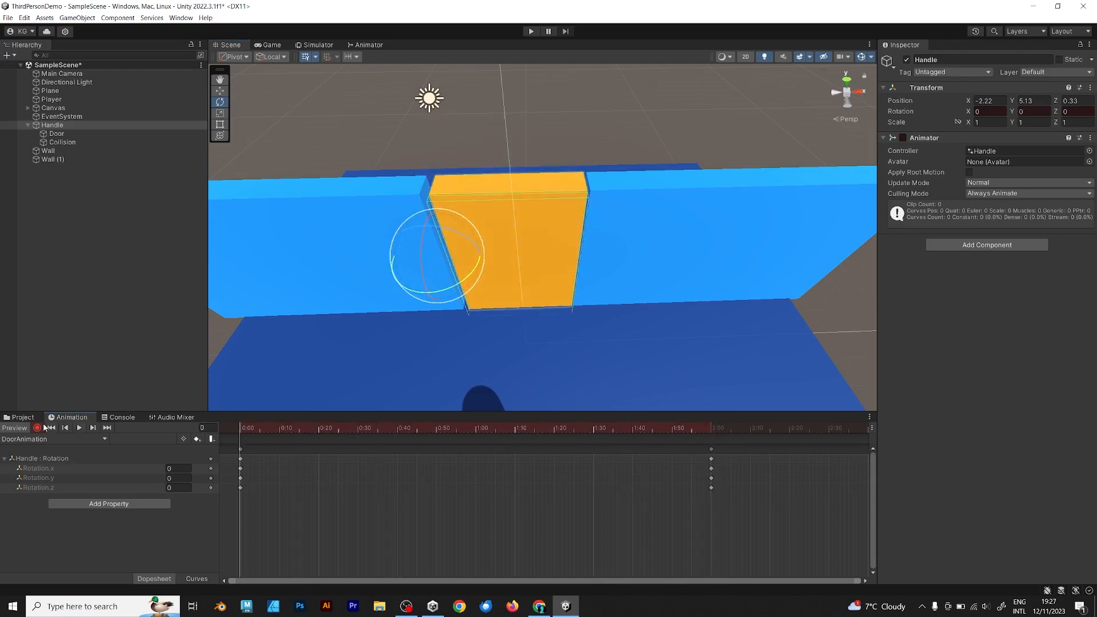
left_click(79, 428)
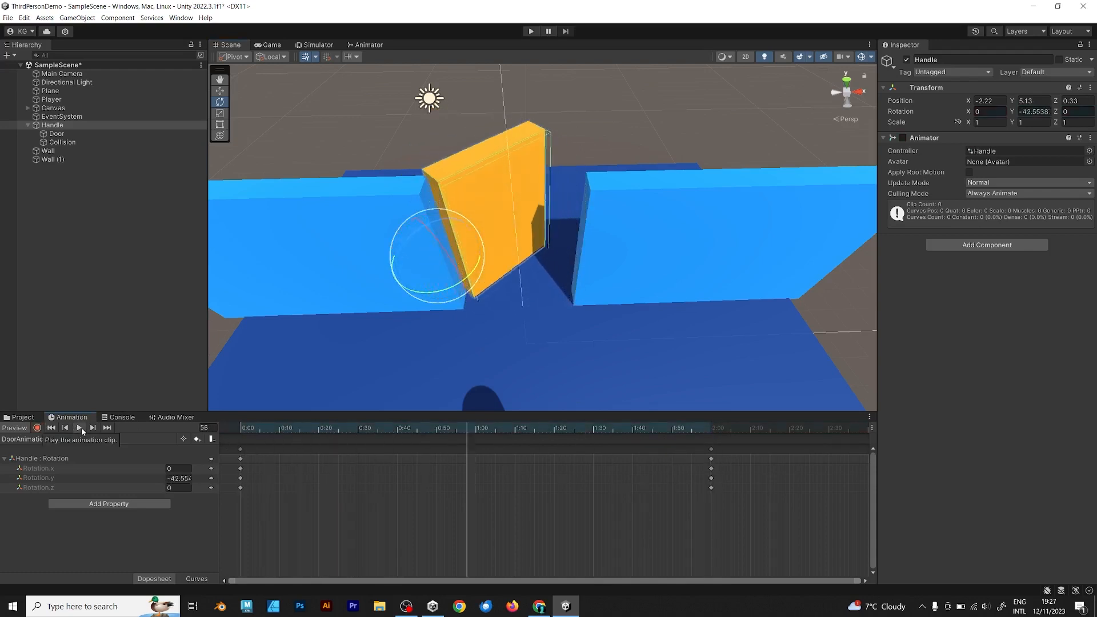
Step: Create a DoorClosed clip with rotation keyframes at 0:00 and 0:35 reversing the opening, then stop recording
left_click(80, 427)
type("DoorC")
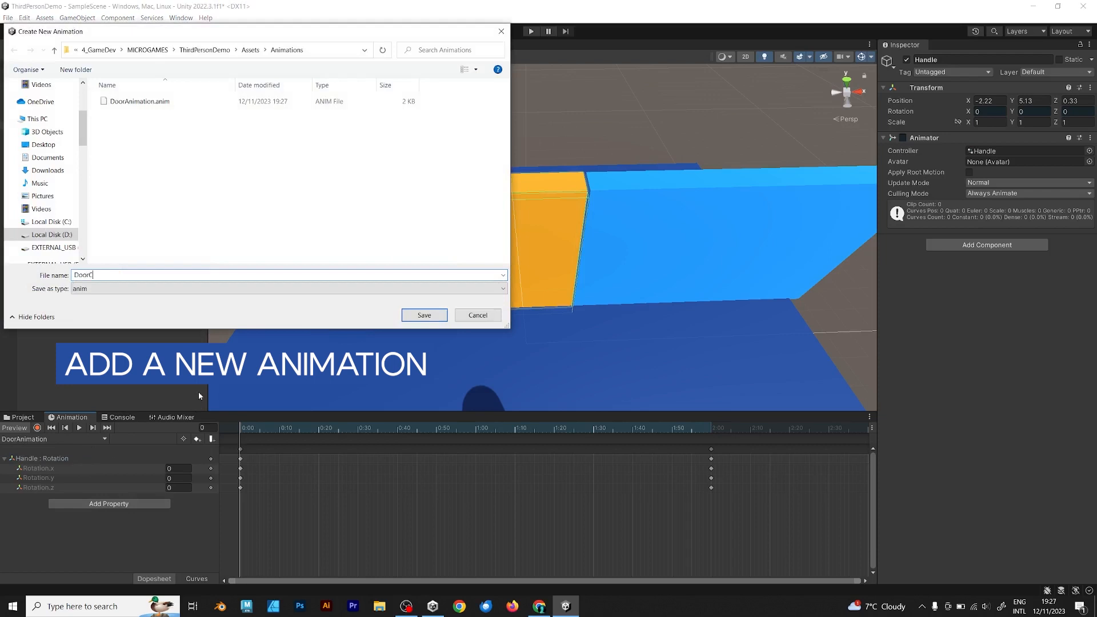
left_click(424, 315)
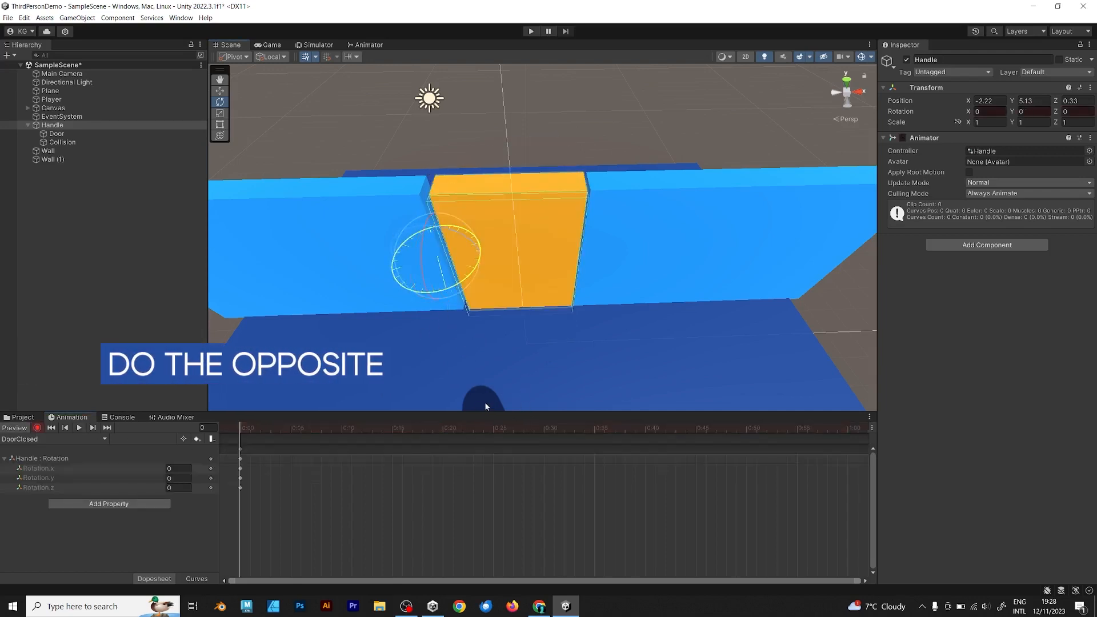
left_click(593, 428)
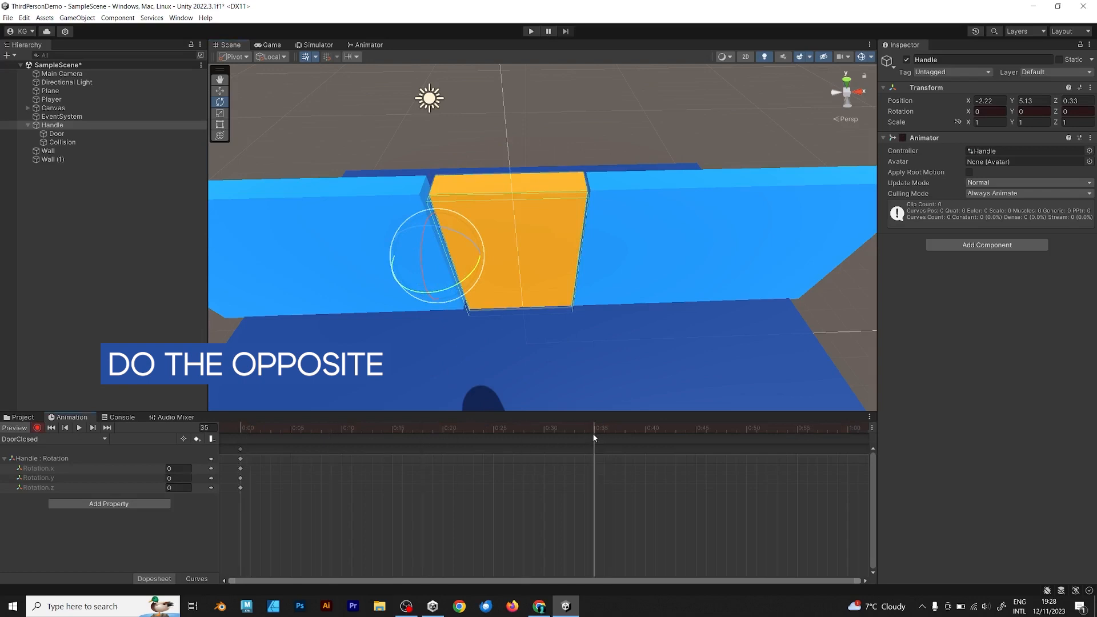
left_click_drag(465, 231, 476, 257)
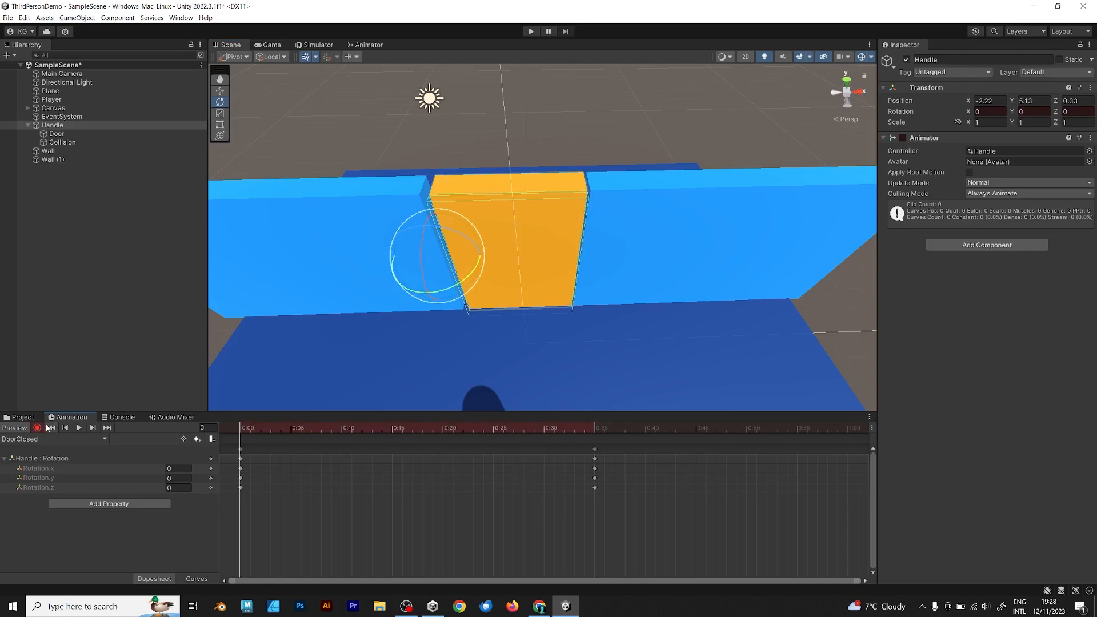
left_click(567, 428)
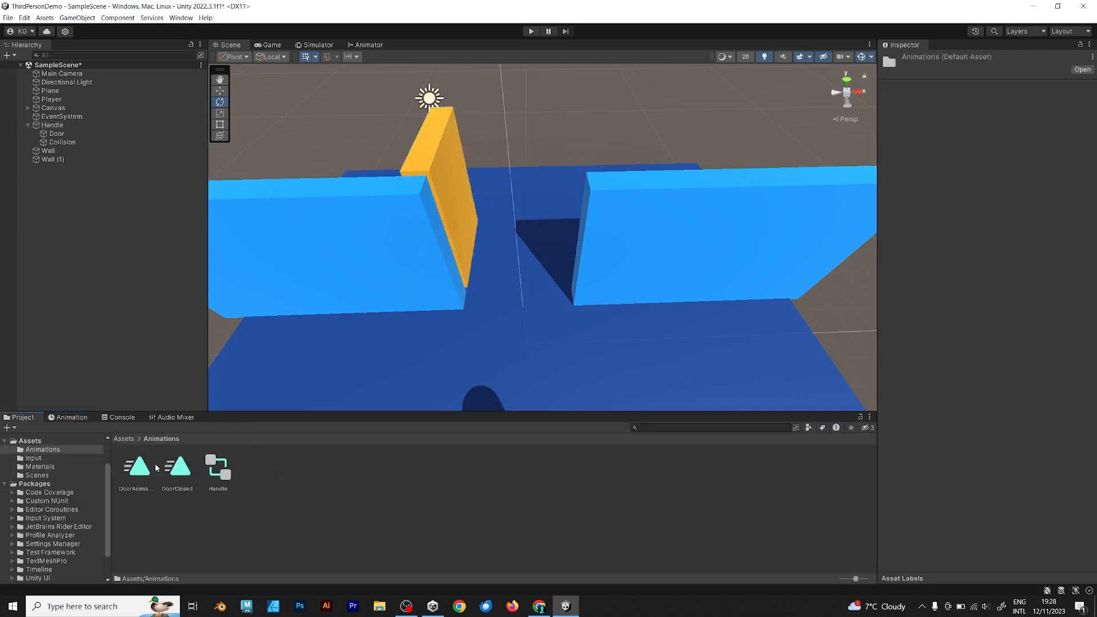
Step: Untick Loop Time on the DoorAnimation and DoorClosed clips and switch to the Animator graph
left_click(136, 466)
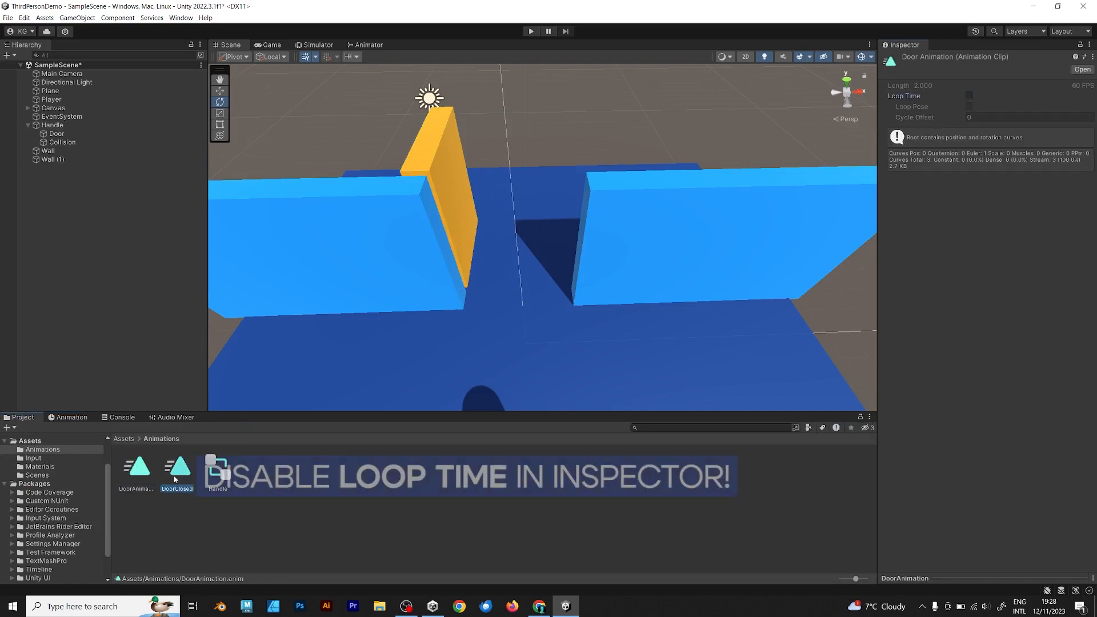
left_click(176, 469)
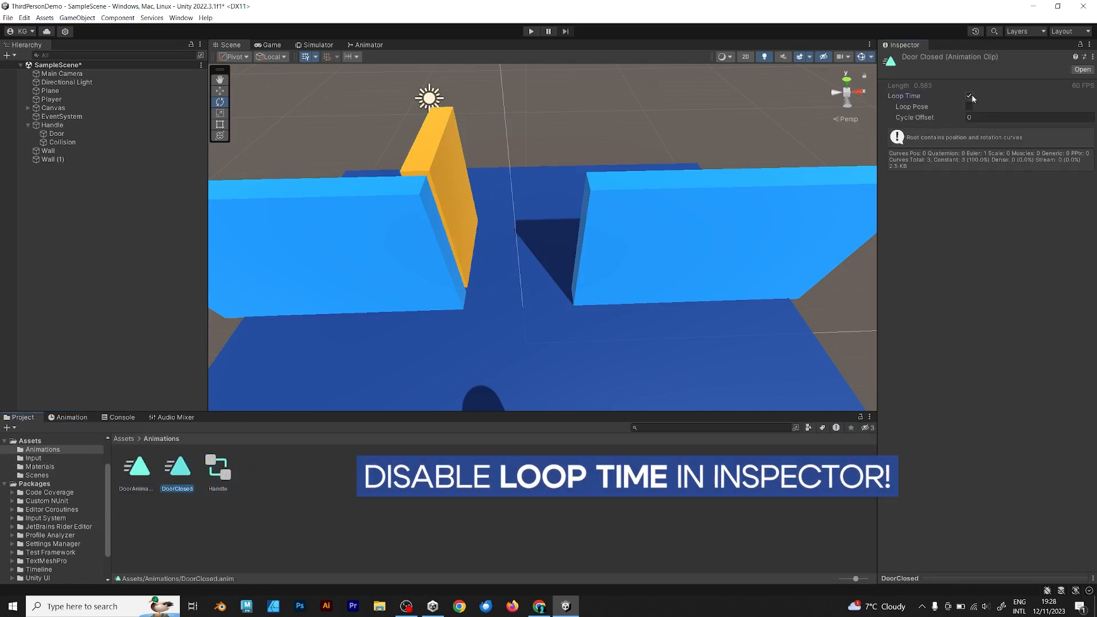
left_click(970, 96)
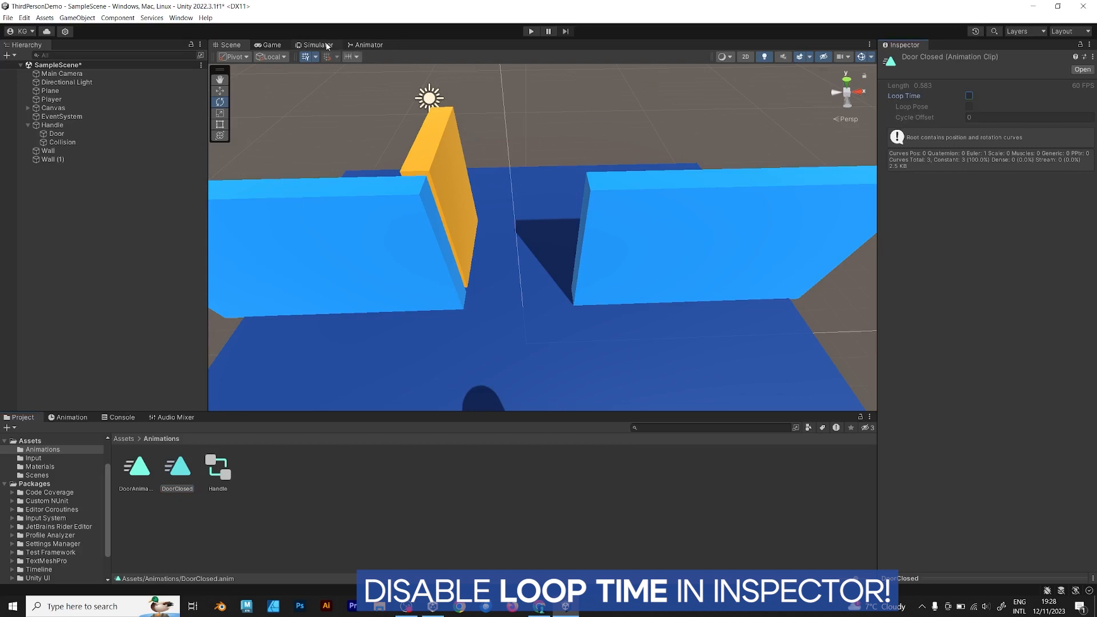
left_click(370, 44)
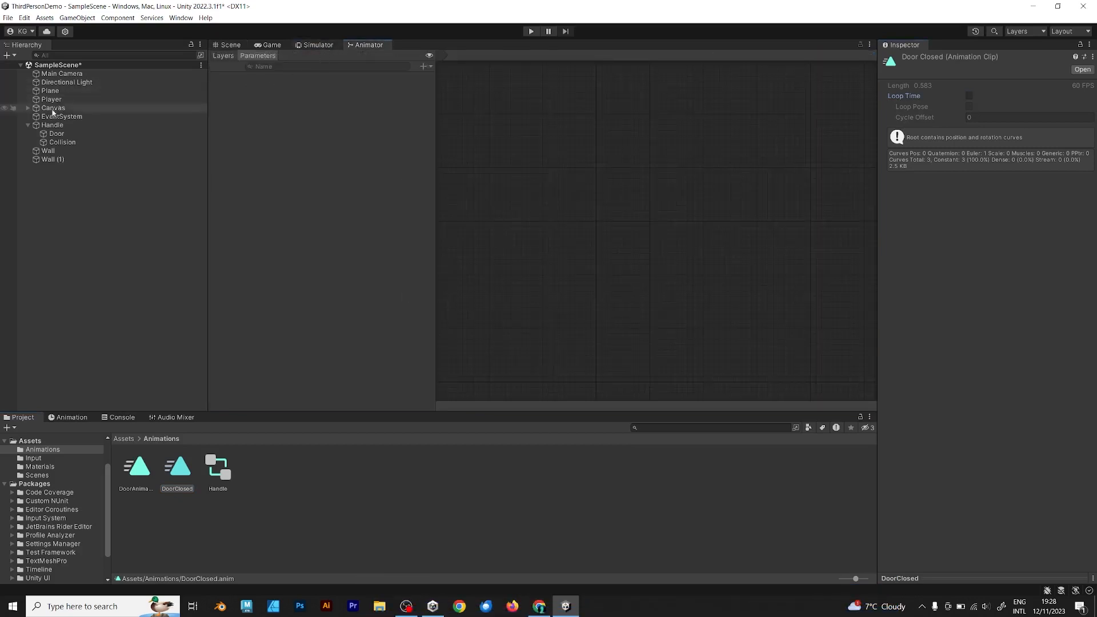
Step: Show Handle's states and make a transition from DoorClosed to DoorAnimation
left_click(53, 124)
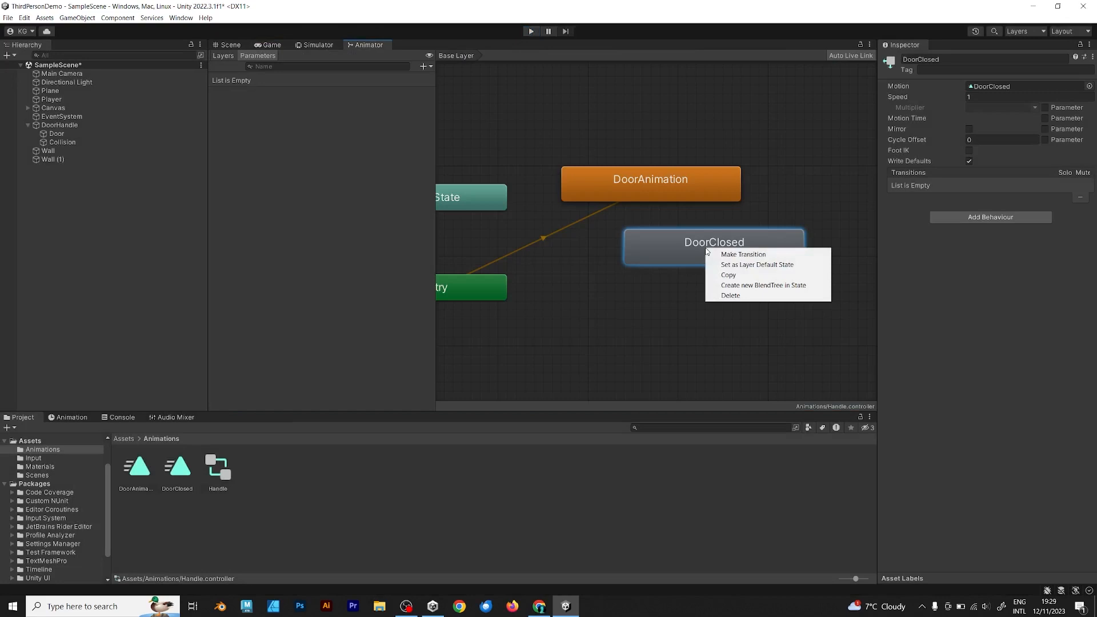
mouse_move(753, 259)
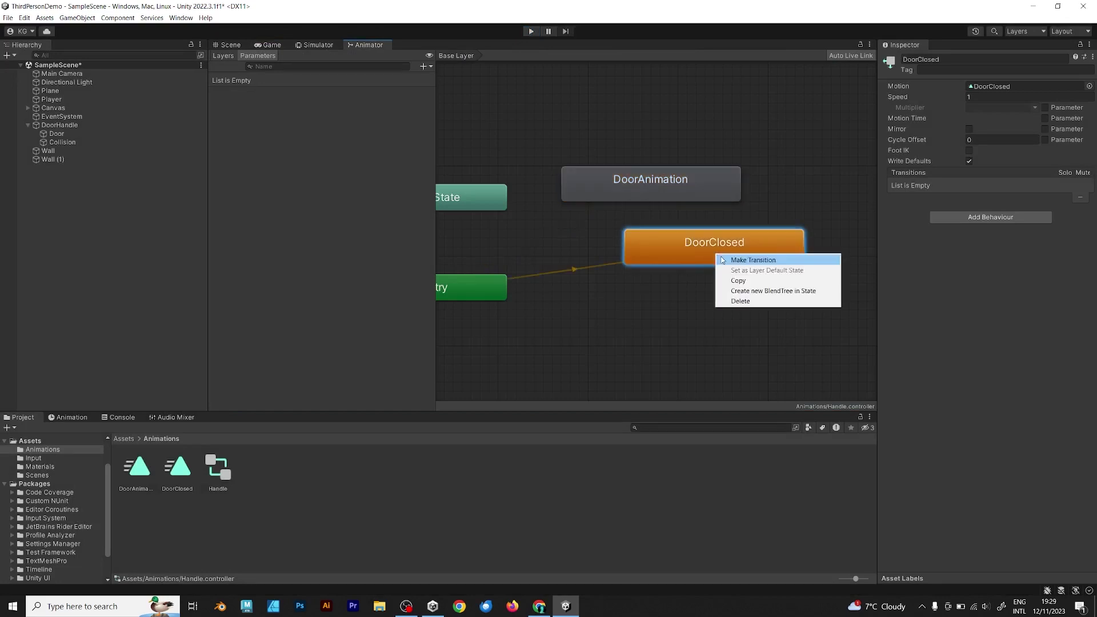
left_click(753, 259)
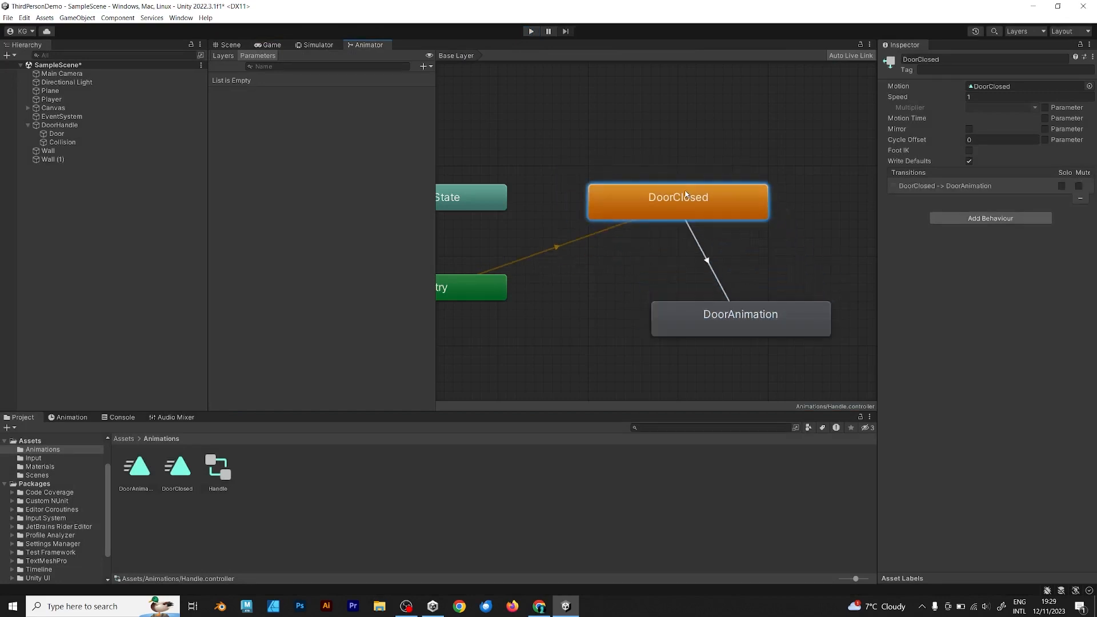
left_click(426, 66)
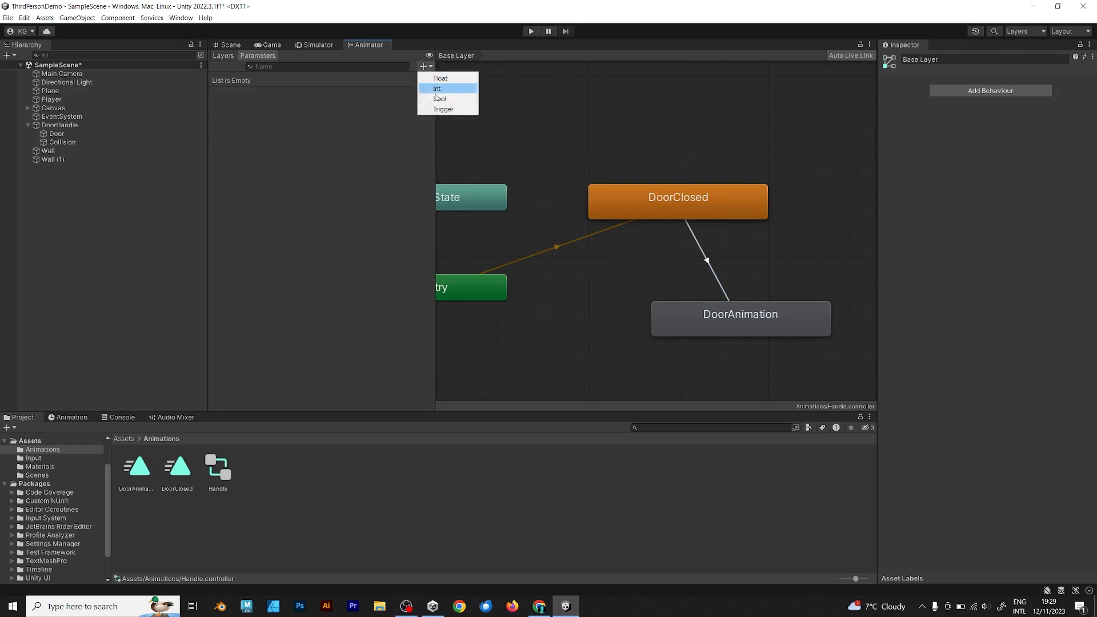
mouse_move(444, 109)
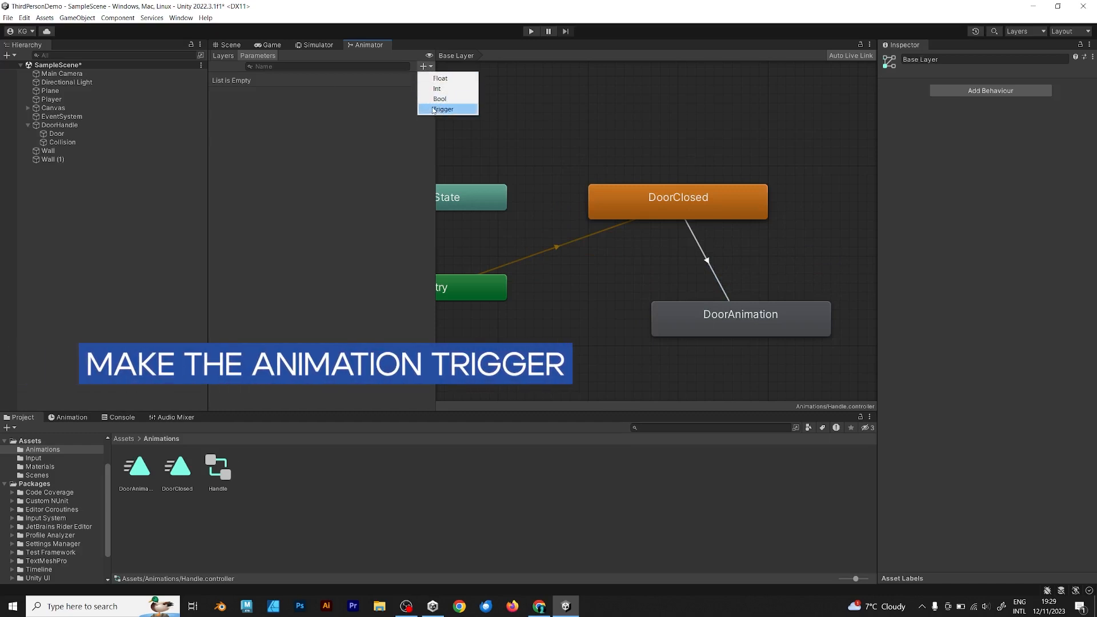
Step: Add an isCollected trigger parameter, condition the transition on it and disable Has Exit Time
left_click(444, 110)
type("isCollected")
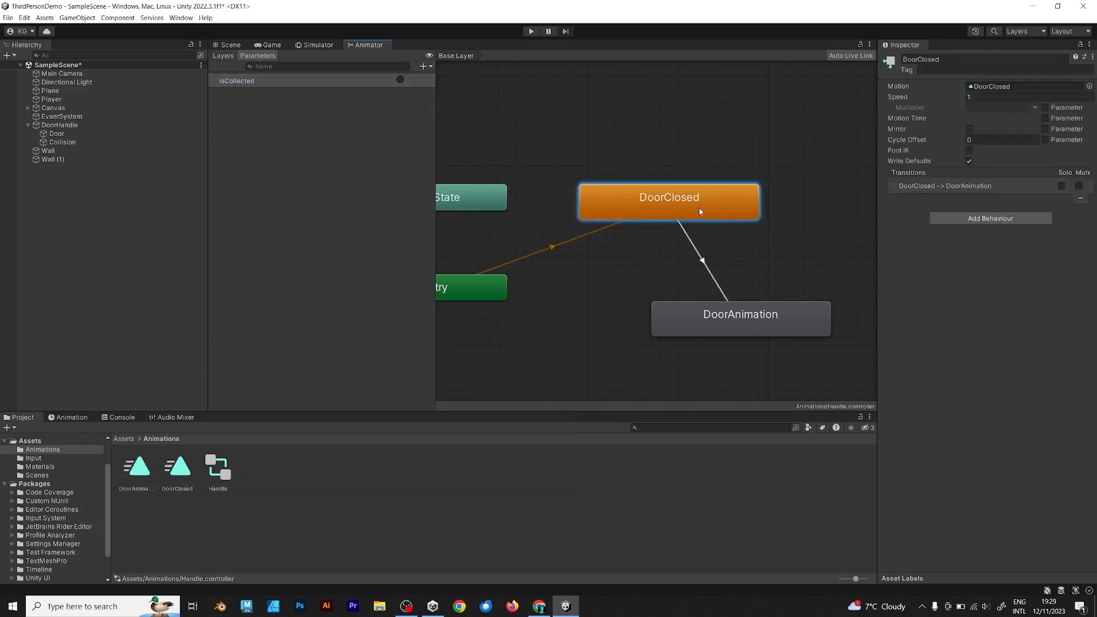
left_click(704, 259)
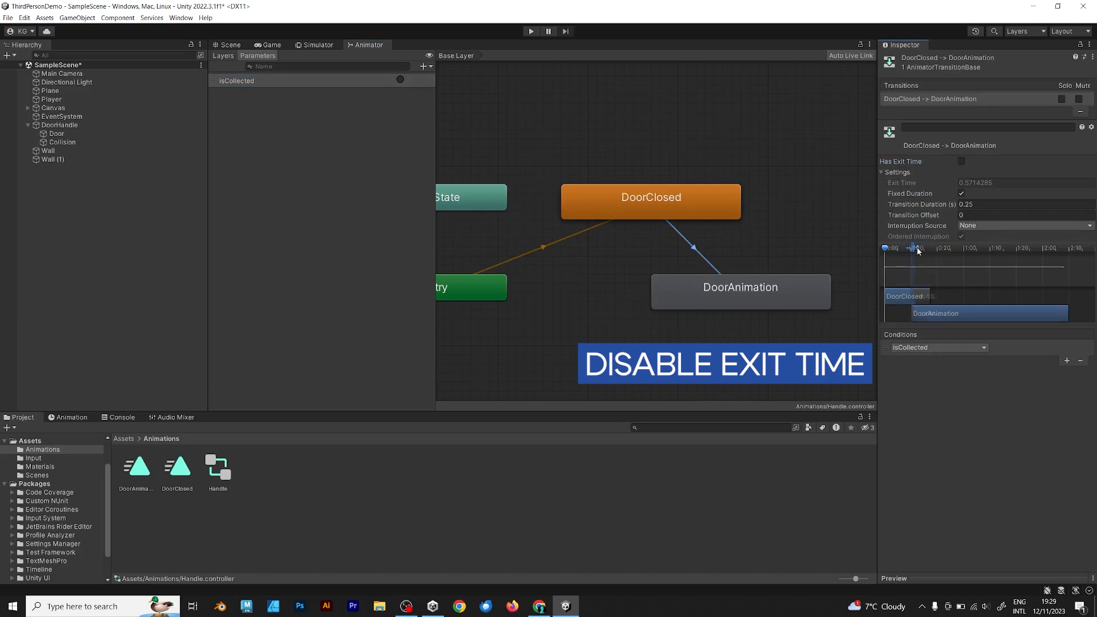
left_click(961, 161)
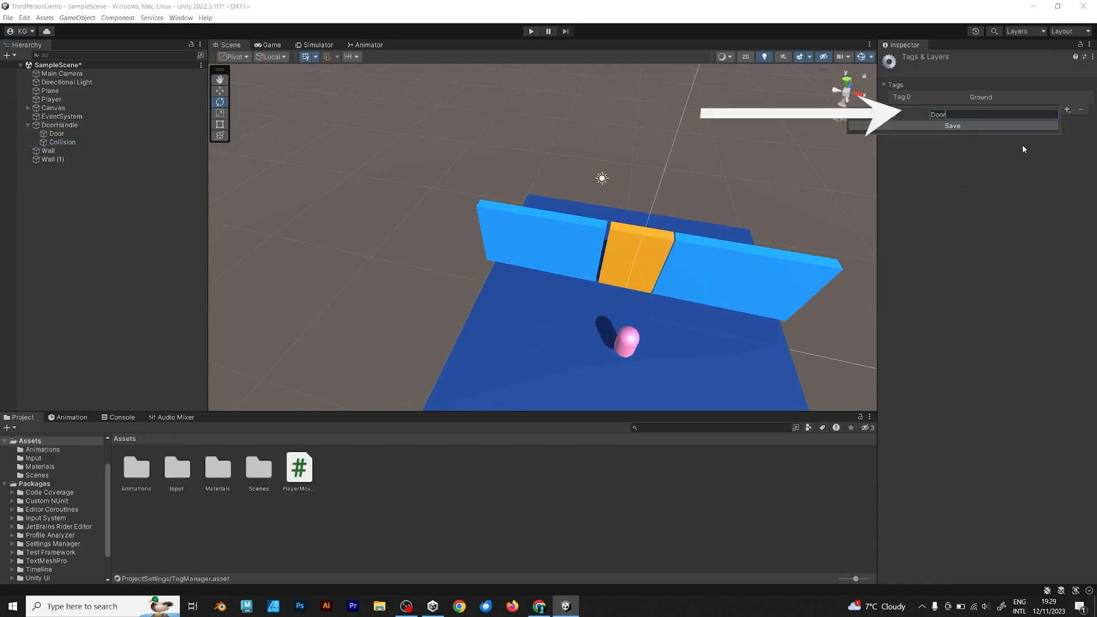
Step: Save the new DoorCollider tag and assign it to the door's Collision trigger object
left_click(953, 126)
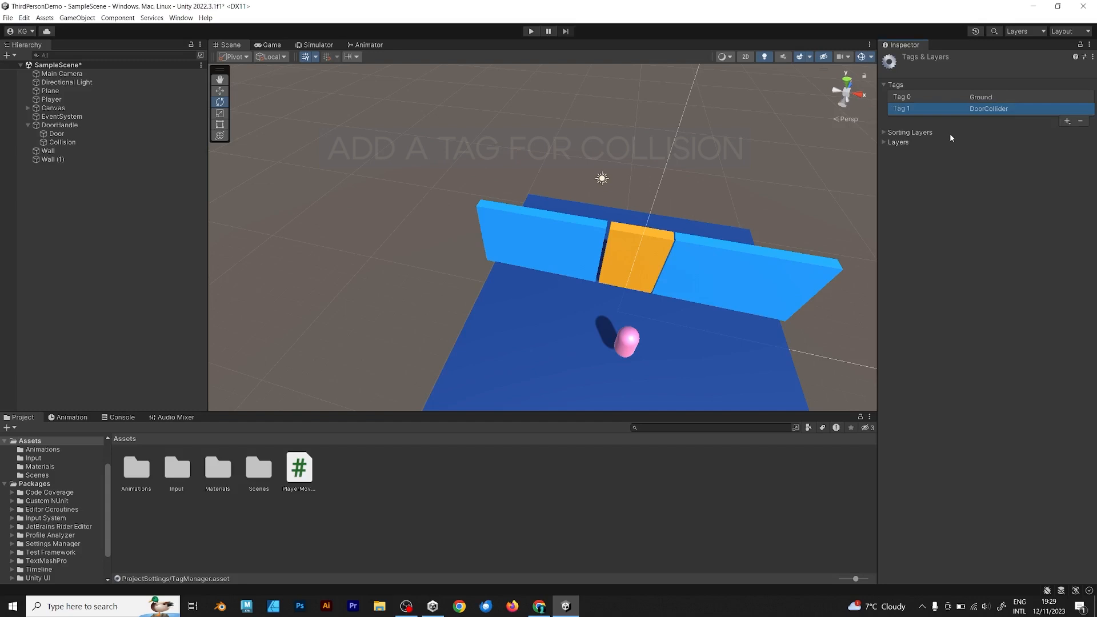
left_click(63, 142)
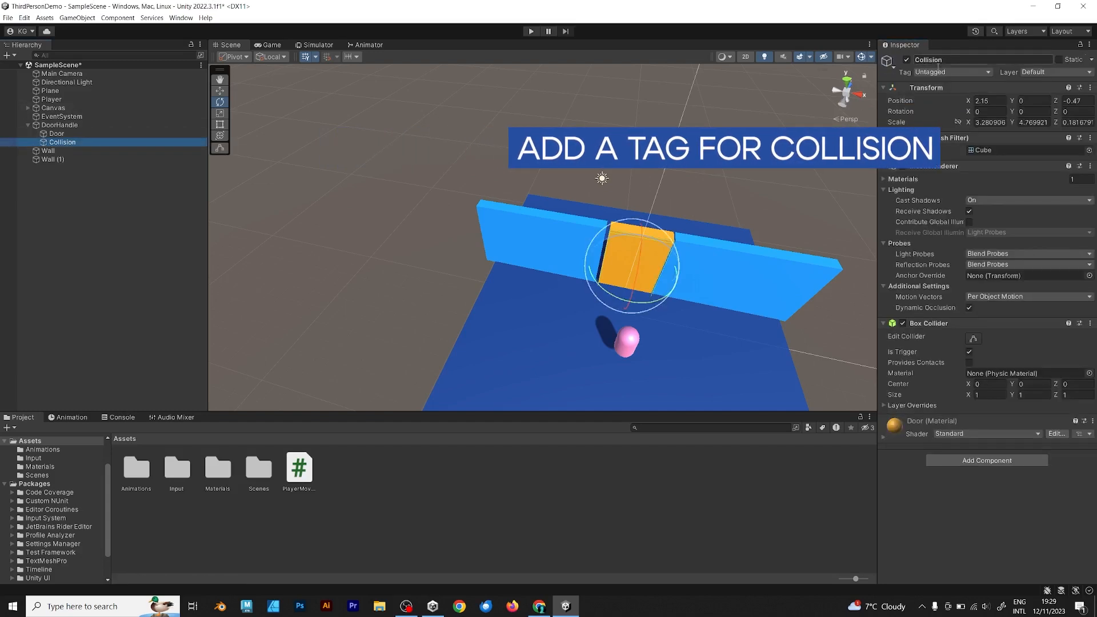
left_click(954, 71)
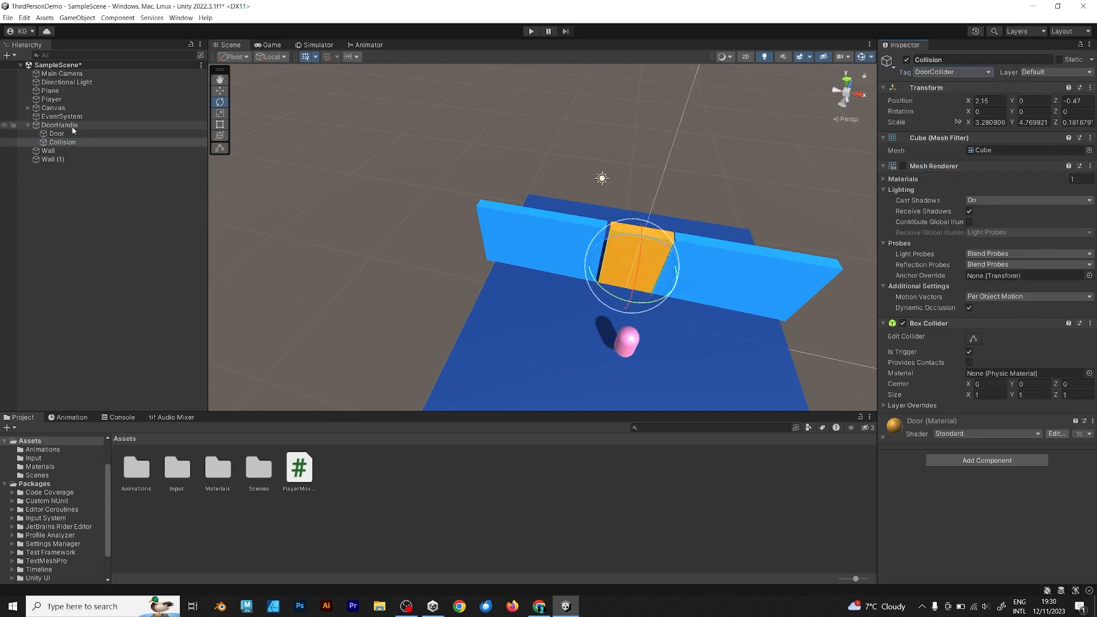
Step: Select the Player and open its PlayerMovement script in Visual Studio
left_click(49, 98)
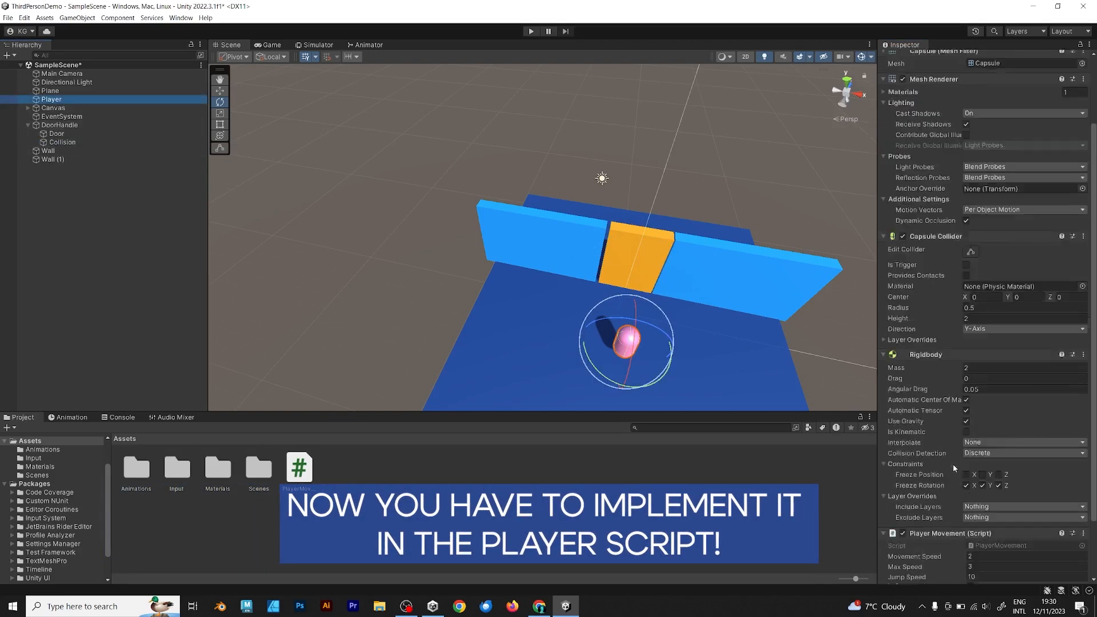
double_click(299, 466)
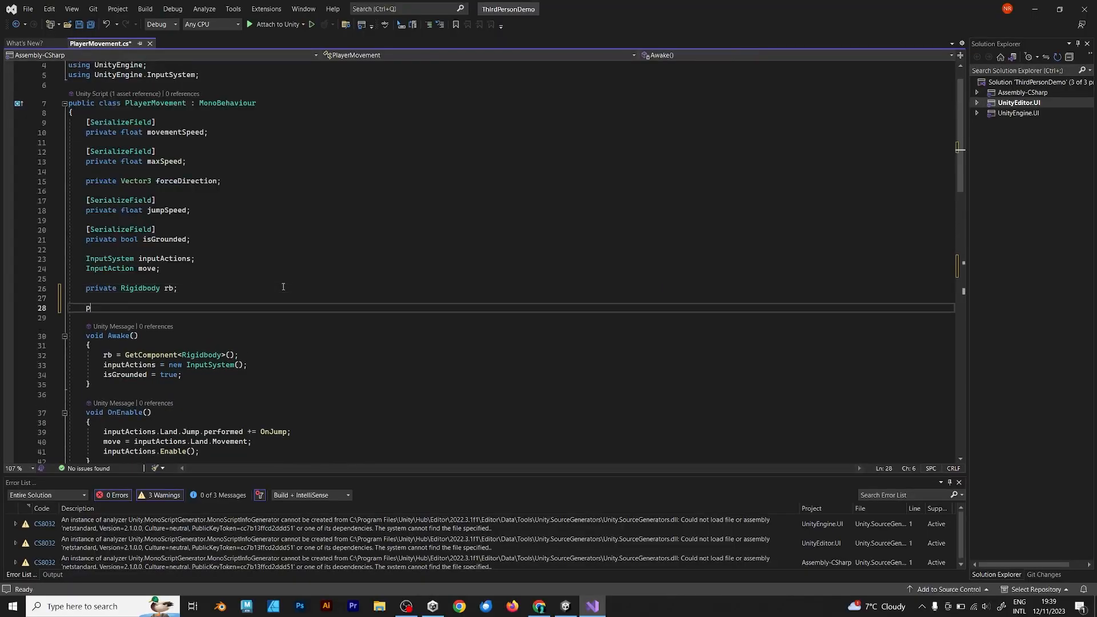
Step: Declare a public Animator doorAnimator field in PlayerMovement
type("ublic Anima")
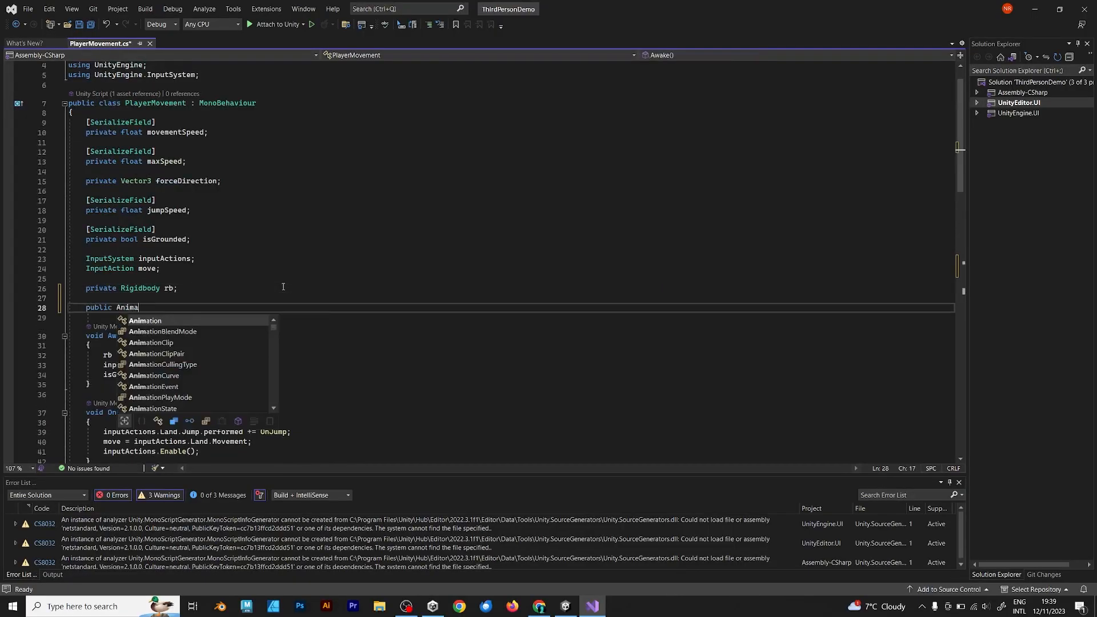
type("tor door")
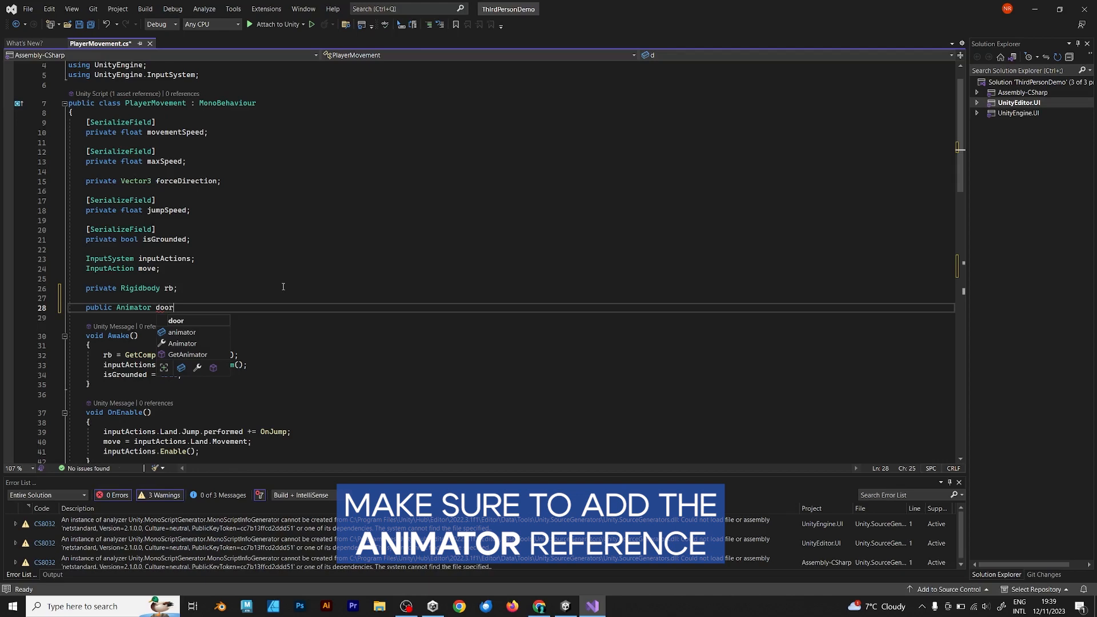
type("Animator;")
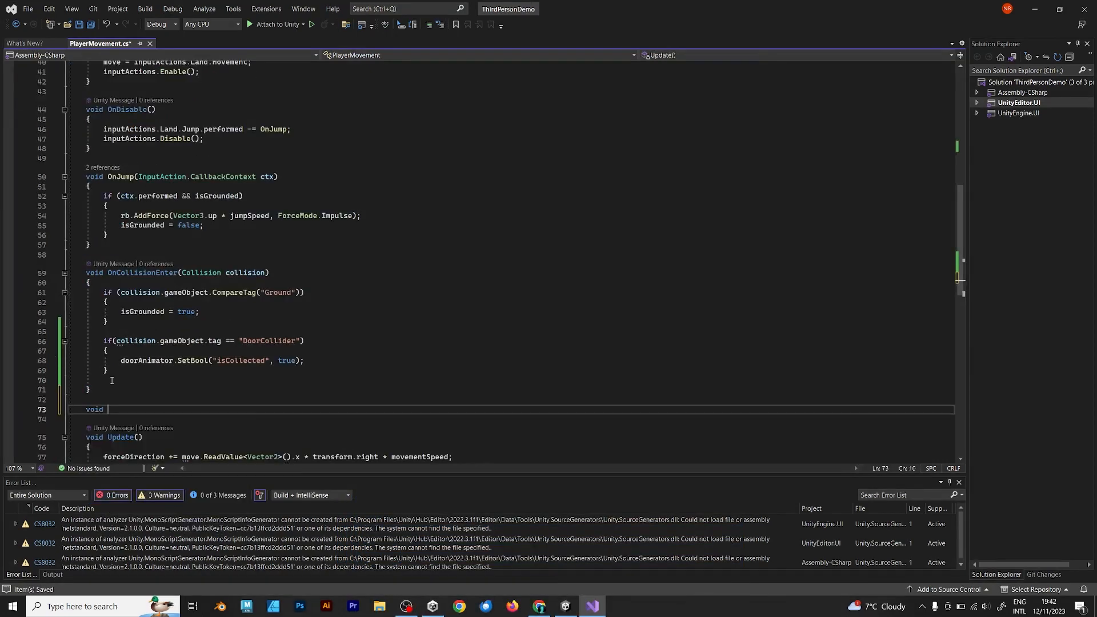
Step: Write OnTriggerEnter(Collider other) with an if checking other.gameObject.tag == "DoorCollider"
type("OnTriggerEnter(Collider other")
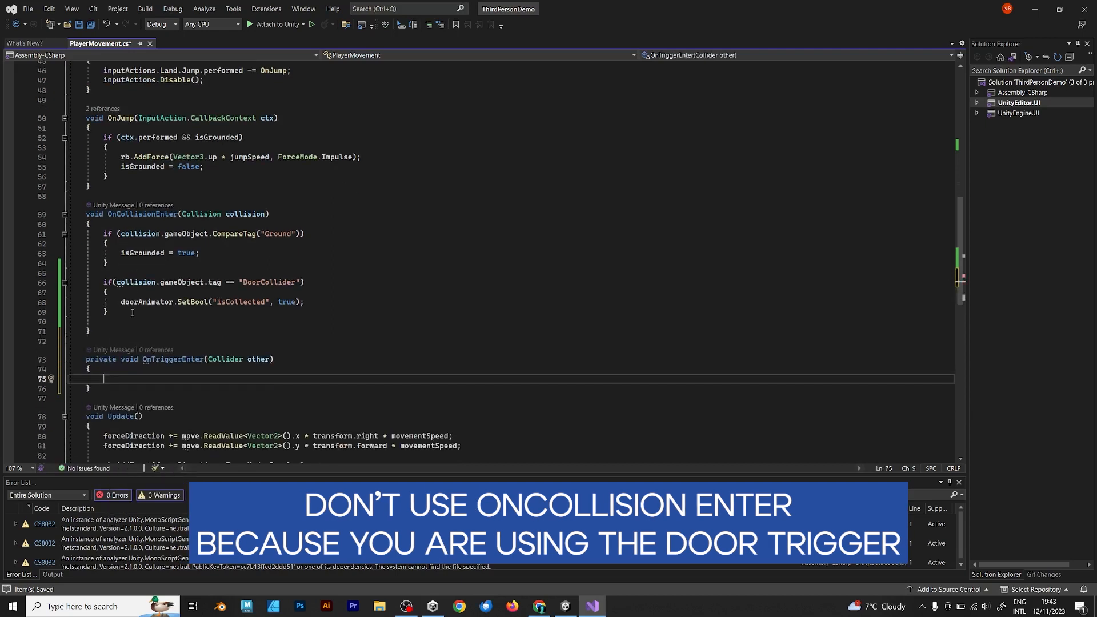
type("if(")
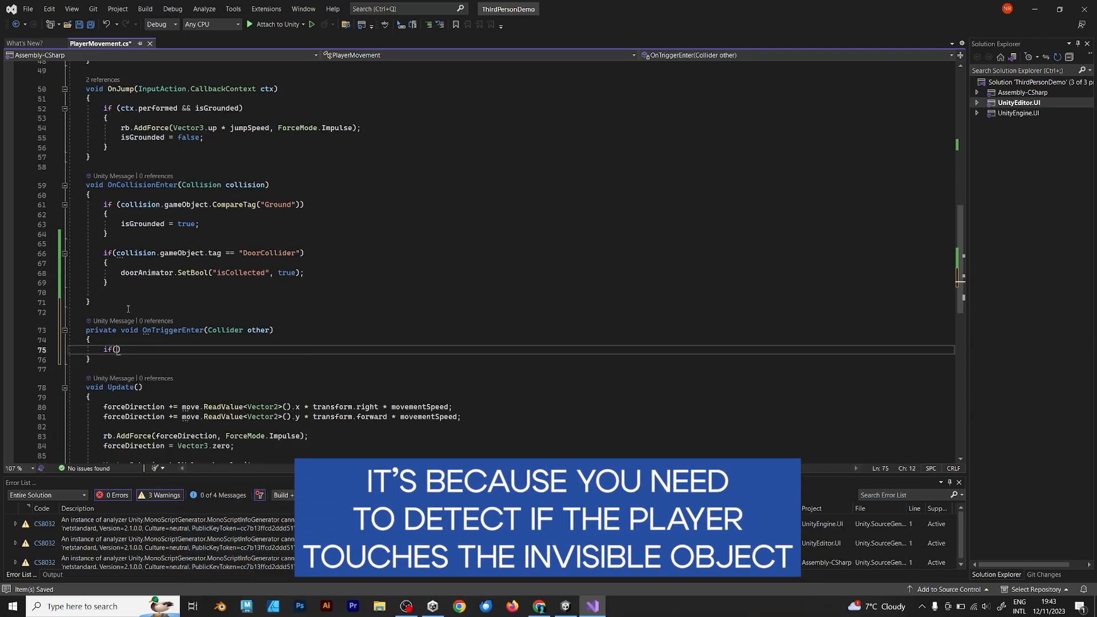
type("other.gameObject")
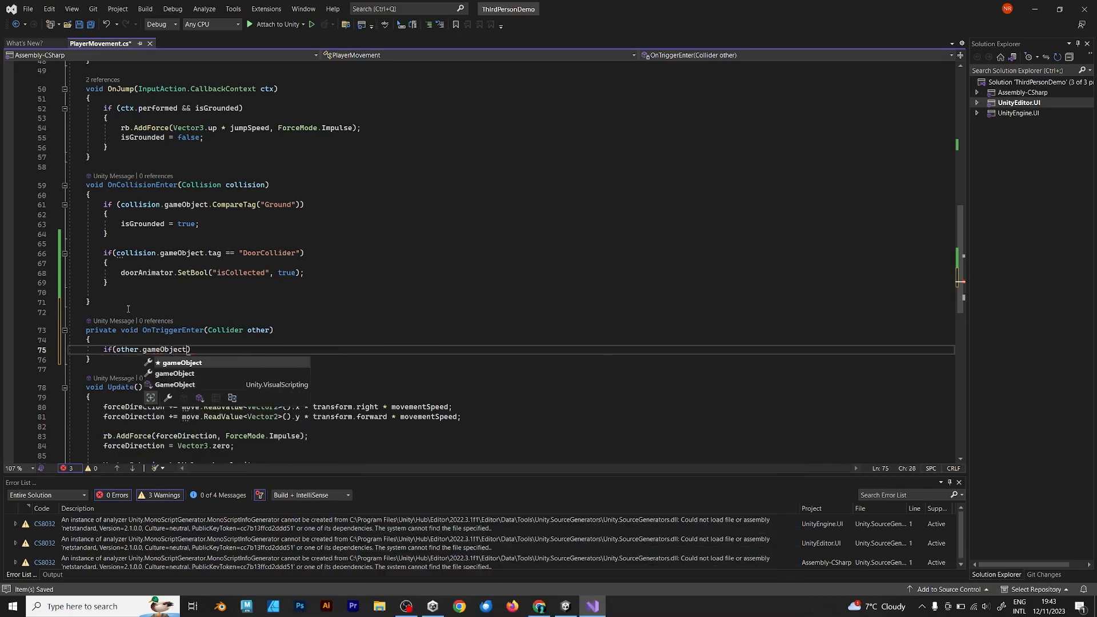
type(".tag ==")
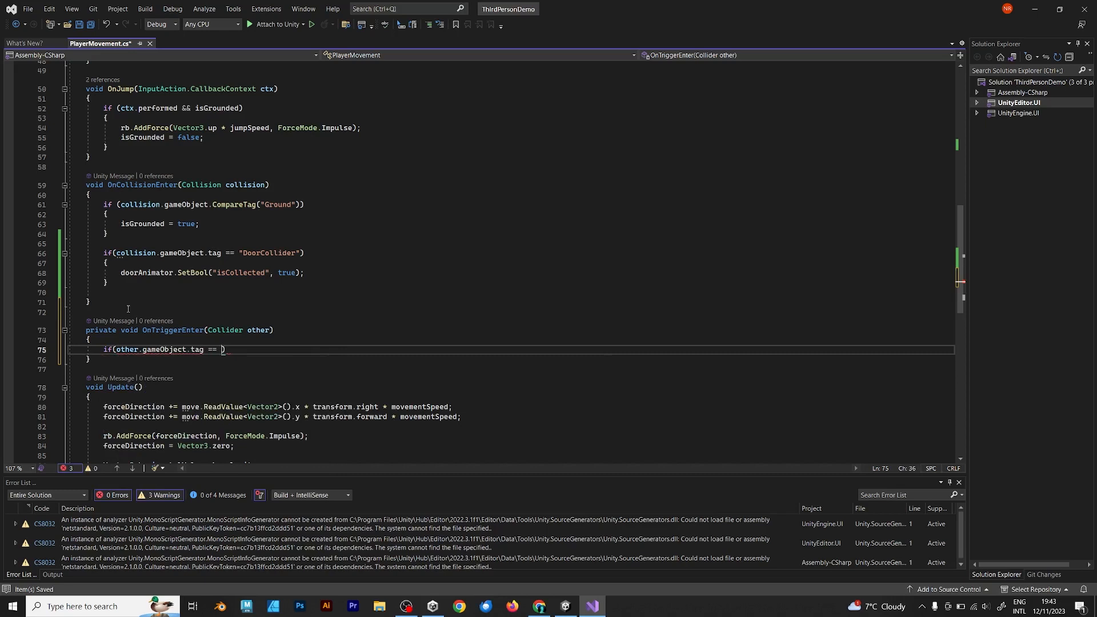
type("\"")
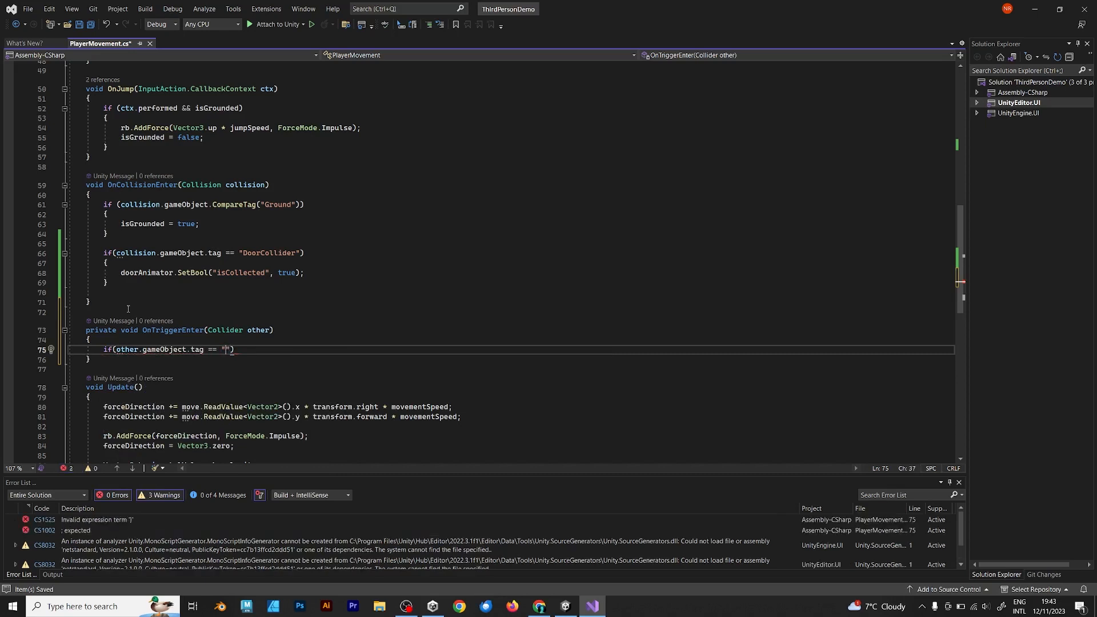
type("DoorCollider")
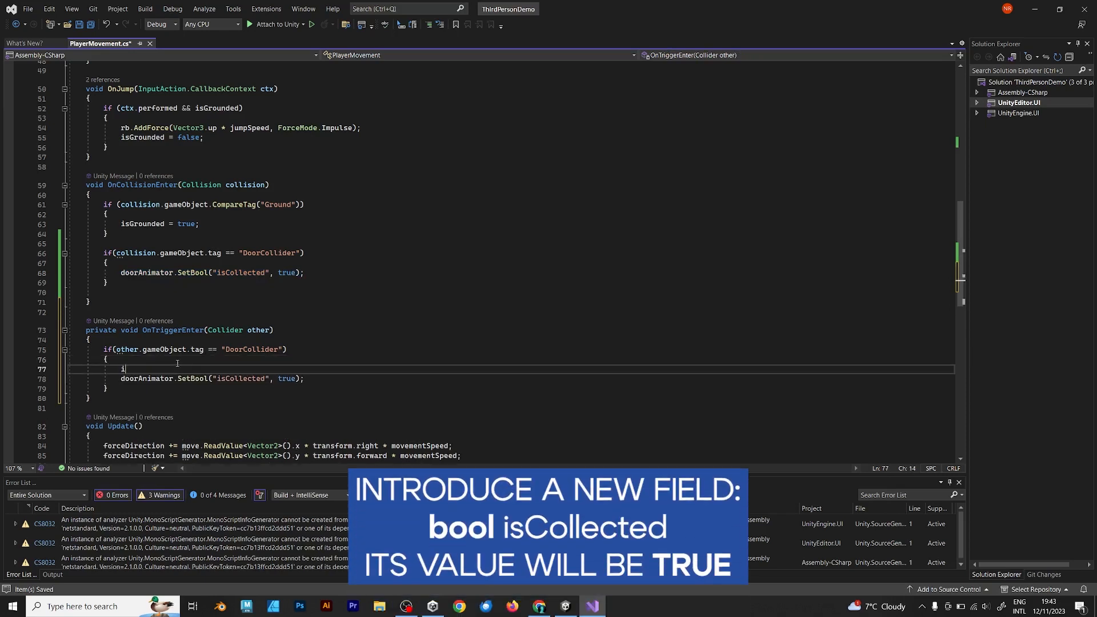
Step: Inside the check, set the door animator's isCollected to true
type("isCollected")
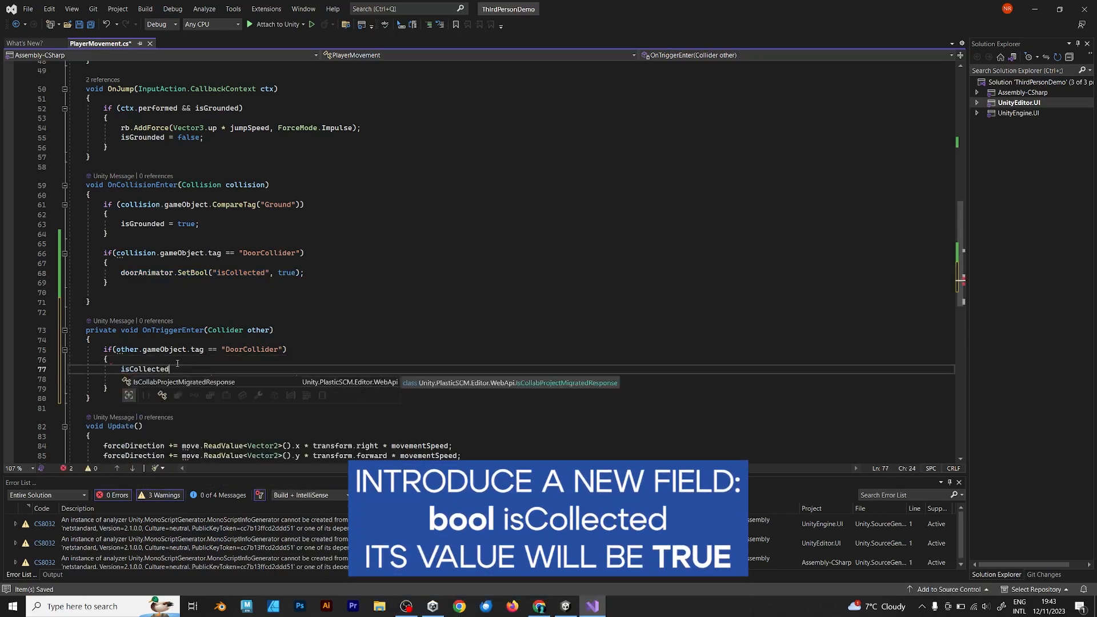
type("= true")
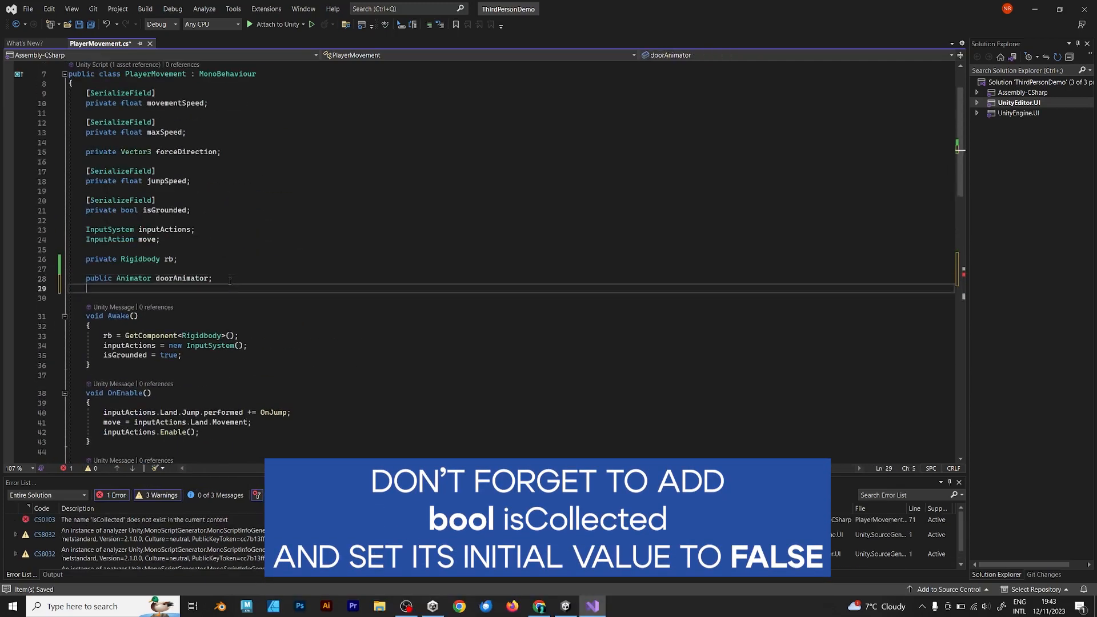
Step: Declare public bool isCollected, pass it to doorAnimator.SetBool, and save the script
type("public bool isCollected;")
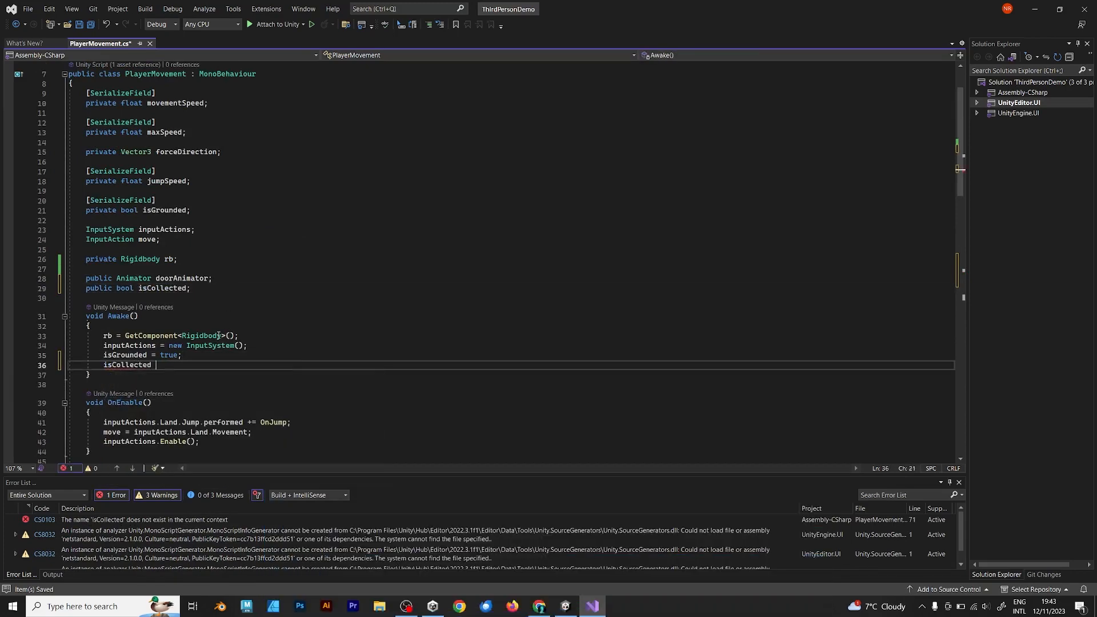
scroll("down", 3)
type("doorAnimator.SetBool(\"")
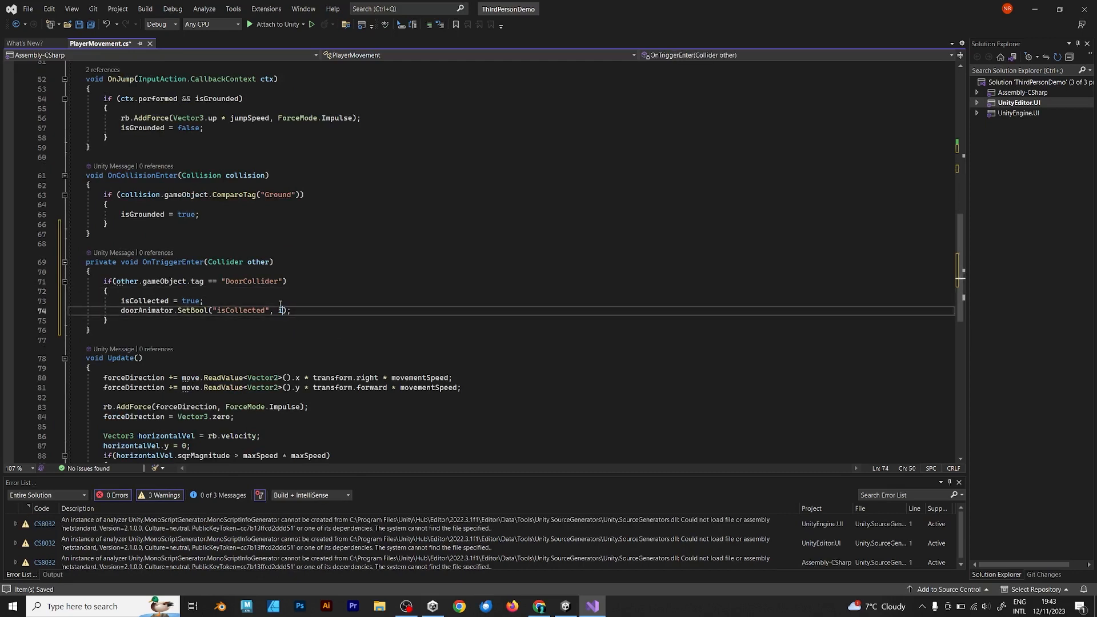
type("isCollected")
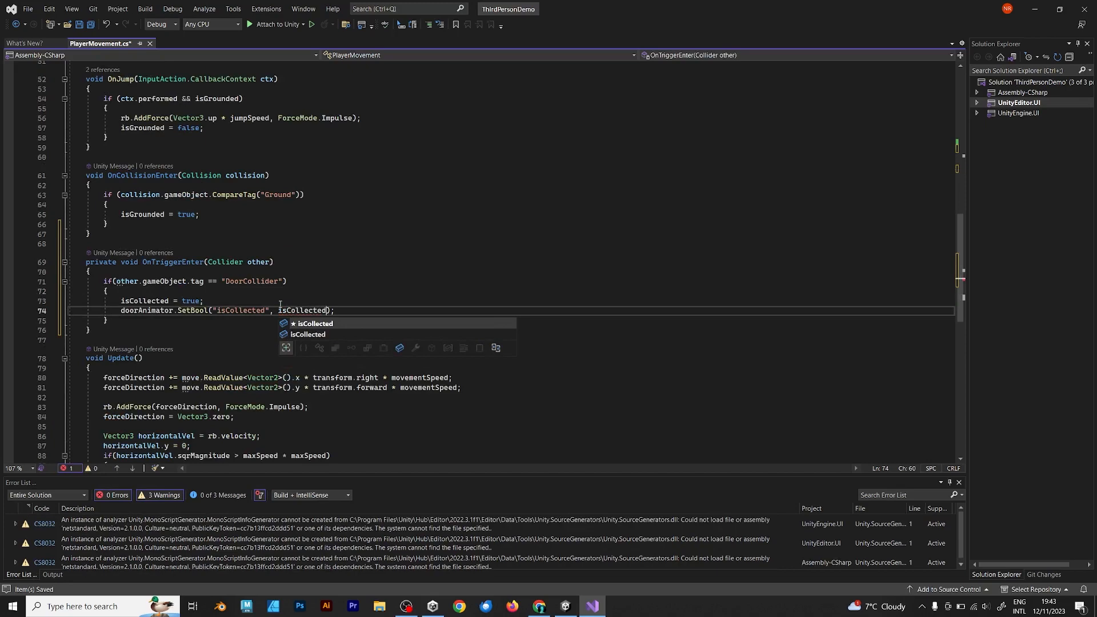
key("Ctrl+S")
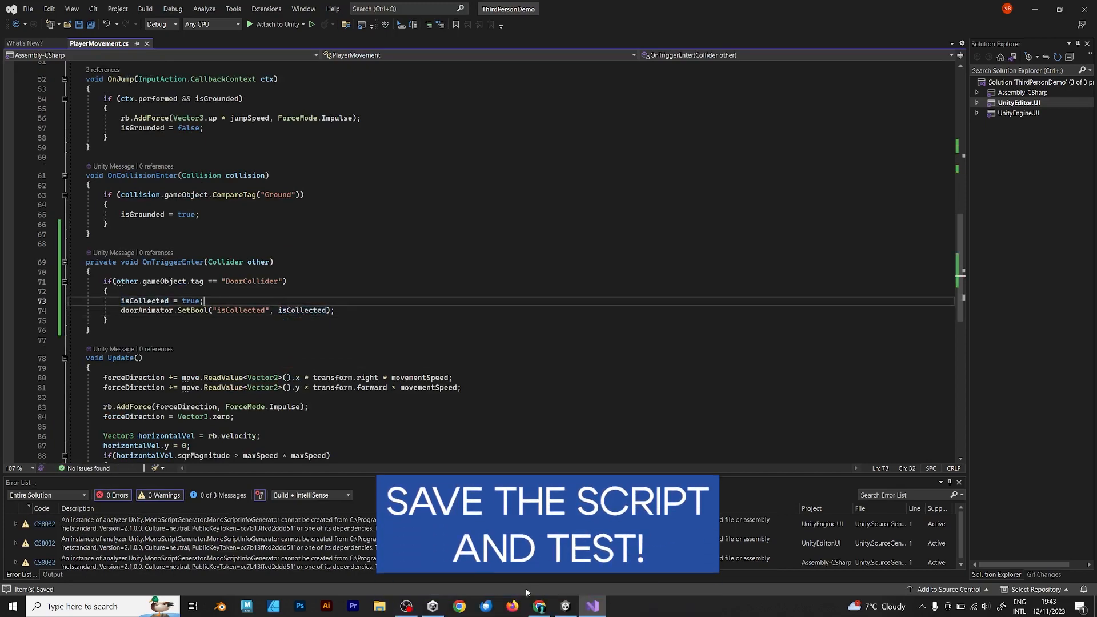
Step: Return to Unity, play the scene to test the door trigger, then bring up the Animation window
left_click(592, 606)
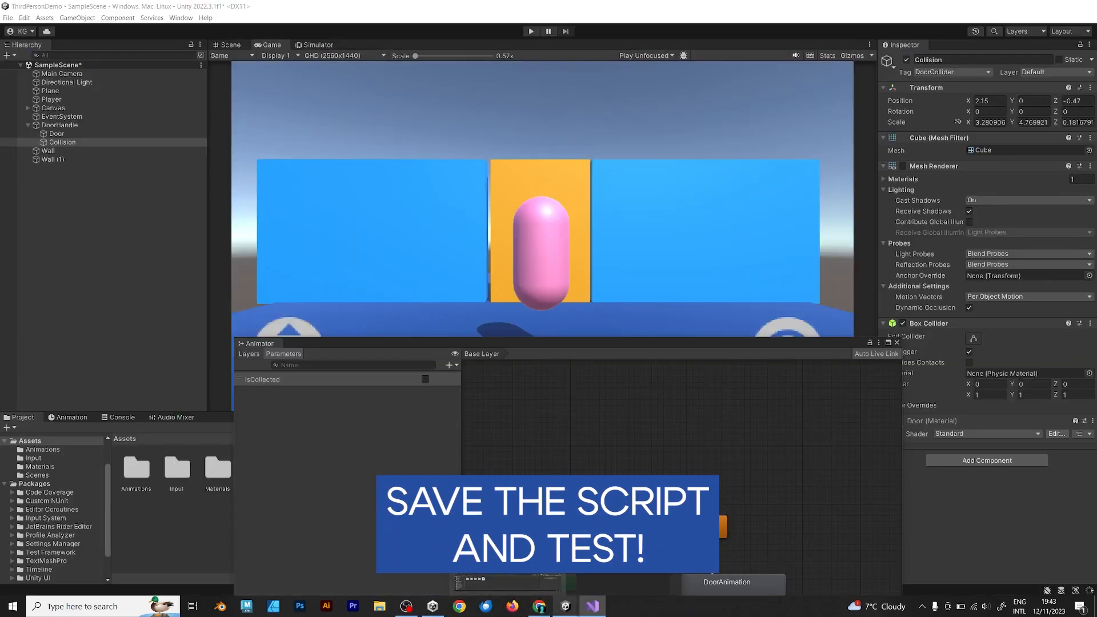
left_click(51, 98)
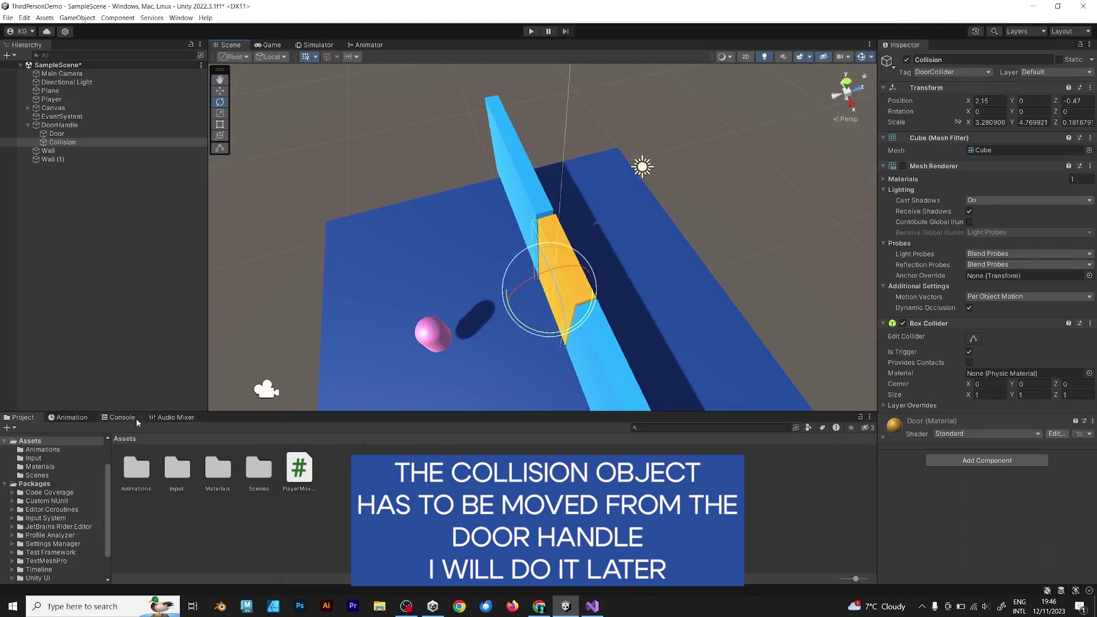
left_click(71, 418)
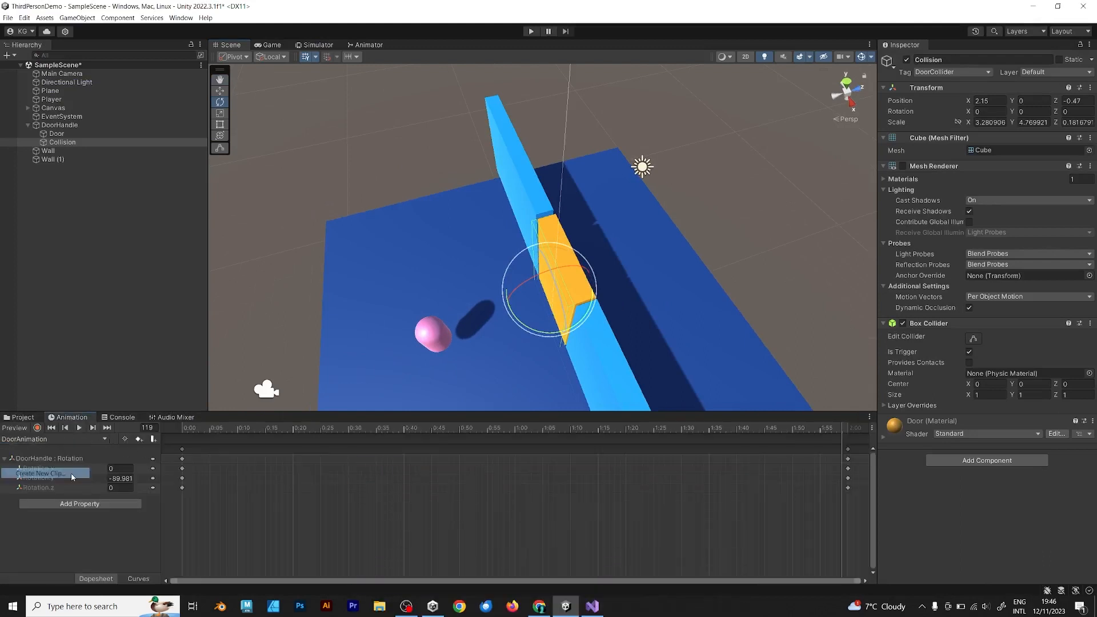
Step: Create a new DoorLeave clip for the door and switch to editing it
left_click(43, 473)
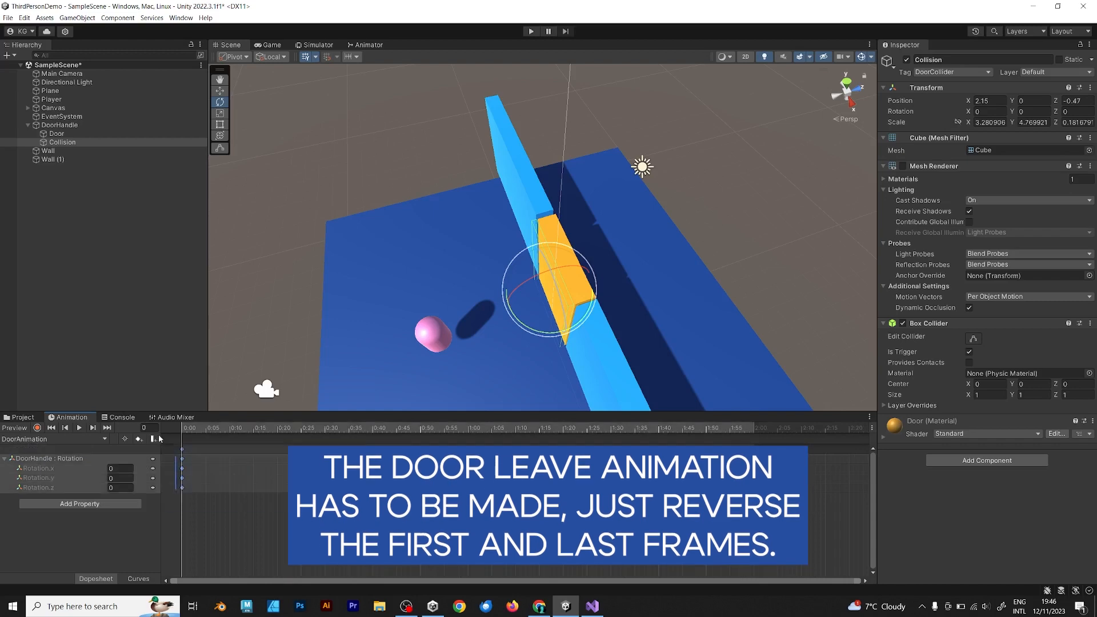
left_click(55, 439)
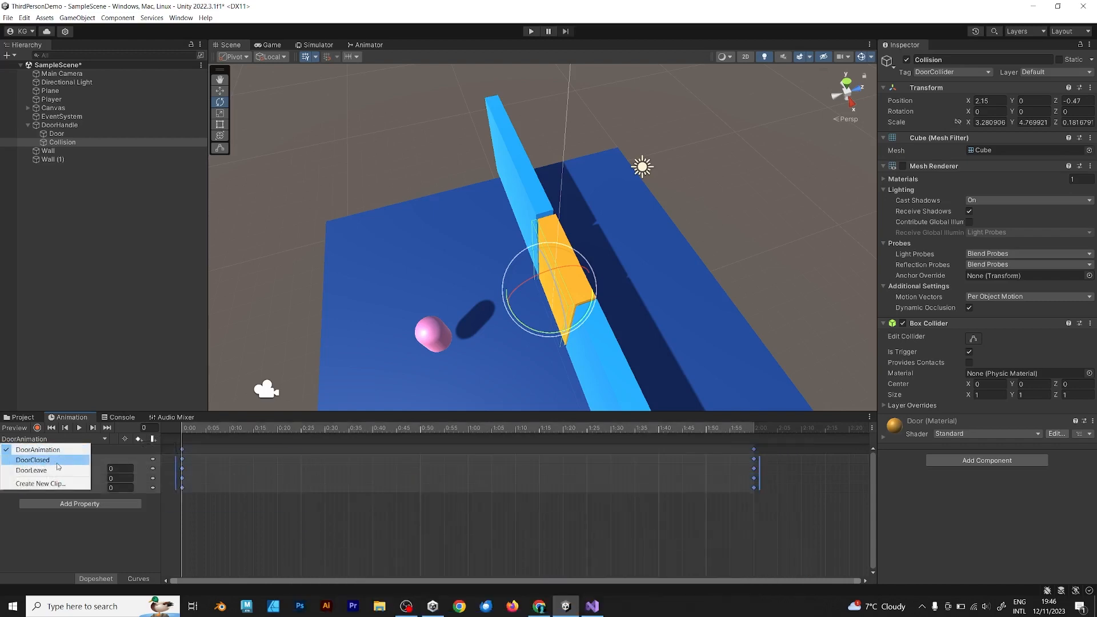
left_click(32, 471)
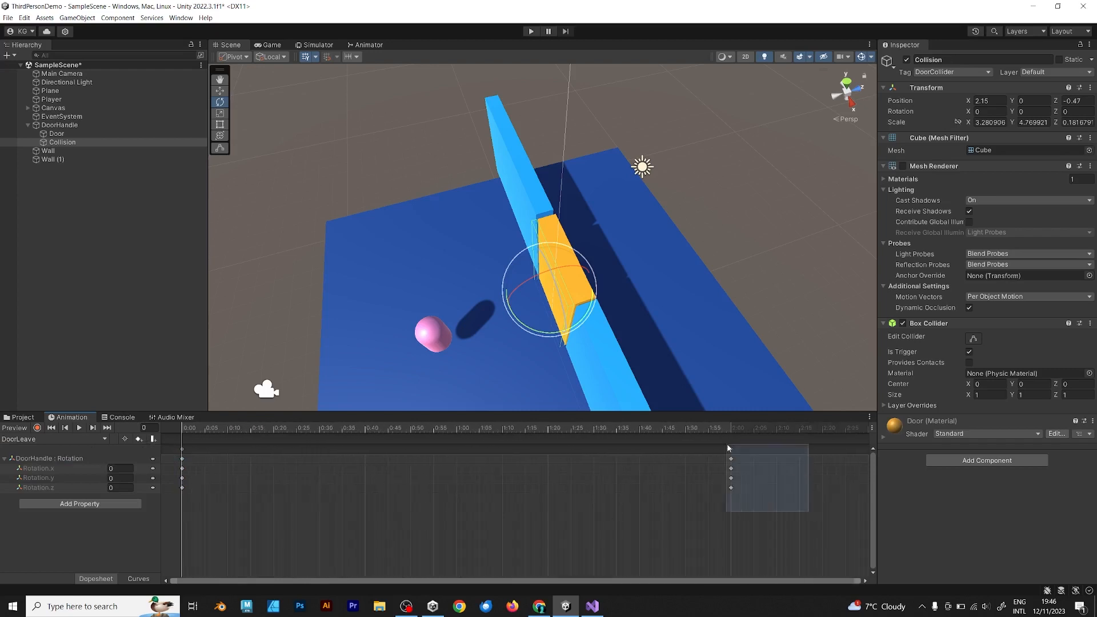
Step: Swap the clip's first and last rotation keyframes so the handle swings back
left_click(60, 125)
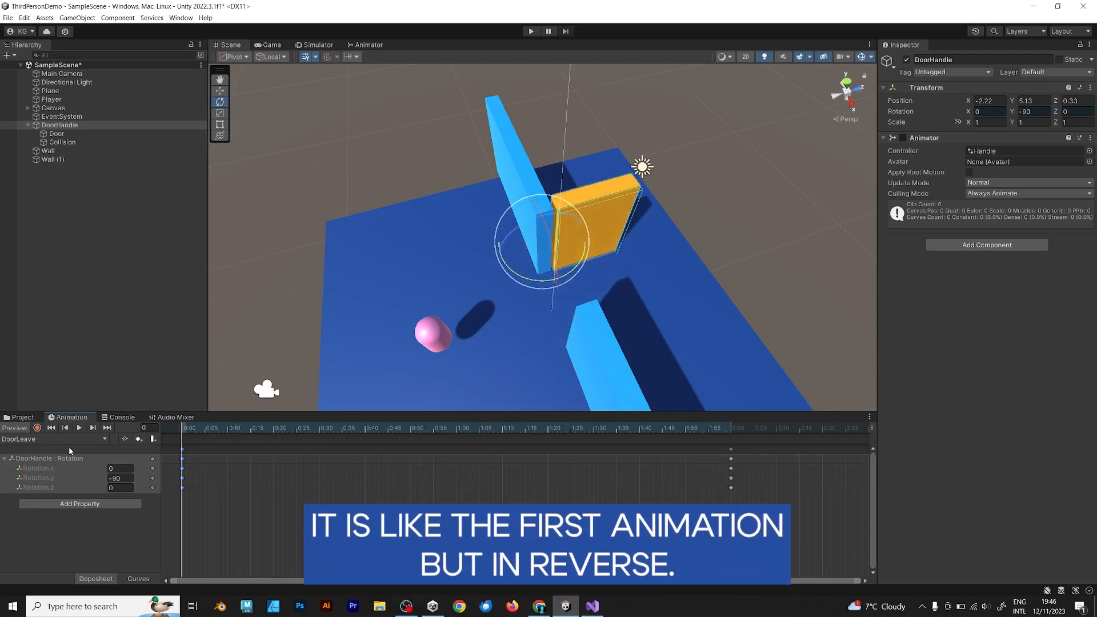
left_click(61, 142)
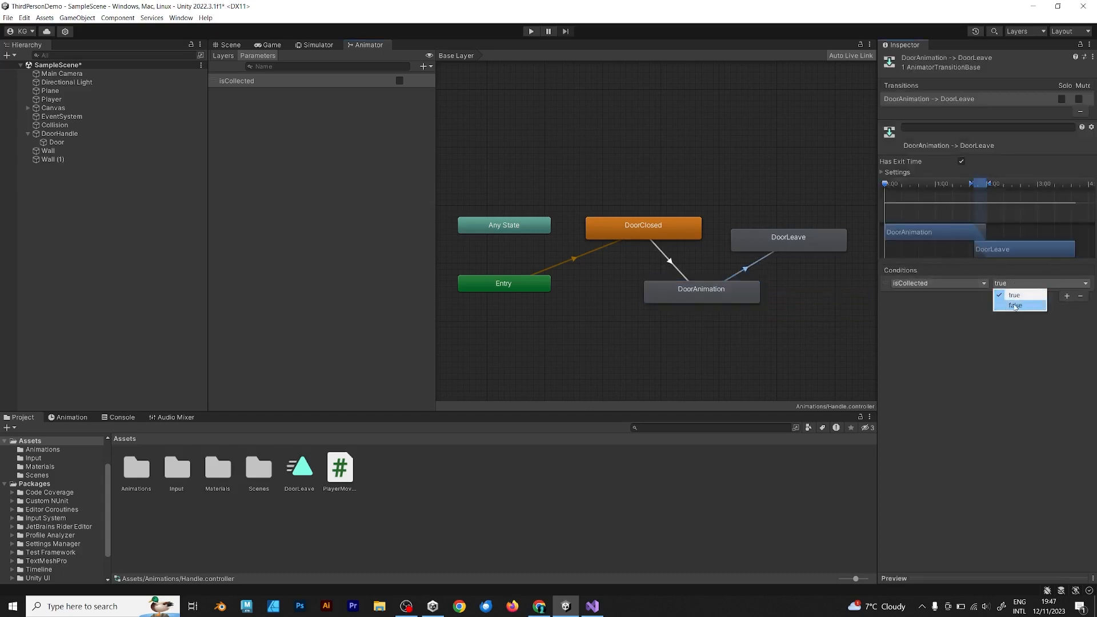
Step: Require isCollected false on the DoorAnimation to DoorLeave transition and disable Has Exit Time
left_click(1013, 306)
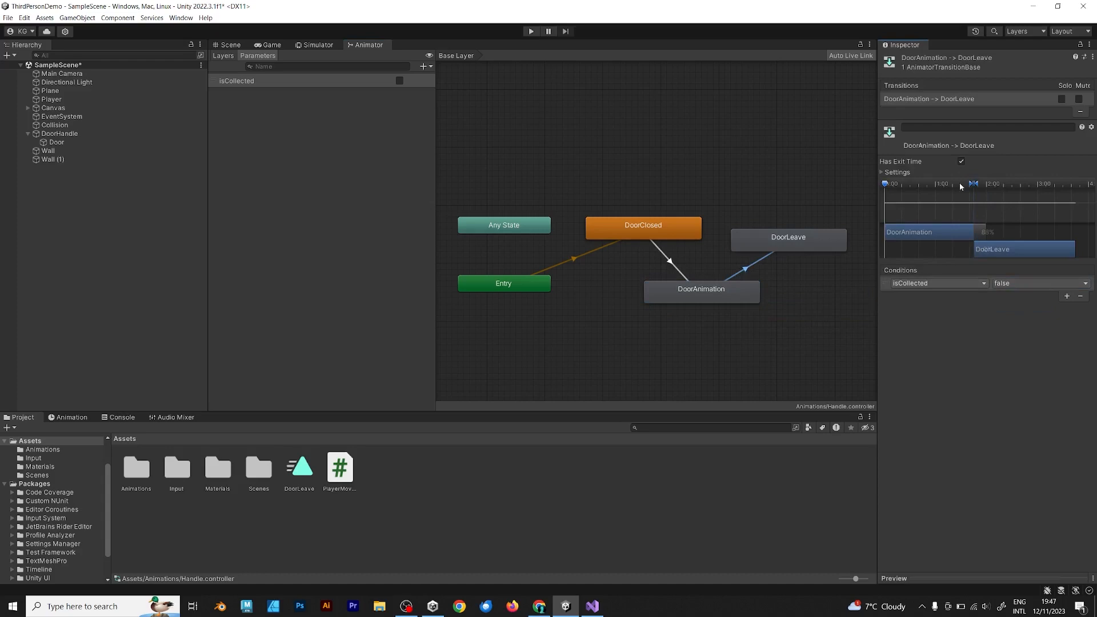
left_click(961, 161)
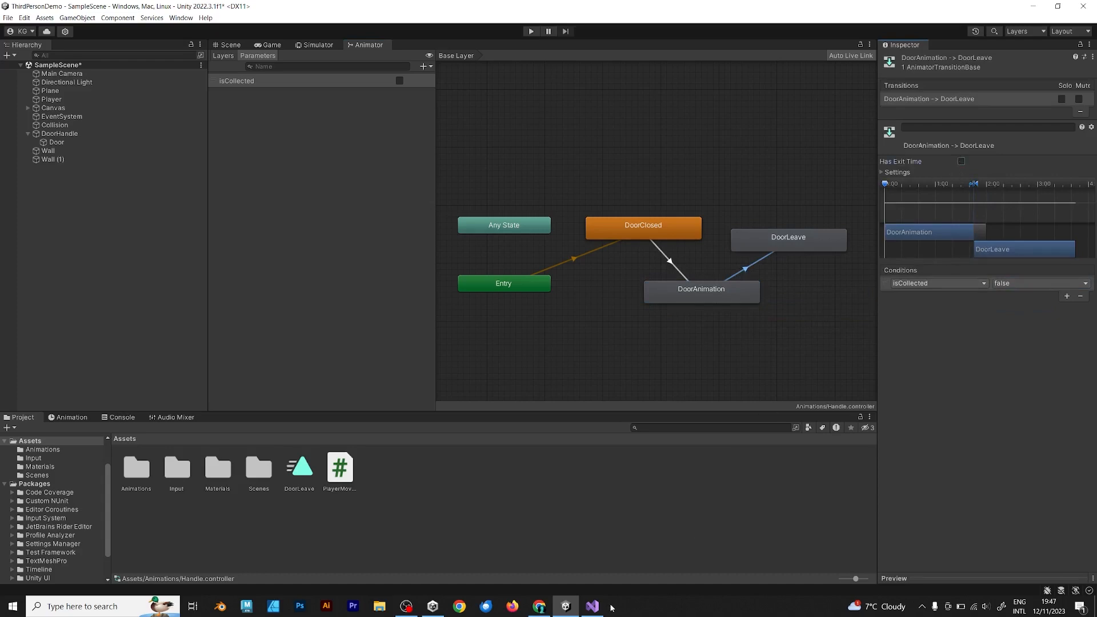
left_click(593, 606)
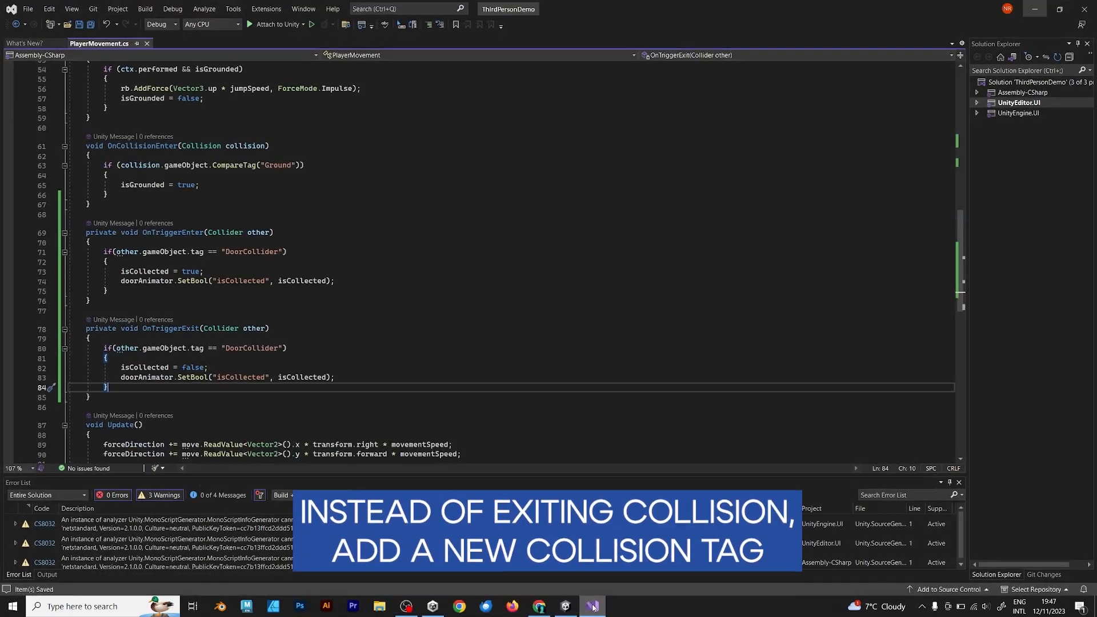
Step: Add OnTriggerExit setting isCollected false for DoorCollider and return to the running game
left_click(565, 605)
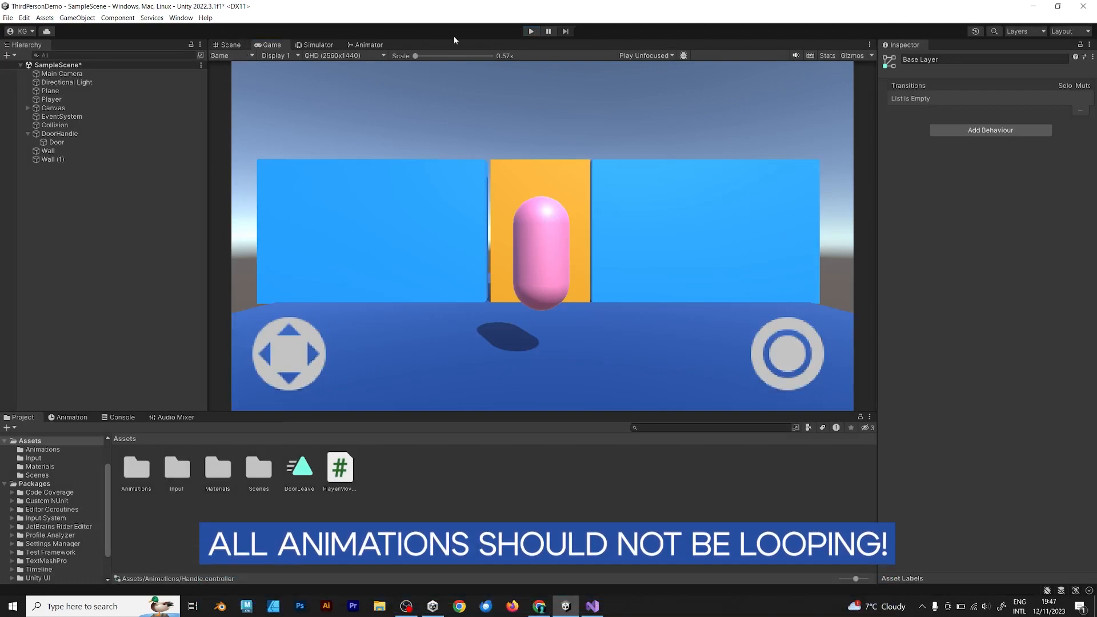
Step: Create a new CloseDoor tag from Collision (1)'s Tag dropdown
left_click(229, 44)
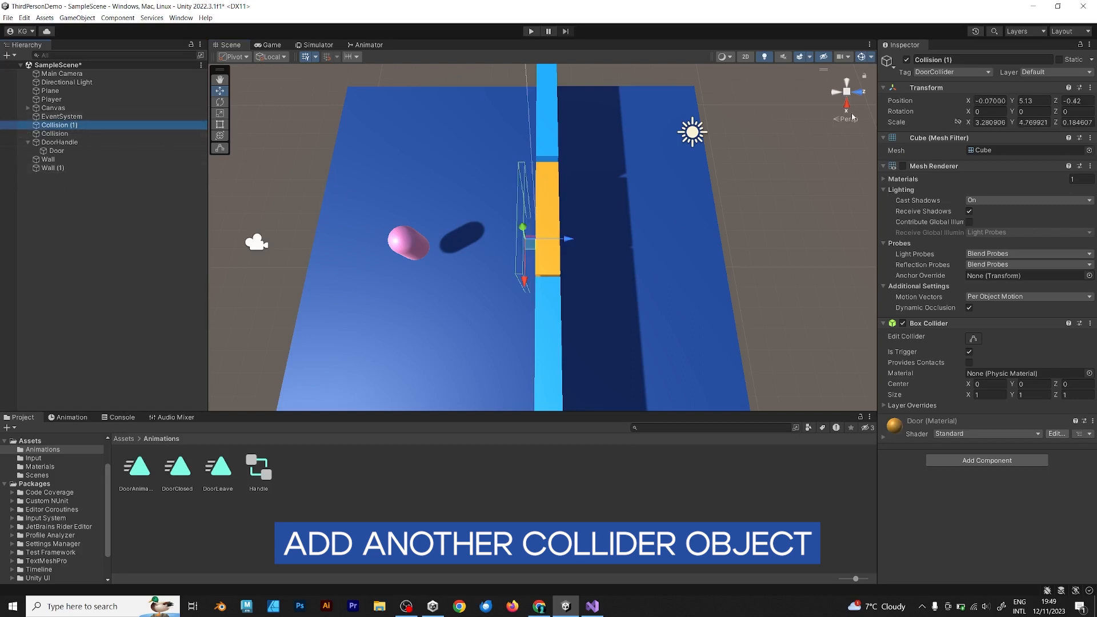
left_click(951, 71)
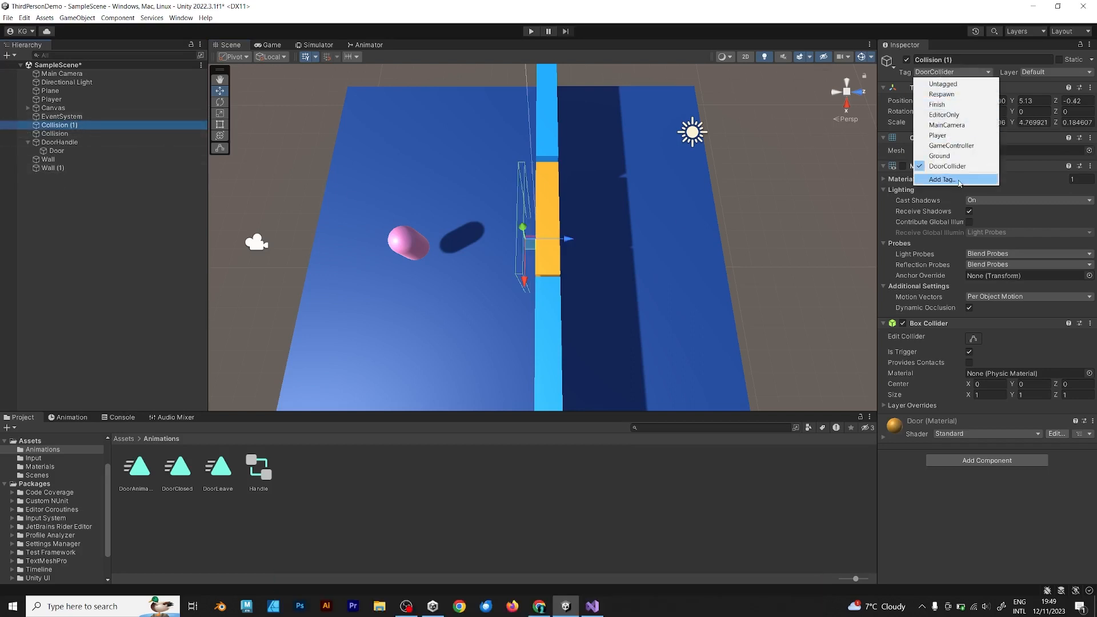
left_click(942, 178)
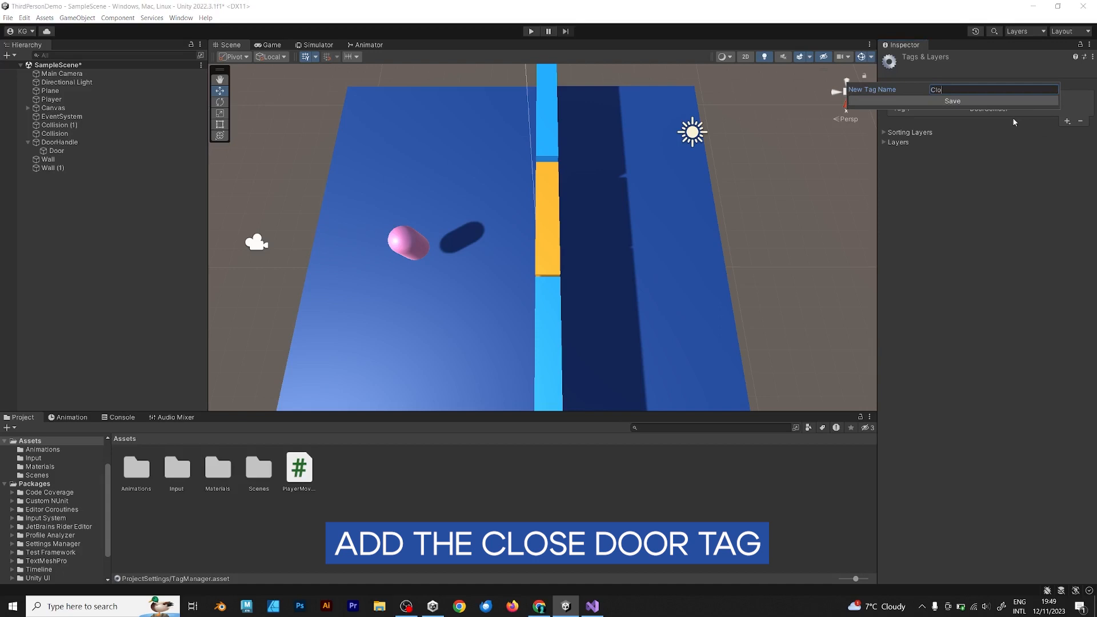
left_click(954, 101)
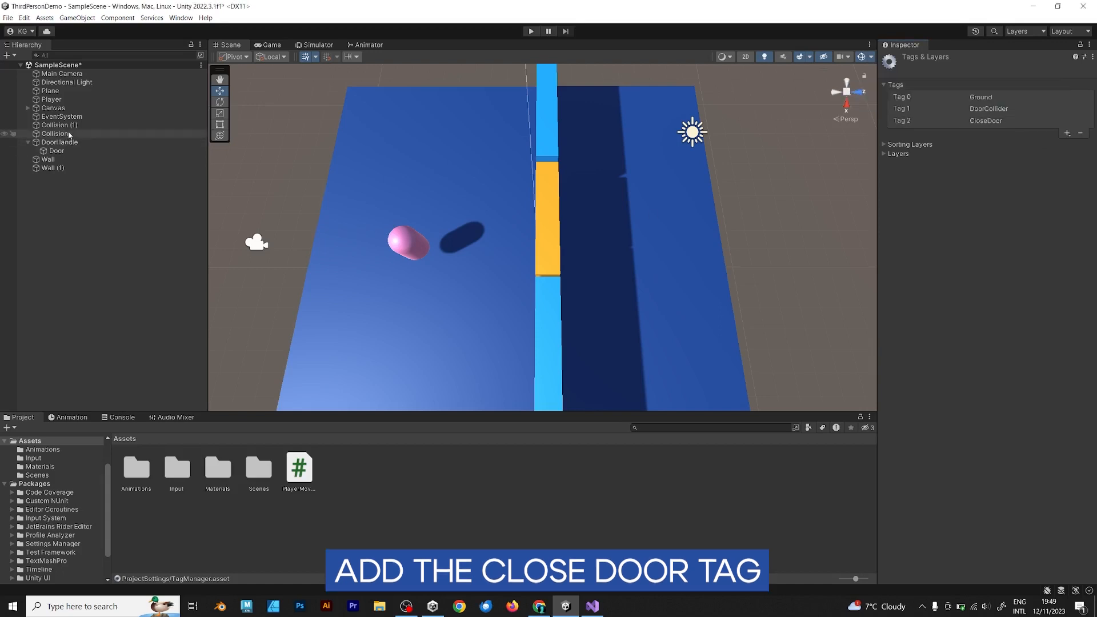
Step: Select the far-side Collision trigger and set its tag to CloseDoor
left_click(55, 133)
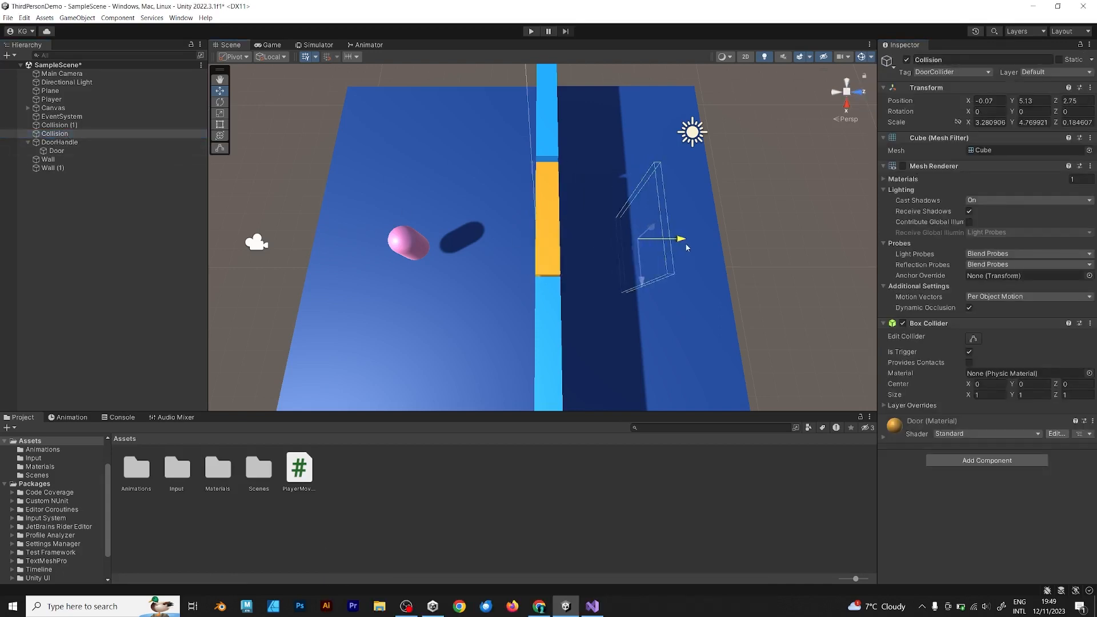
left_click(954, 71)
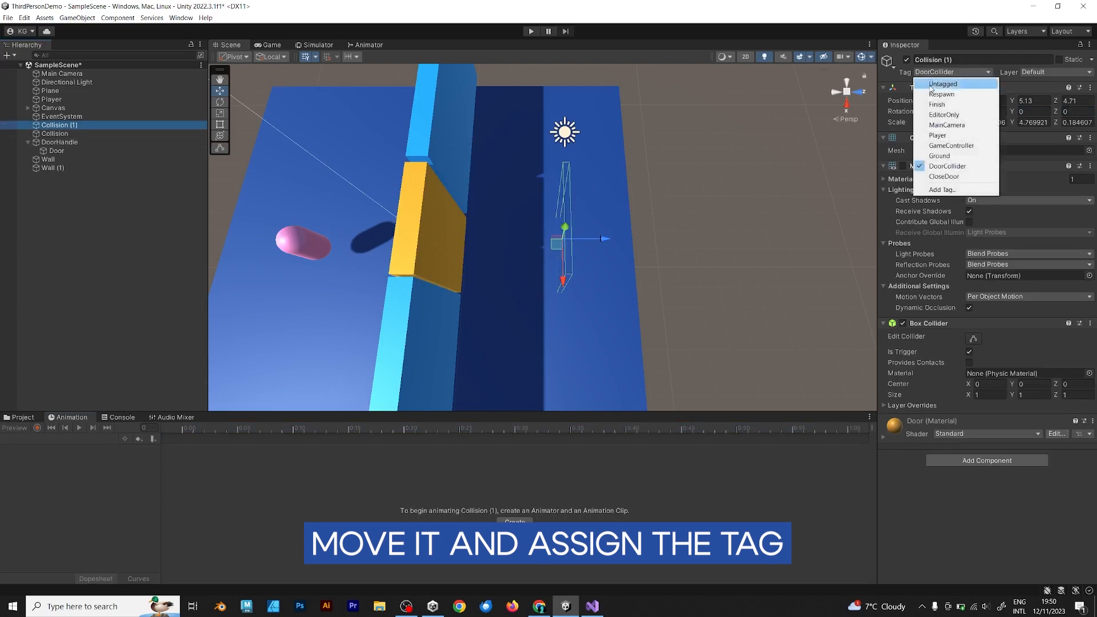
left_click(943, 176)
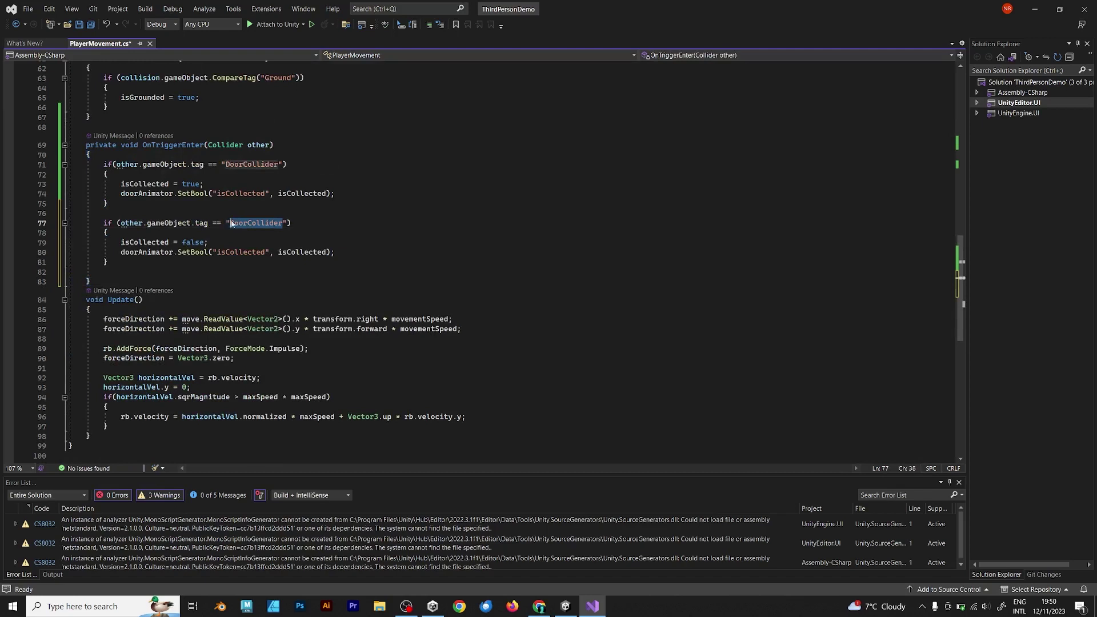
Step: Change the second OnTriggerEnter tag comparison to "CloseDoor" and save
type("CloseDoor")
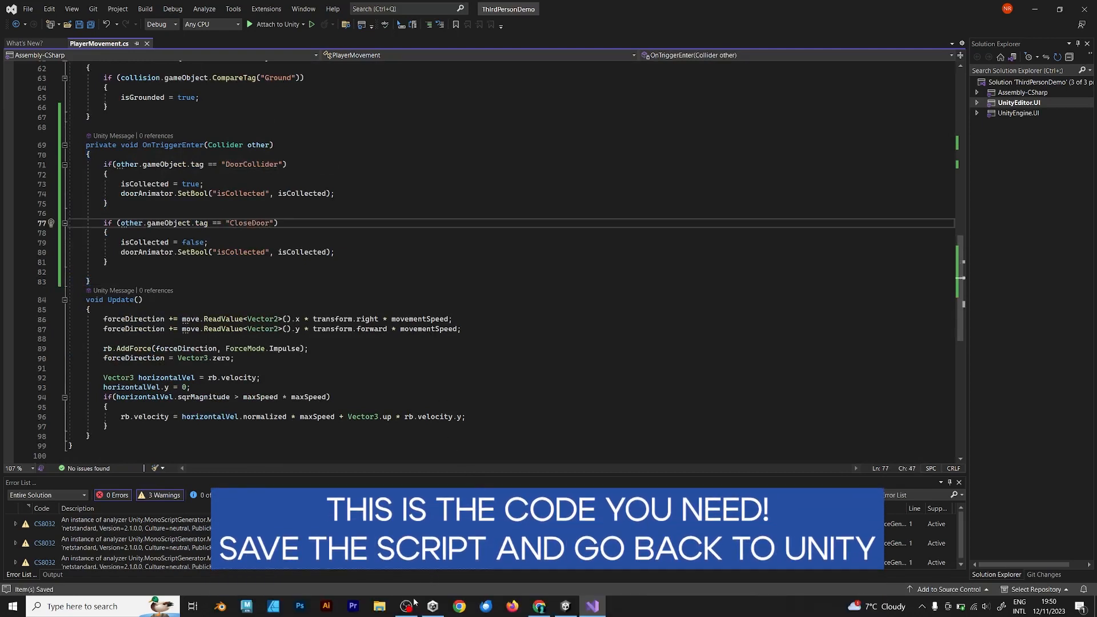
mouse_move(406, 606)
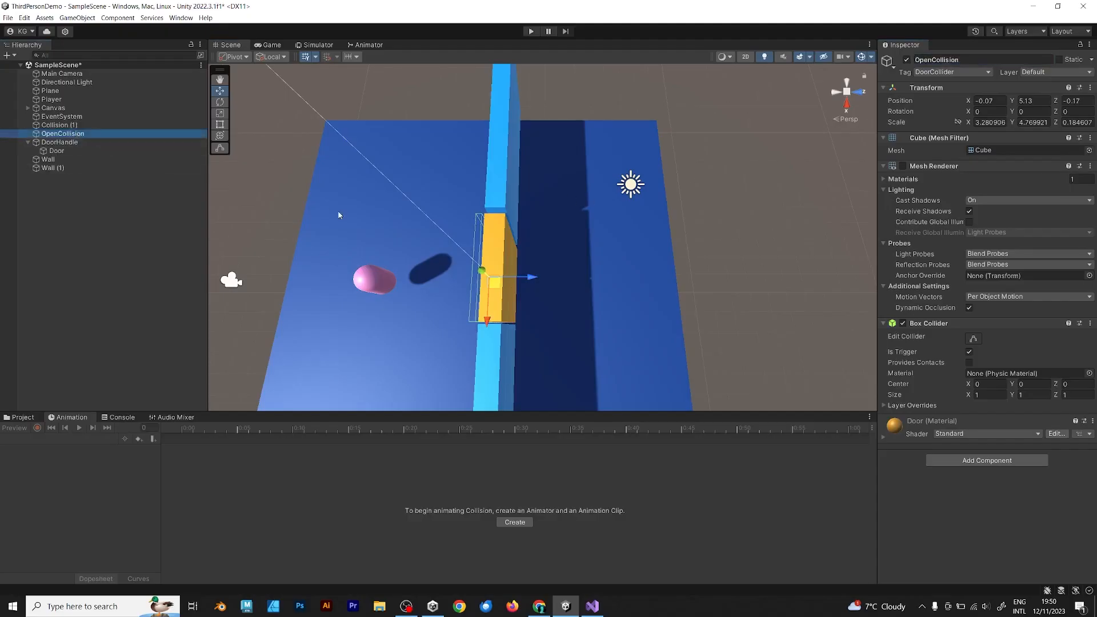
Step: Duplicate OpenCollision and rename Collision (1) to CloseCollision
key("Ctrl+D")
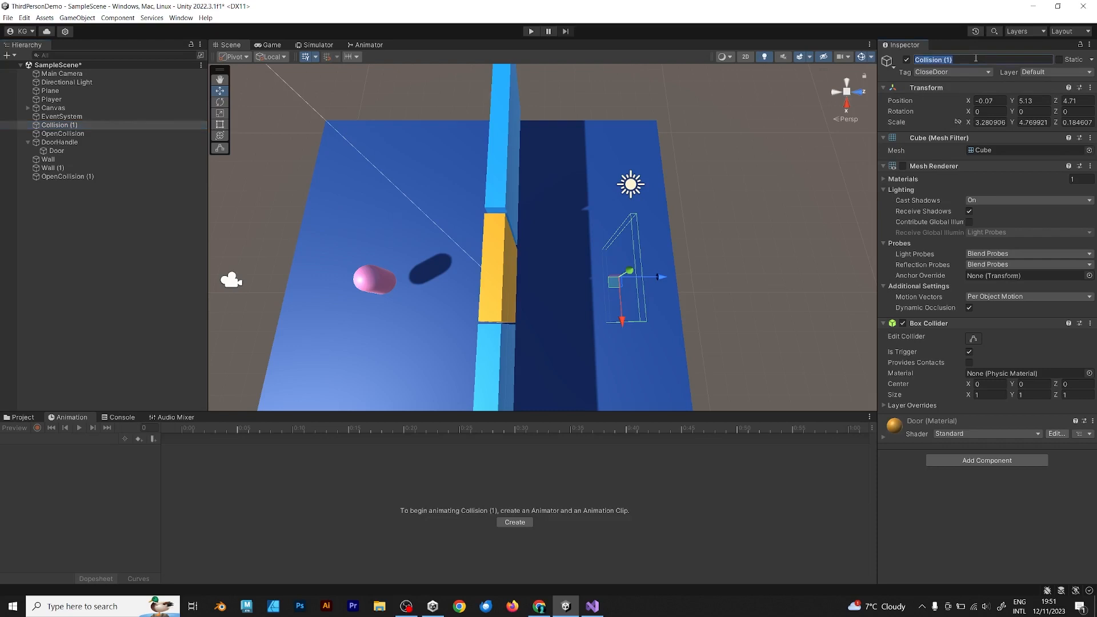
type("CloseCo")
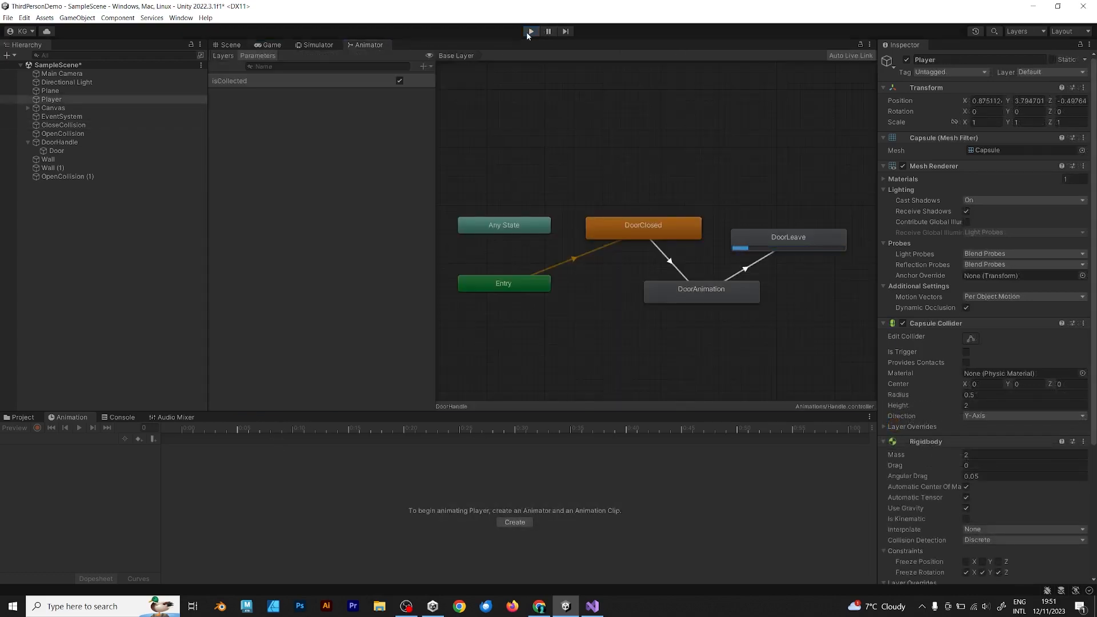
Step: Add a DoorLeave-to-DoorAnimation transition conditioned on isCollected true, without exit time, and play-test
left_click(793, 227)
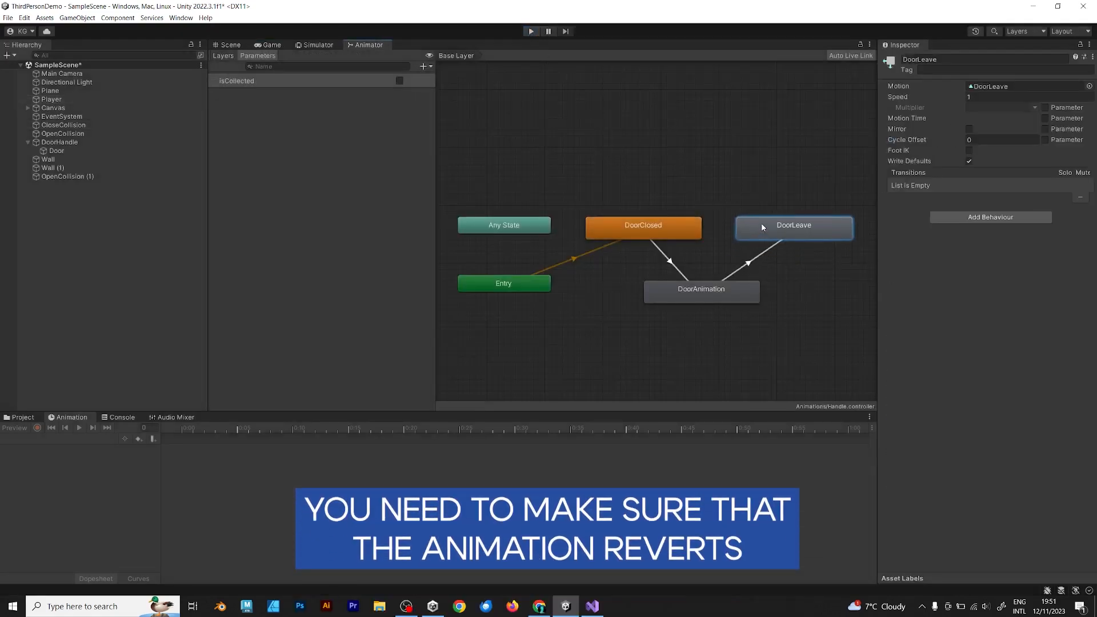
left_click(753, 261)
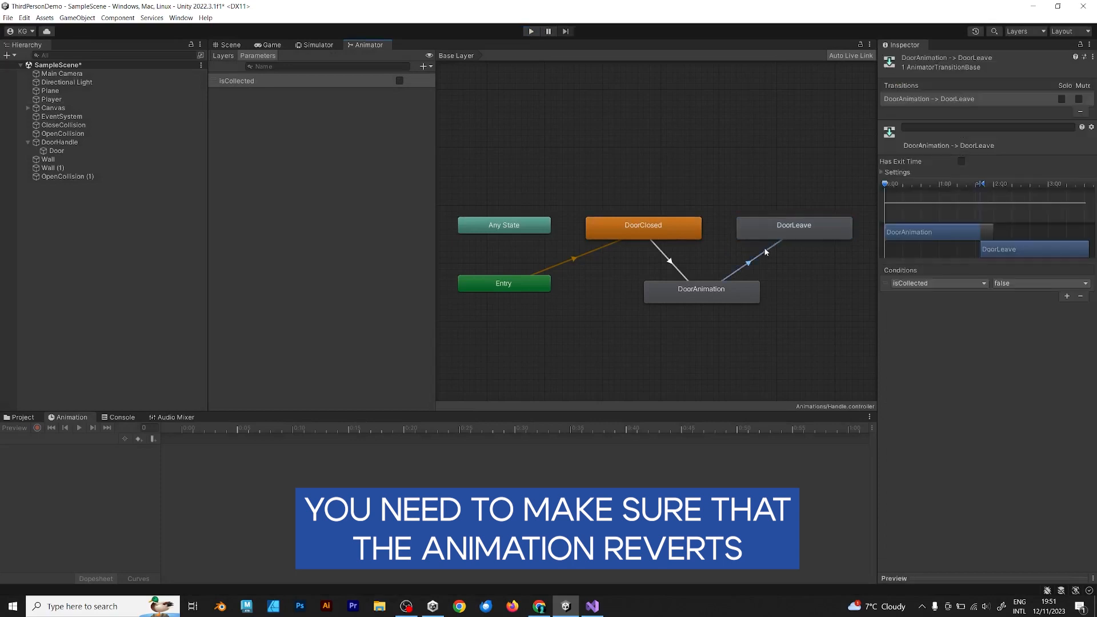
left_click(795, 227)
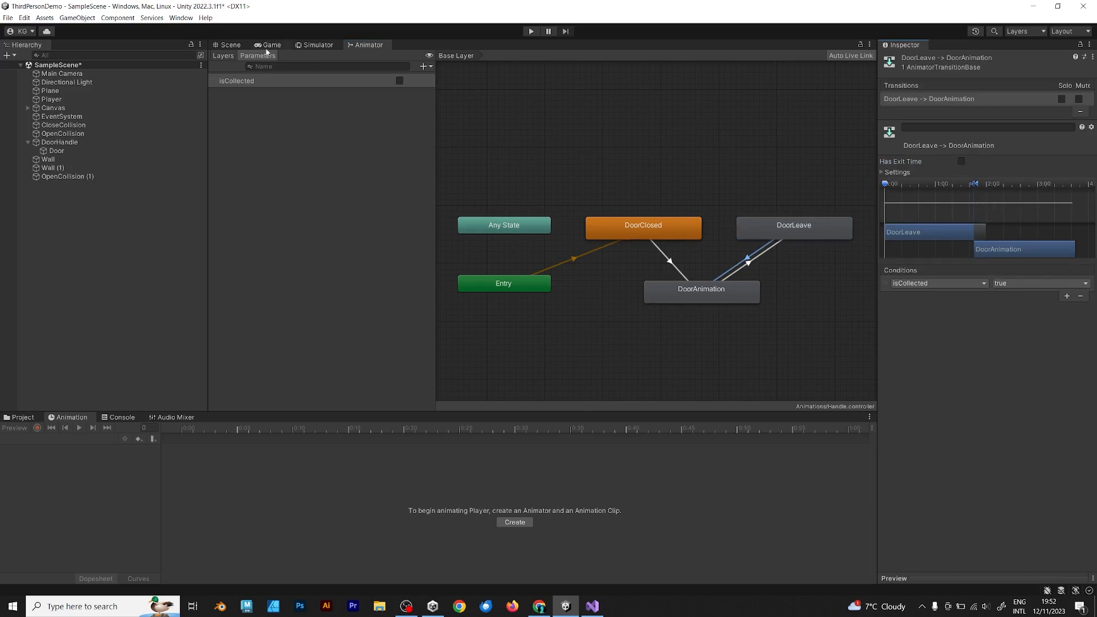
left_click(534, 32)
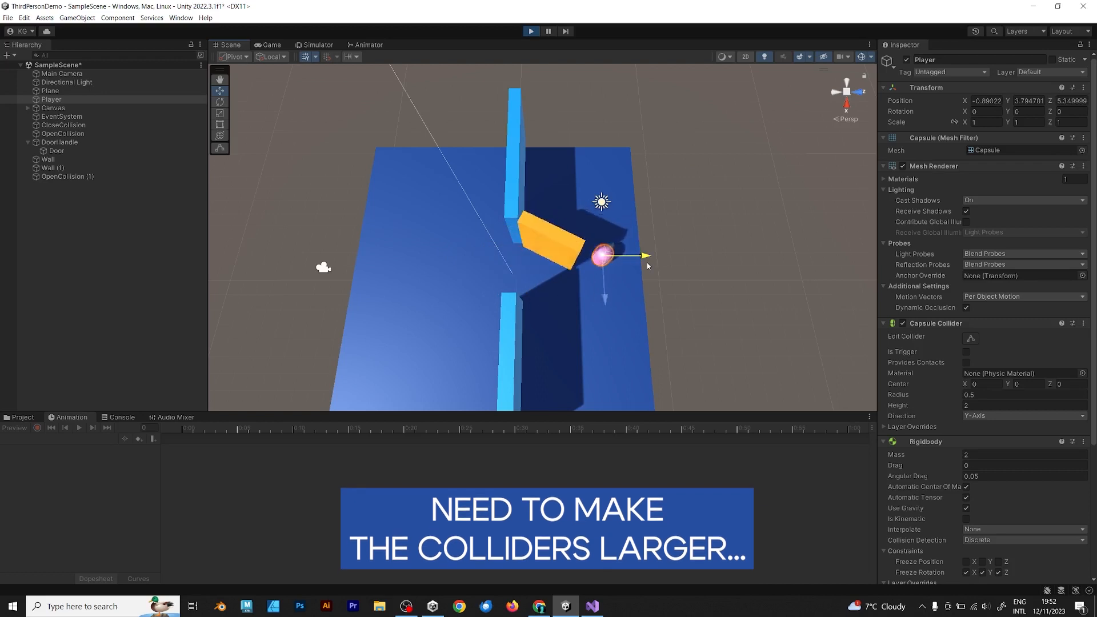
Step: Enlarge the CloseCollision trigger's Box Collider along Z using the Rect tool
left_click(269, 45)
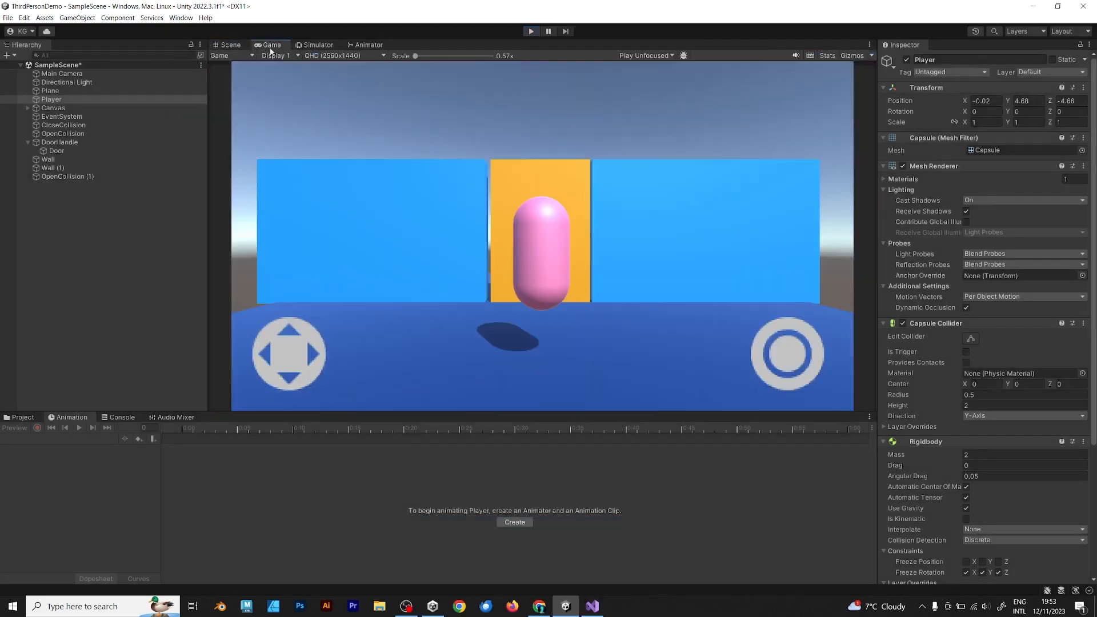
left_click(230, 45)
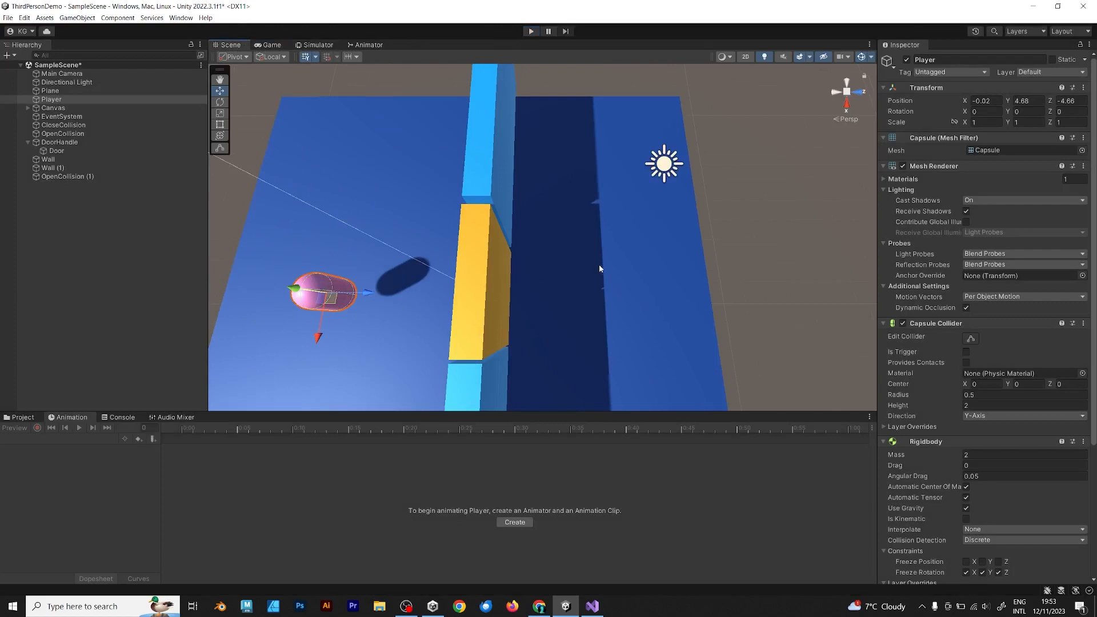
left_click(63, 125)
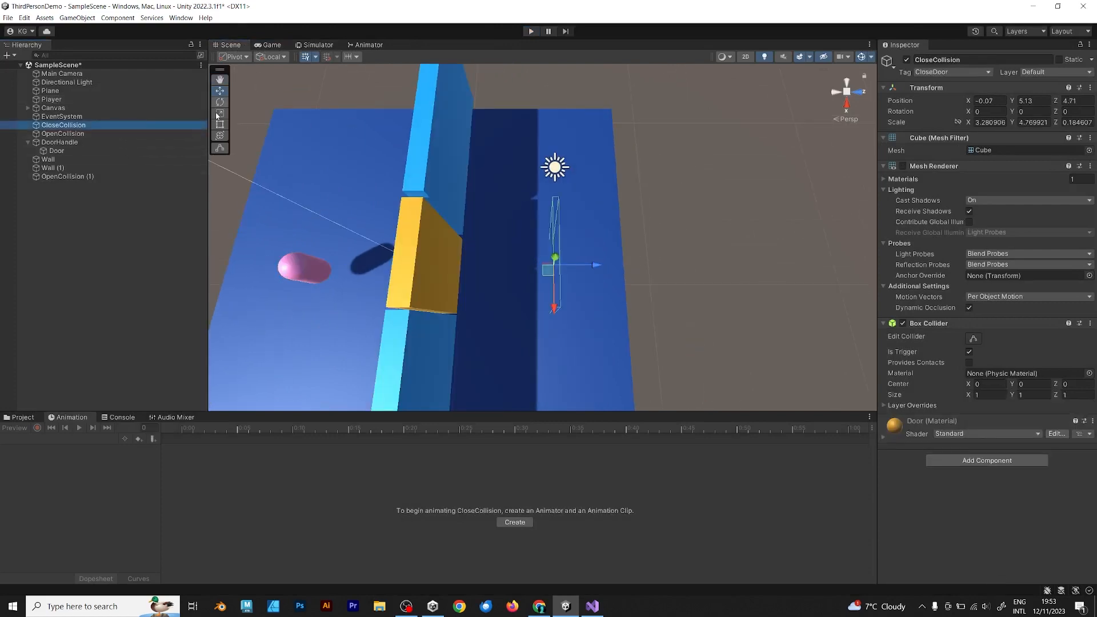
left_click(220, 113)
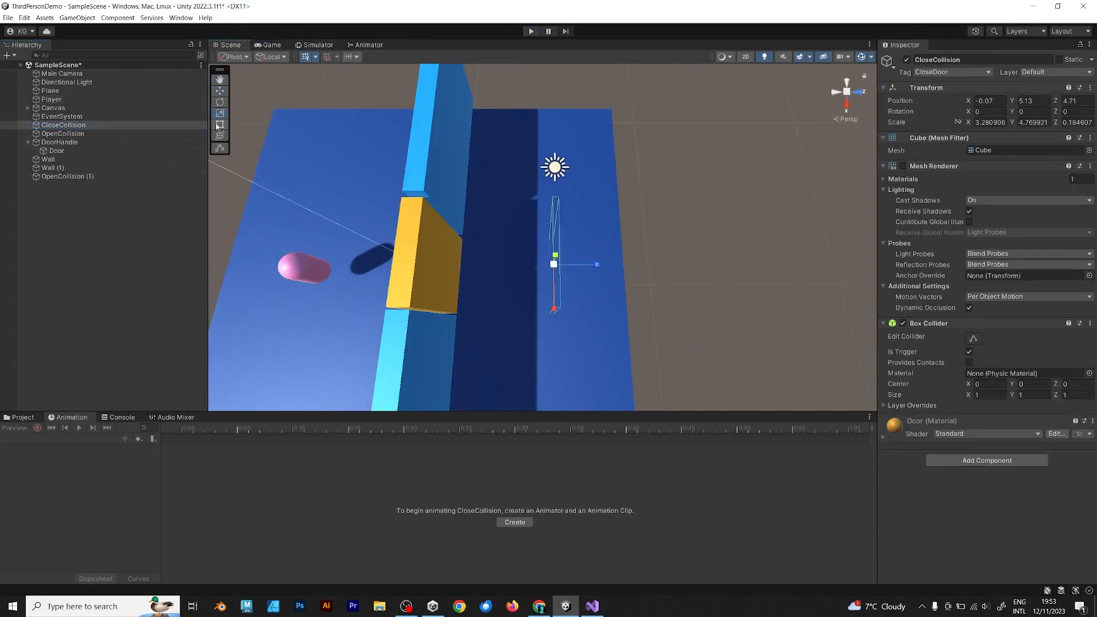
left_click(219, 125)
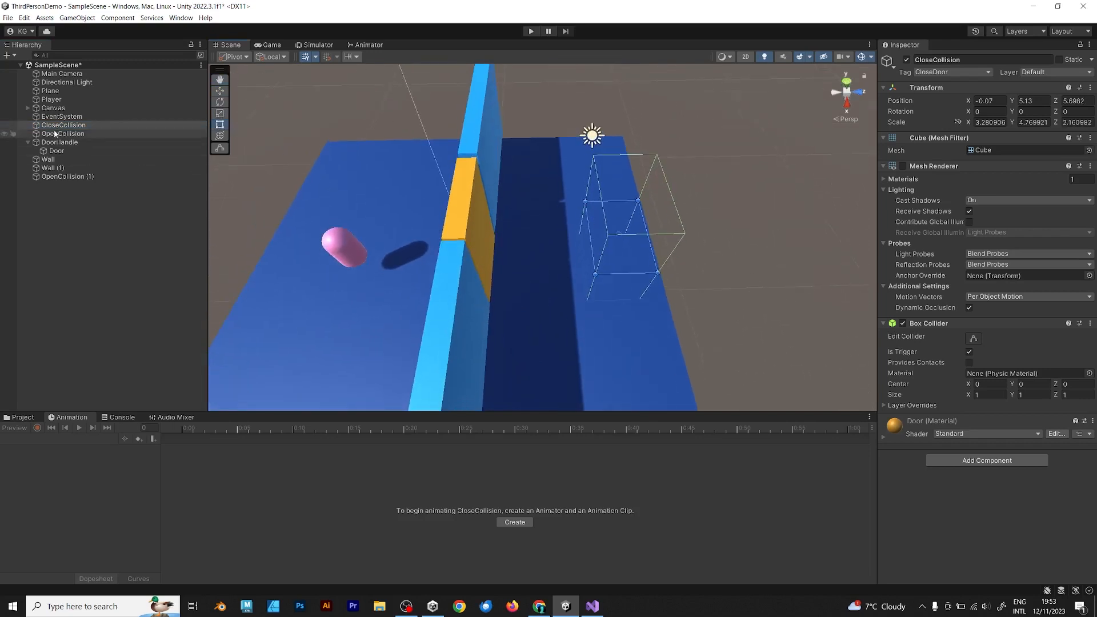
Step: Resize both OpenCollision triggers to match, comparing them against CloseCollision
left_click(62, 133)
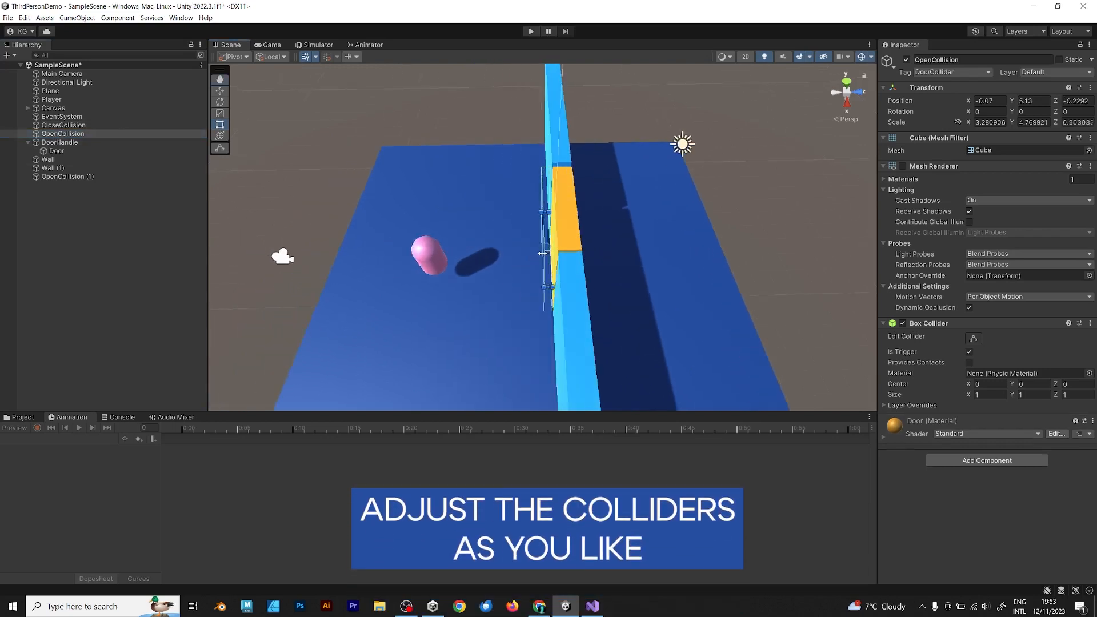
left_click(67, 176)
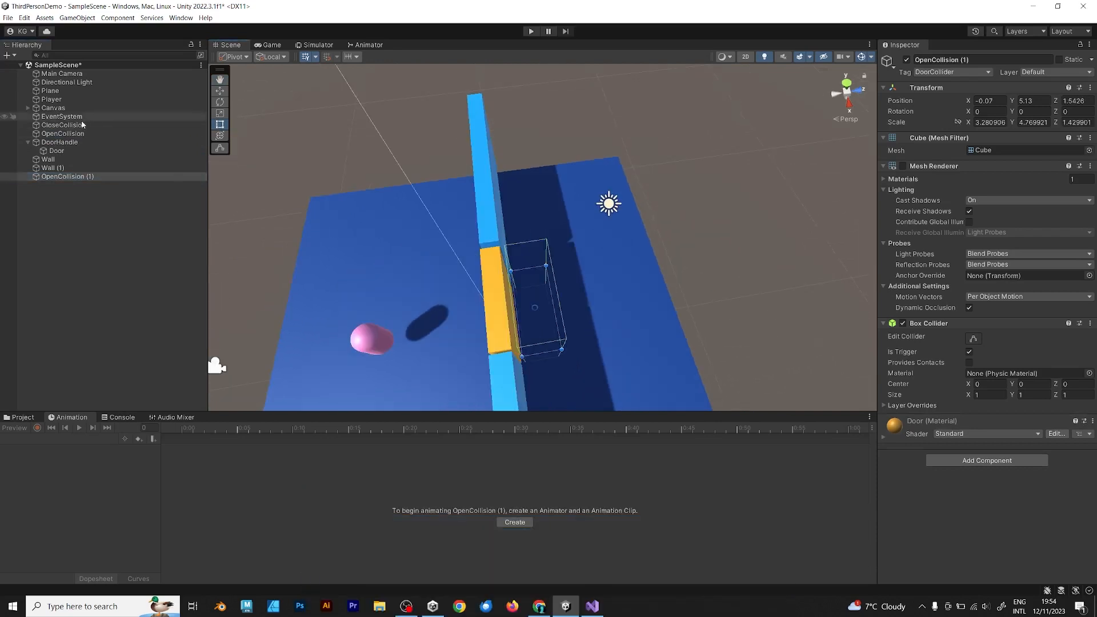
left_click(63, 125)
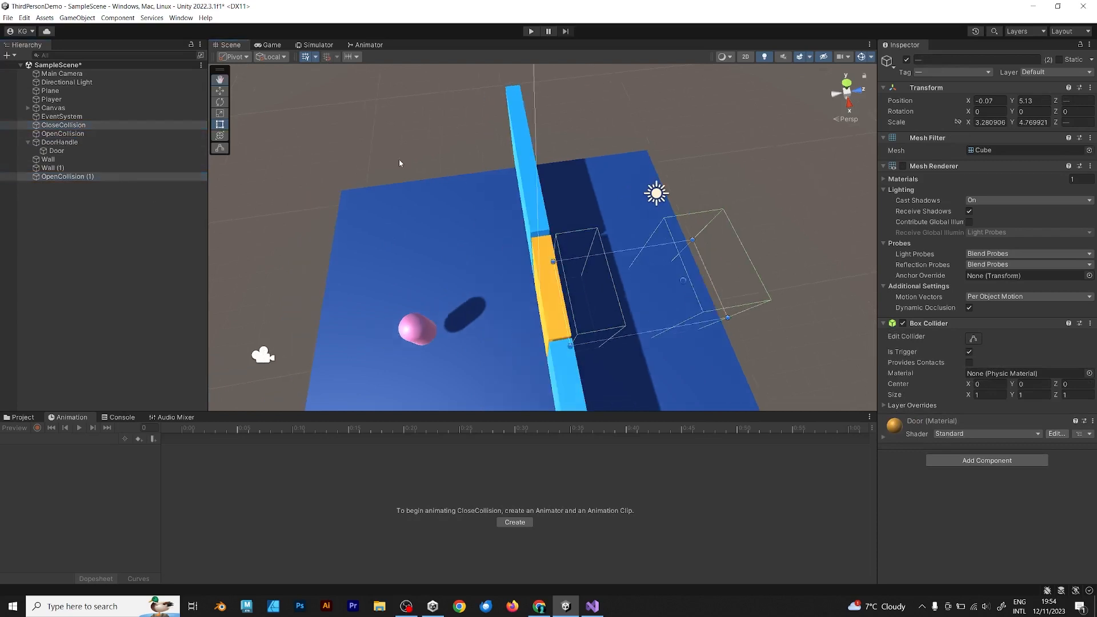
left_click(53, 108)
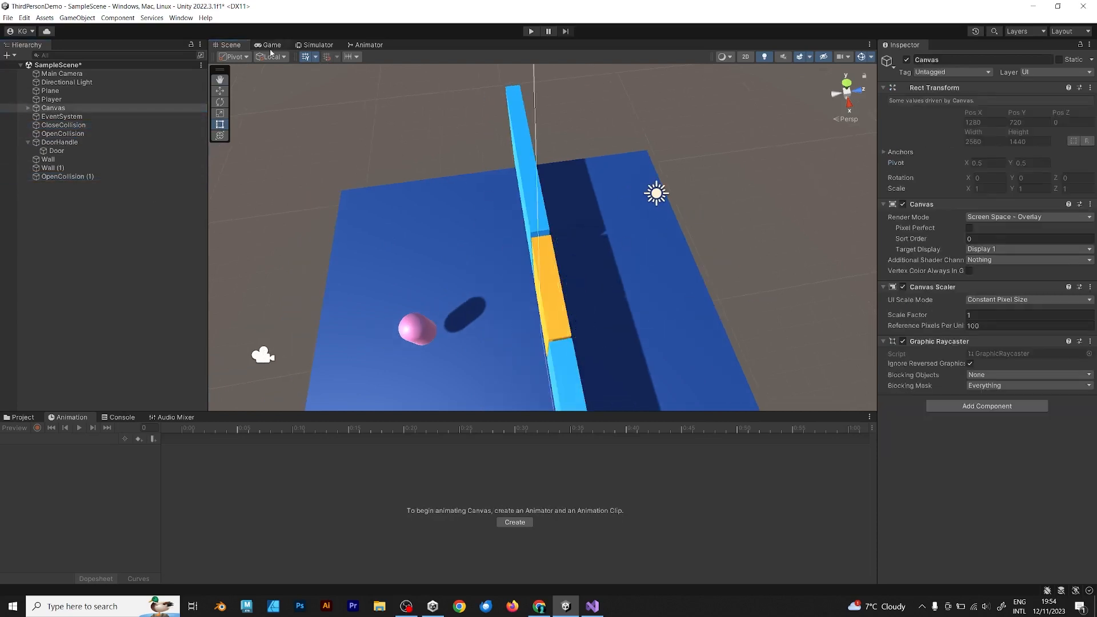